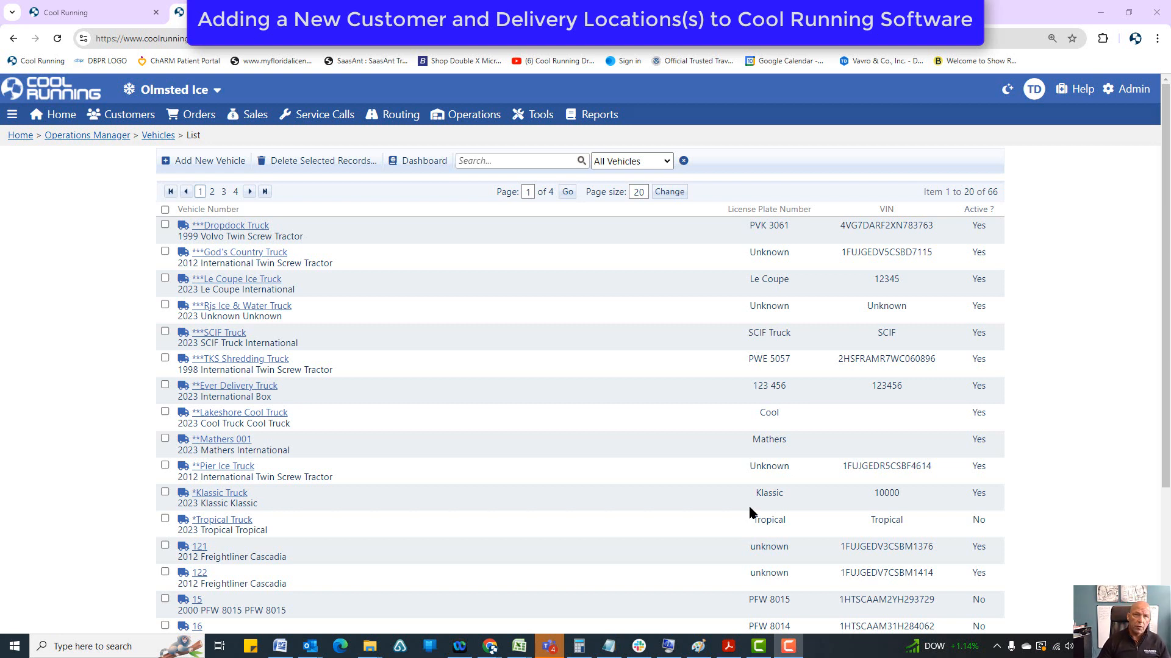
pyautogui.moveTo(533, 559)
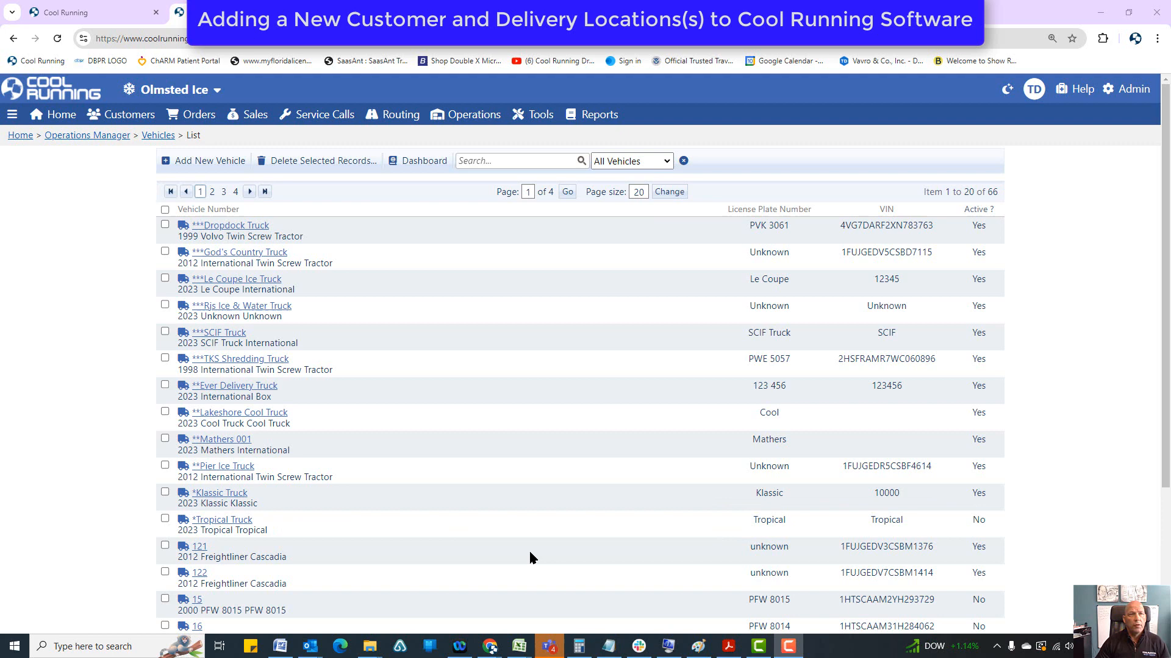
pyautogui.moveTo(737, 514)
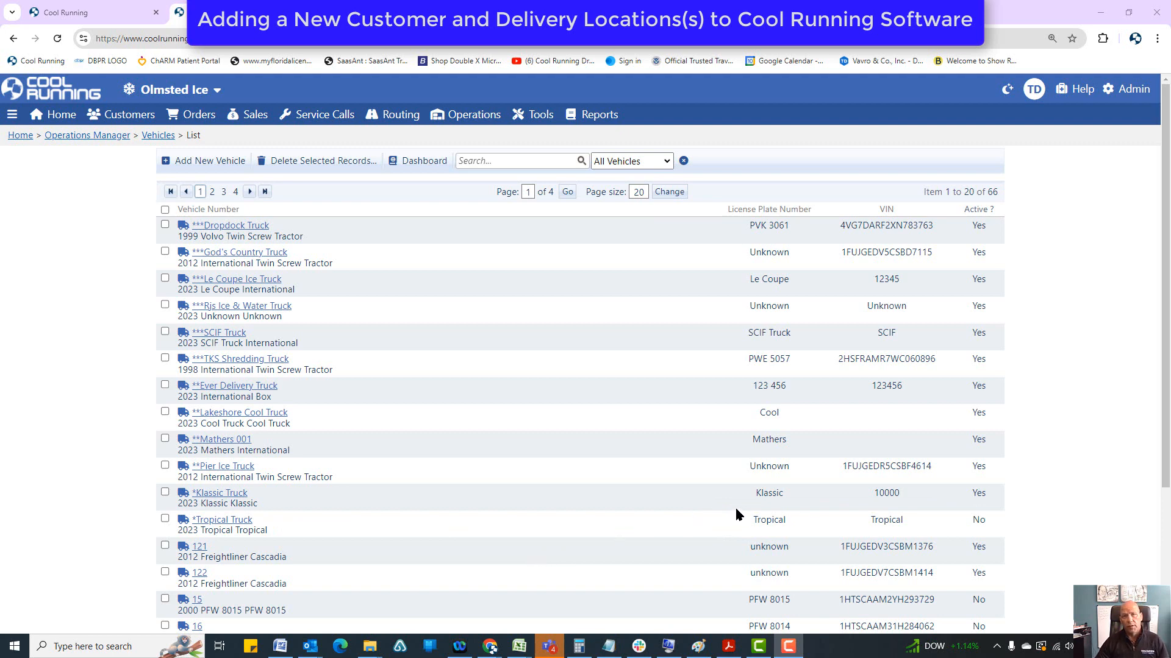
# Step: Start a new customer record from the Customer List
pyautogui.click(122, 114)
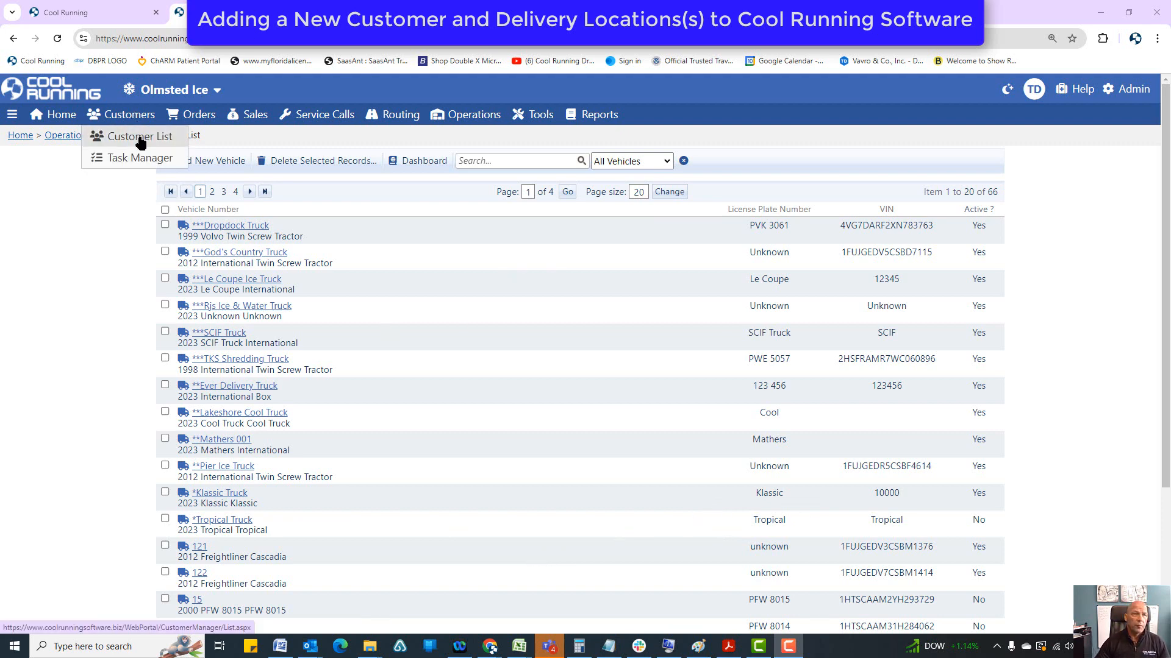
pyautogui.click(140, 136)
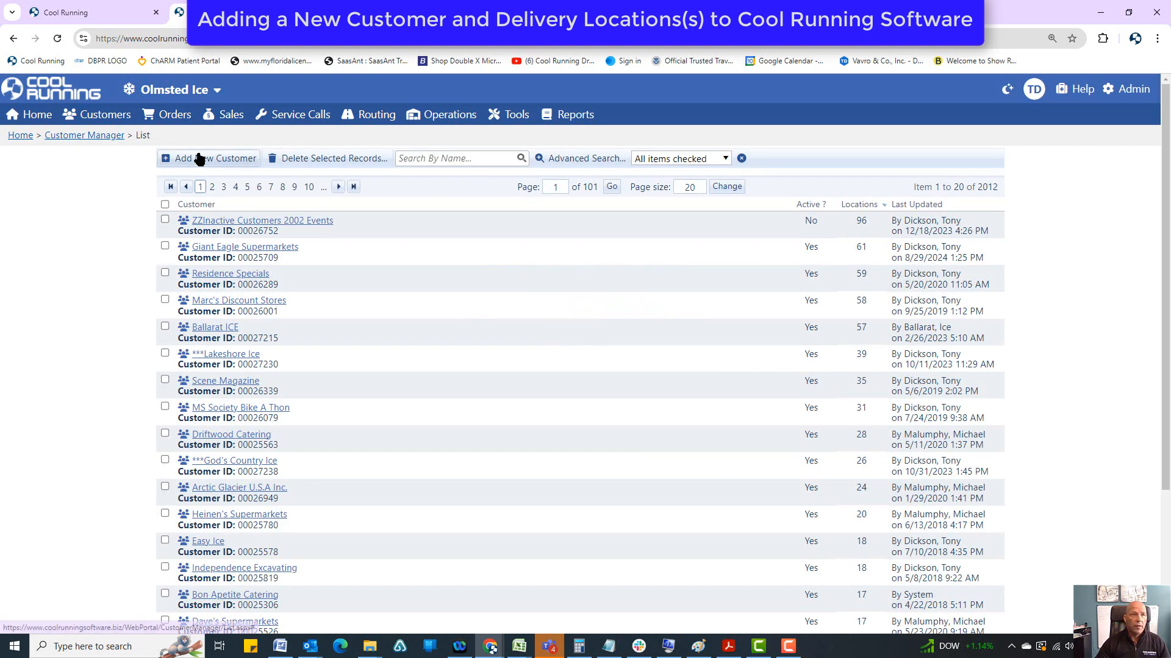
pyautogui.click(217, 158)
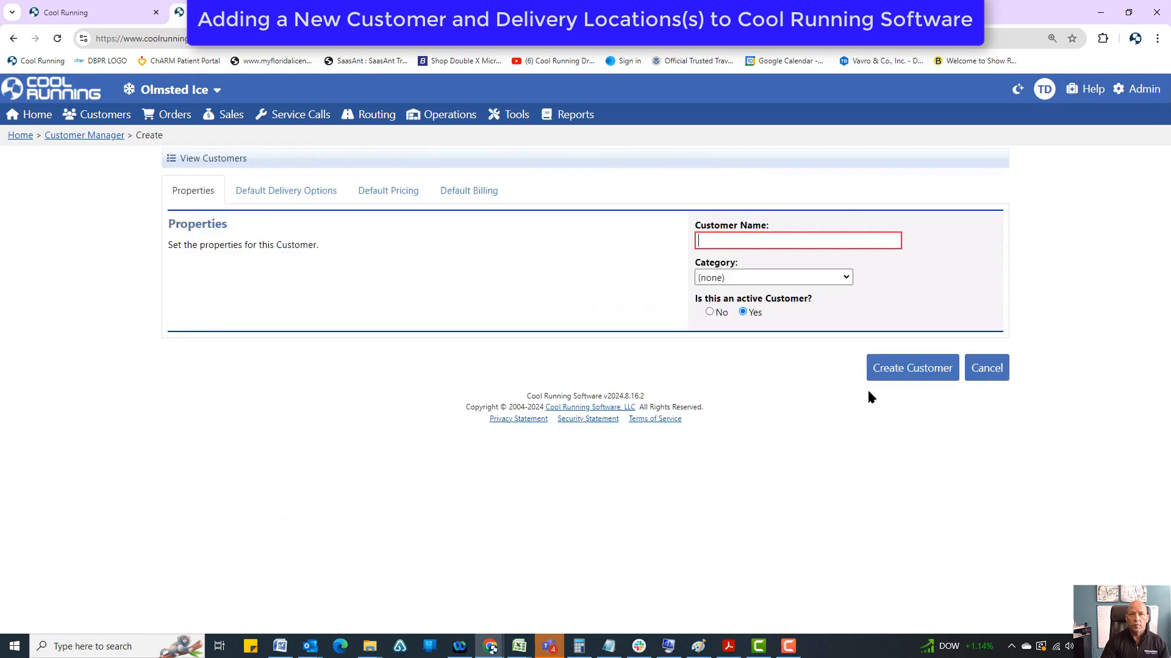
# Step: Name the customer Tony's and categorise it as ICE:CONVENIENCE STORE
pyautogui.write("Tony's Beverage")
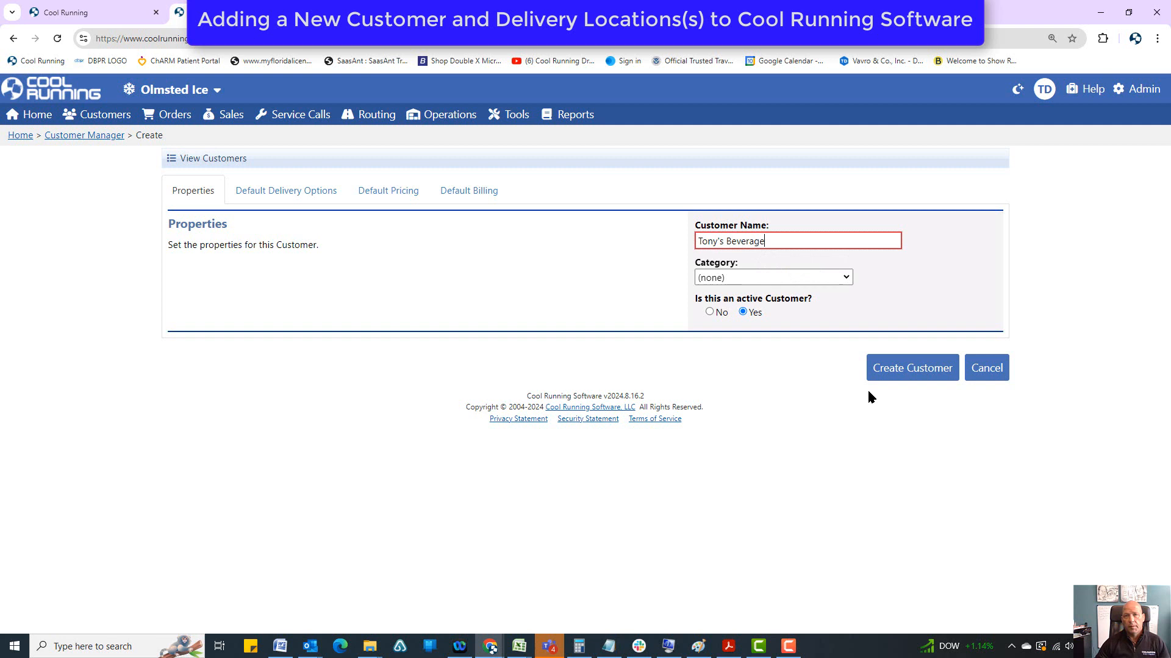
pyautogui.click(772, 277)
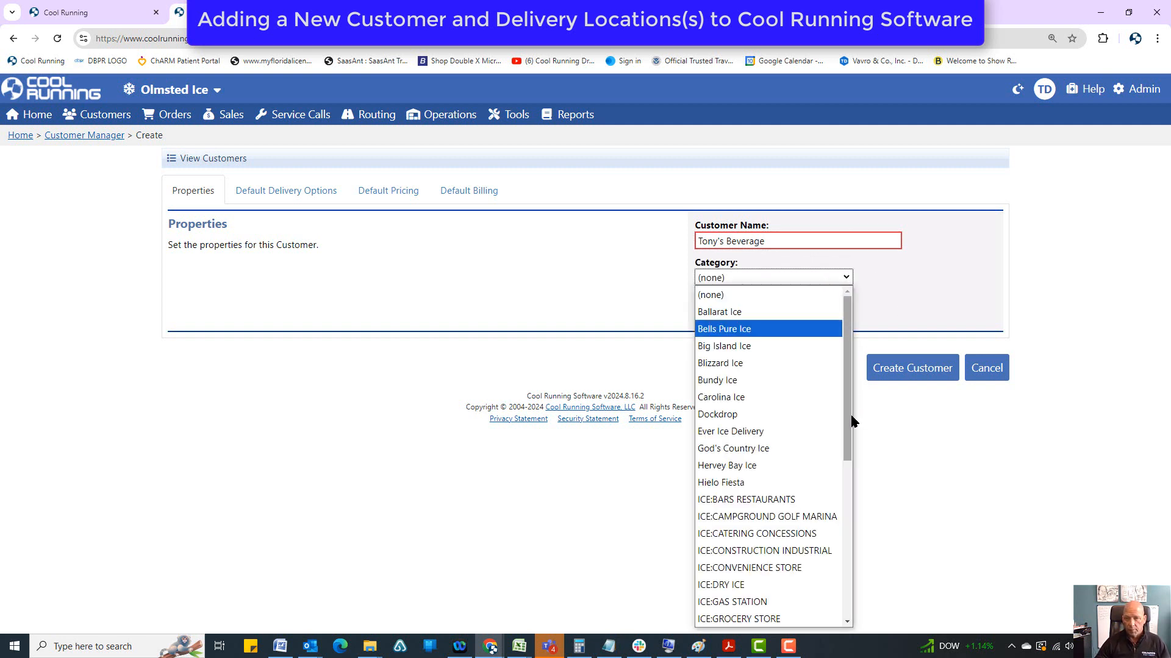
pyautogui.click(748, 567)
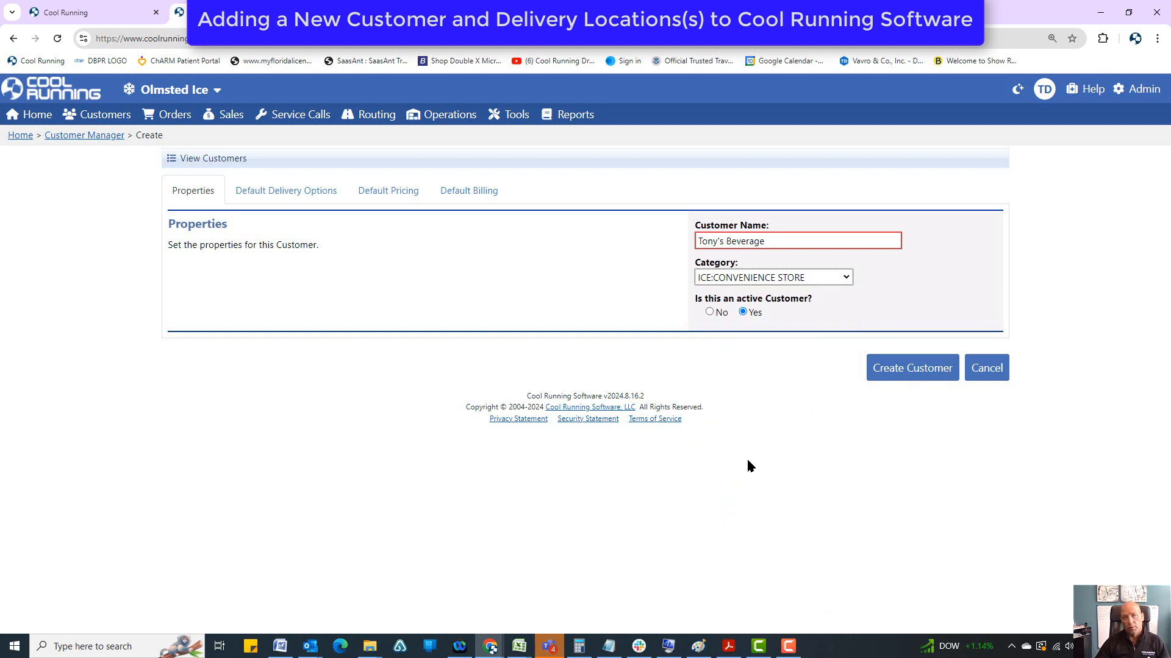
pyautogui.moveTo(435, 404)
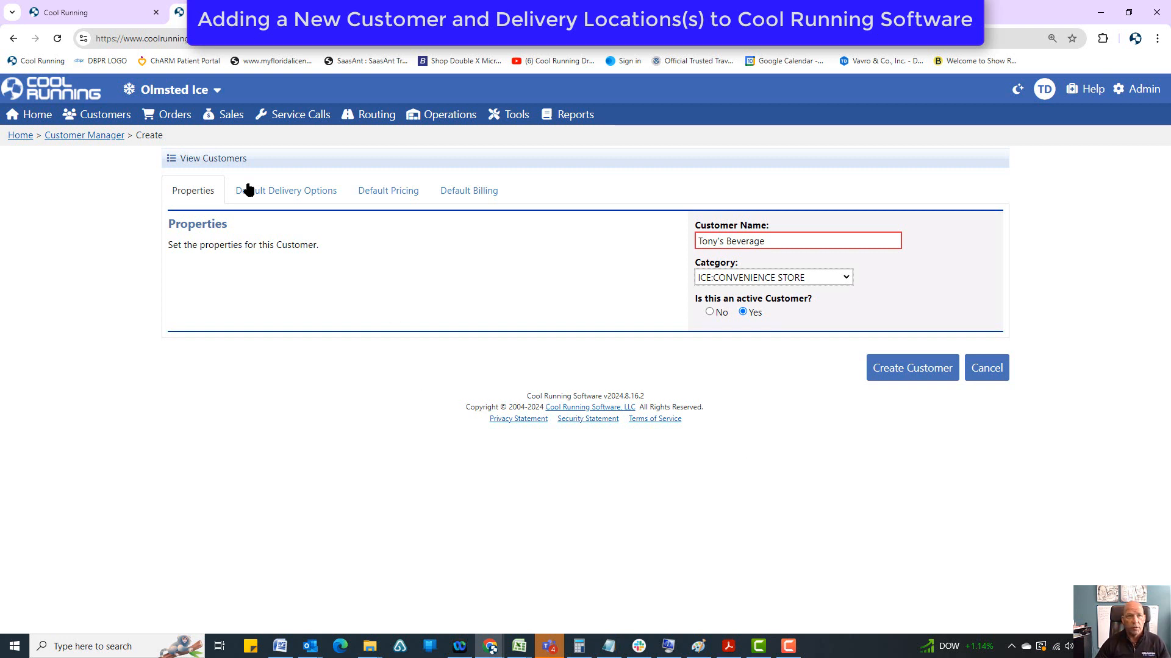
# Step: Set the customer's default pricing tier to 2
pyautogui.click(285, 190)
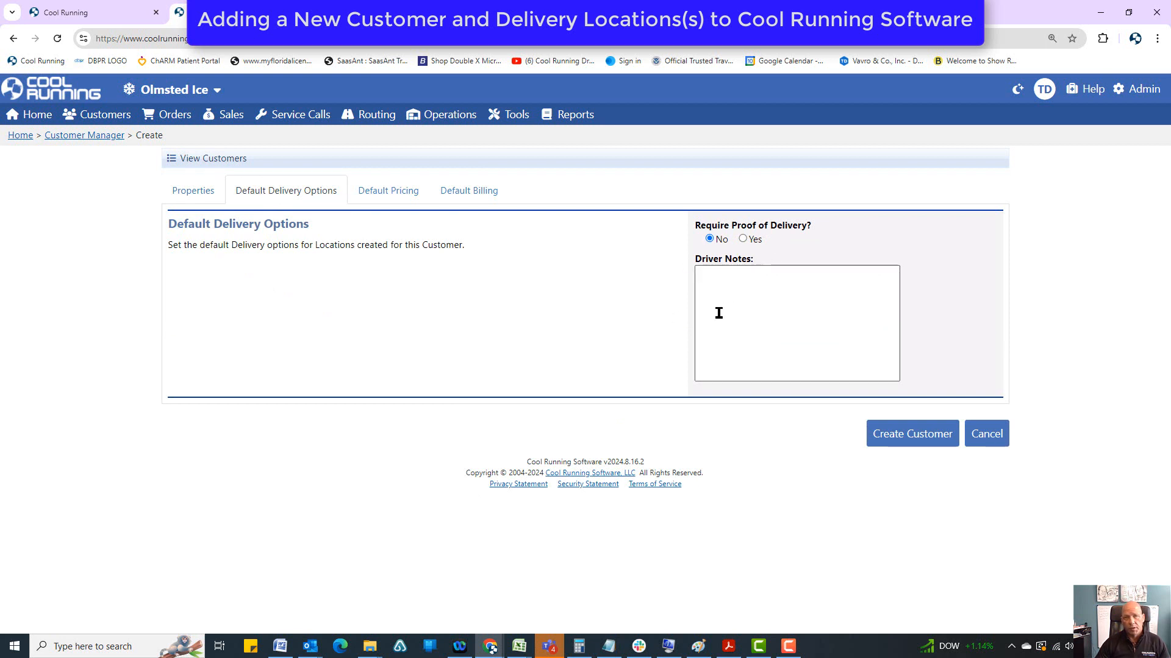
pyautogui.click(388, 191)
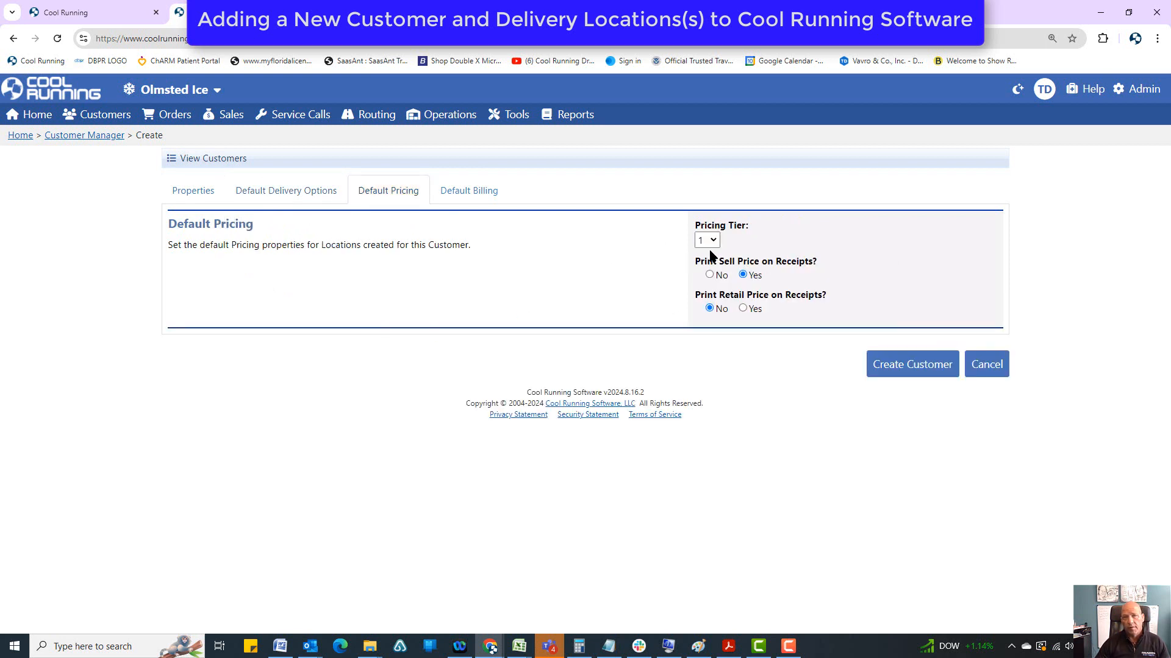
pyautogui.click(706, 240)
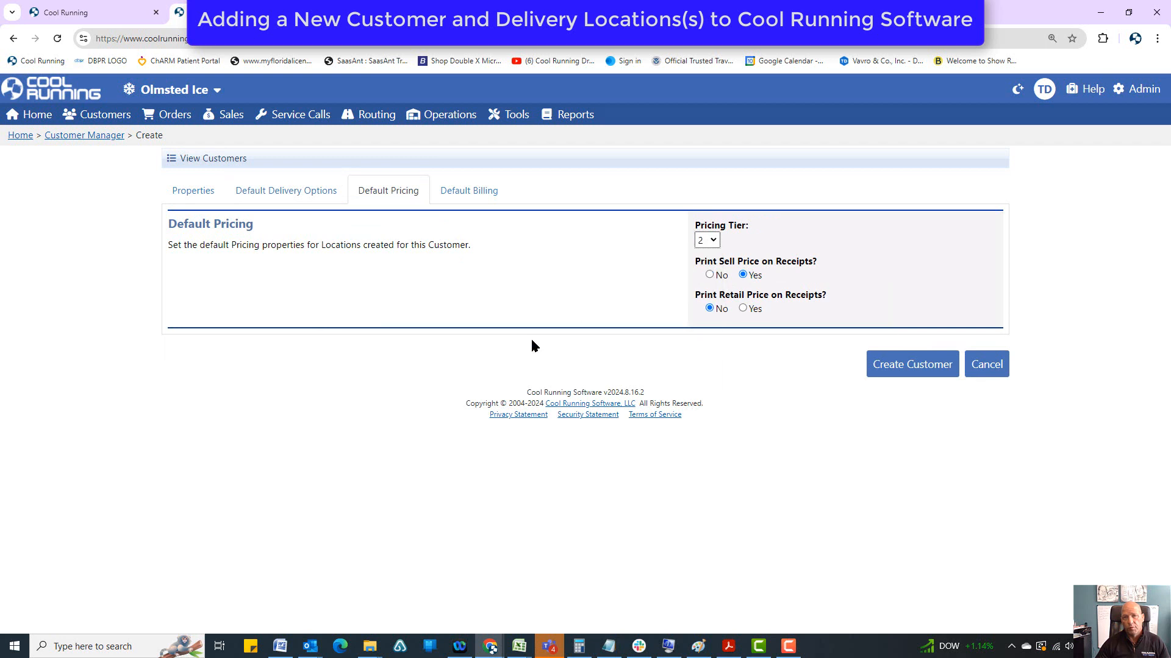
pyautogui.moveTo(709, 275)
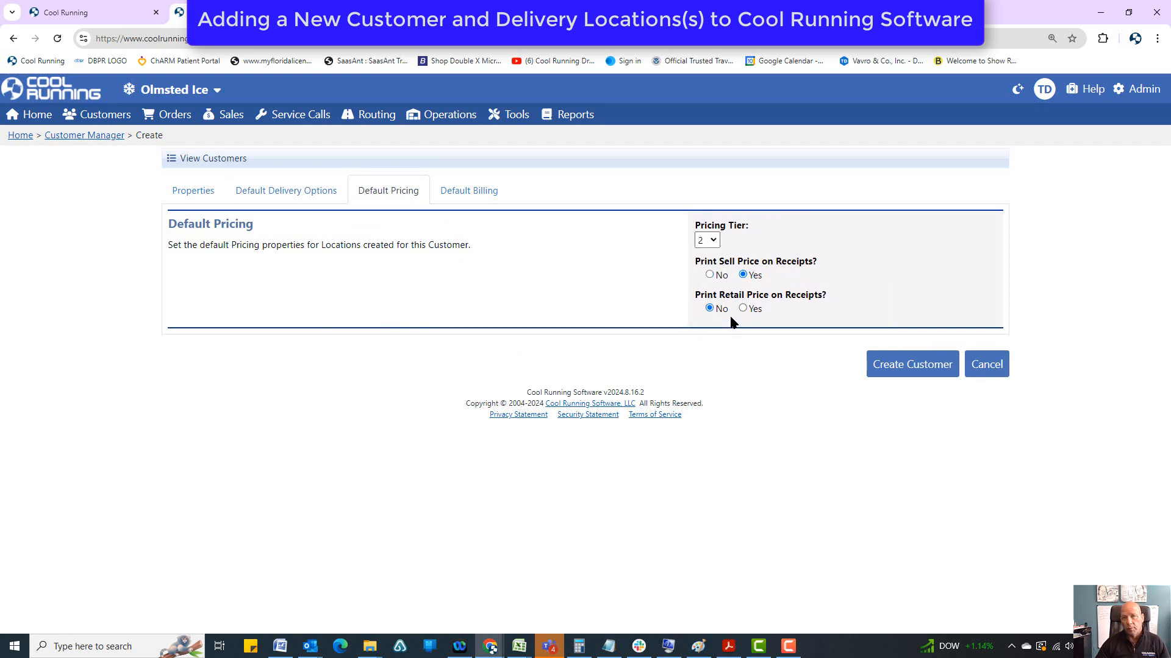
pyautogui.click(468, 190)
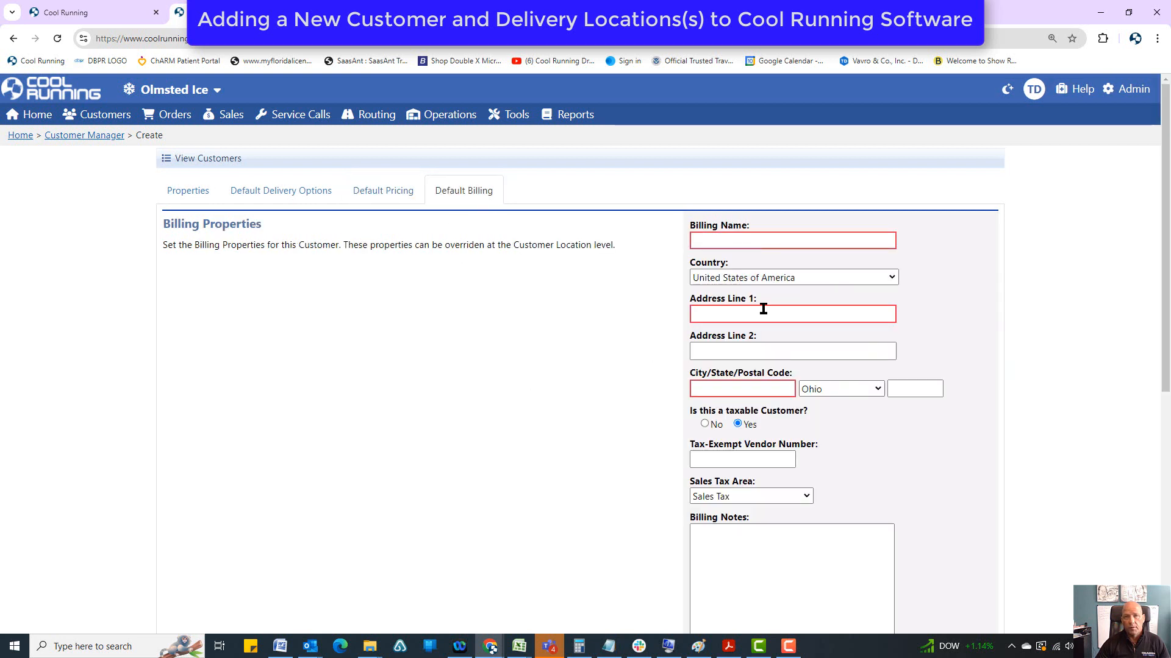
pyautogui.write("Tony's Beverage")
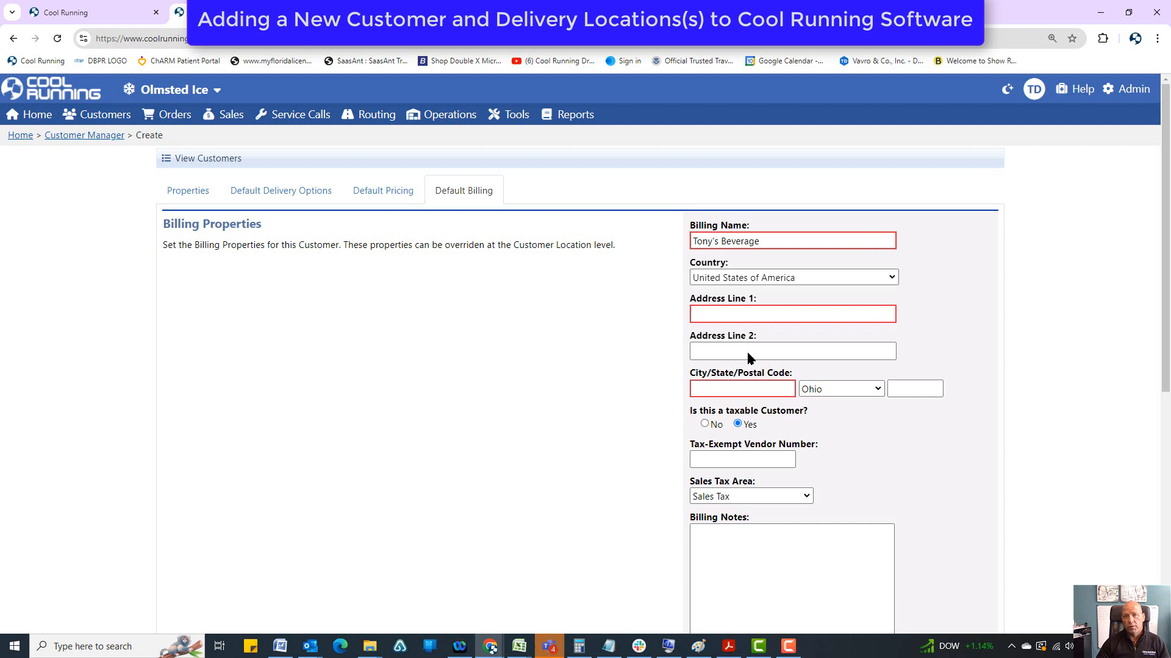
pyautogui.write('8134')
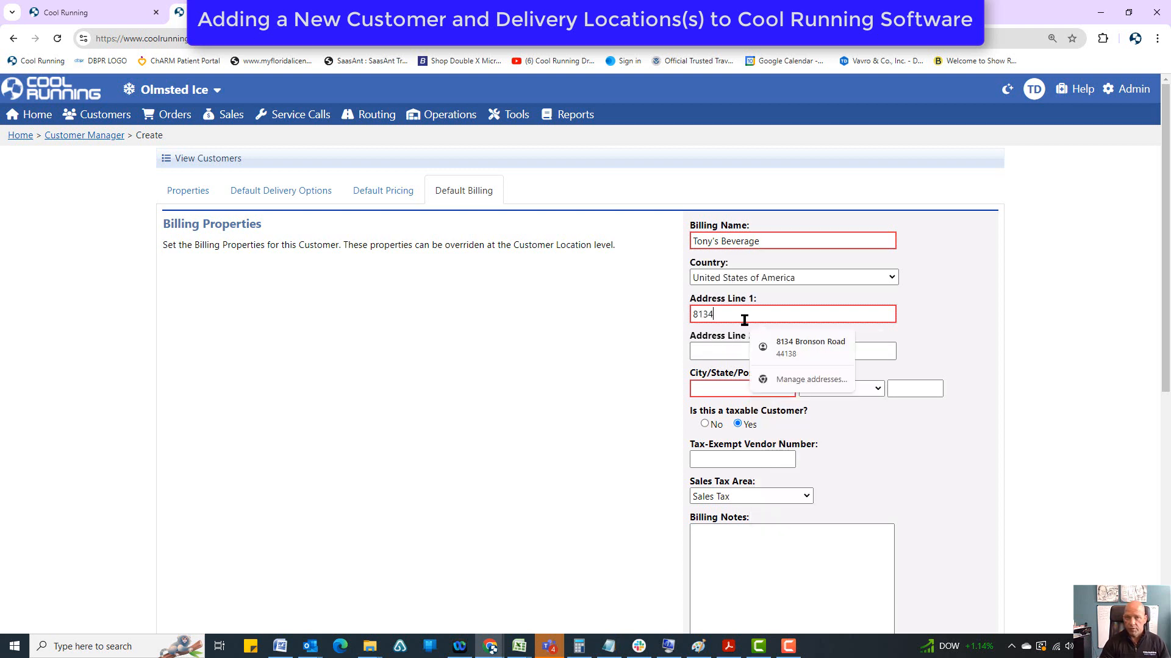
pyautogui.click(809, 346)
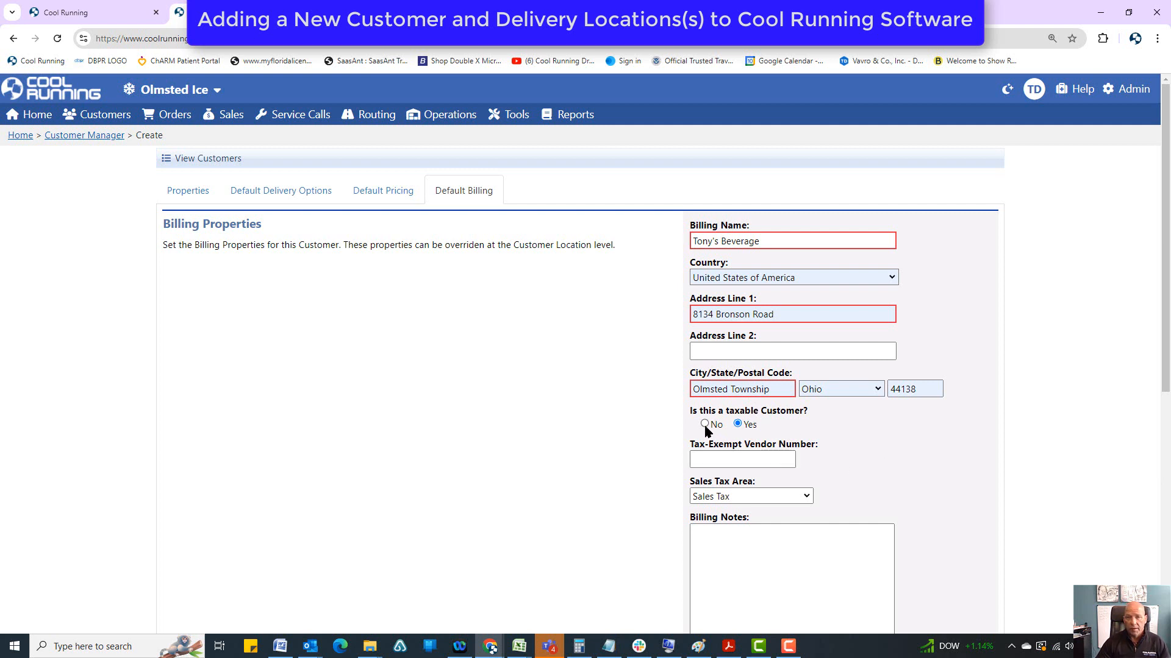
# Step: Mark the customer non-taxable with Cuyahoga as the sales tax area
pyautogui.click(703, 425)
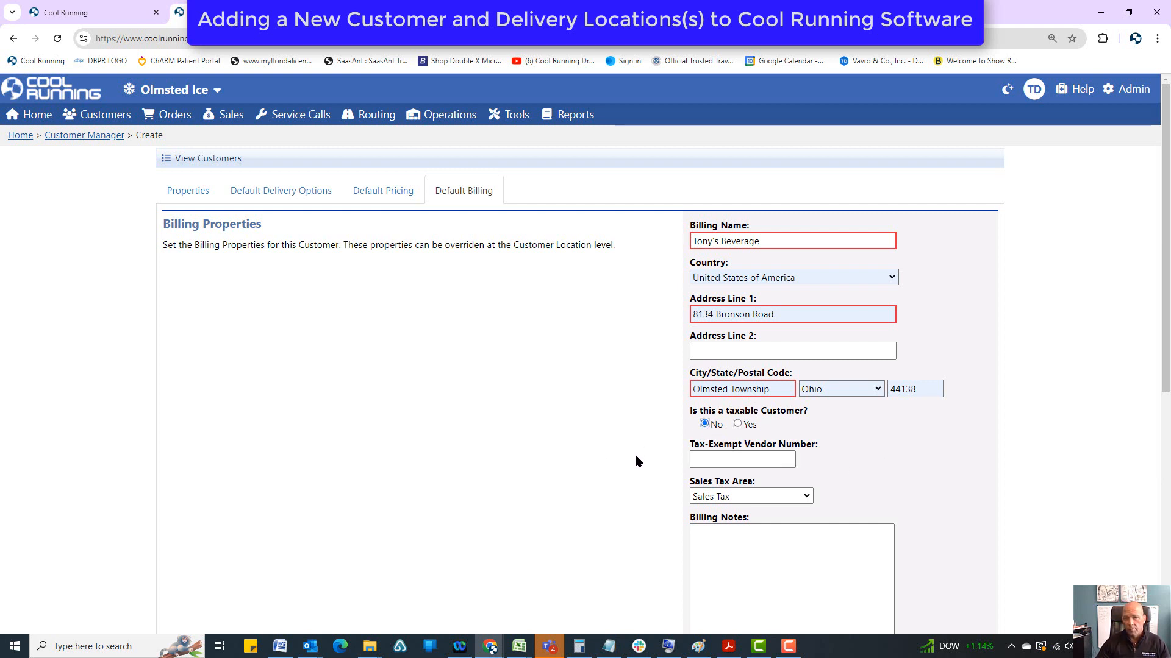
pyautogui.click(750, 496)
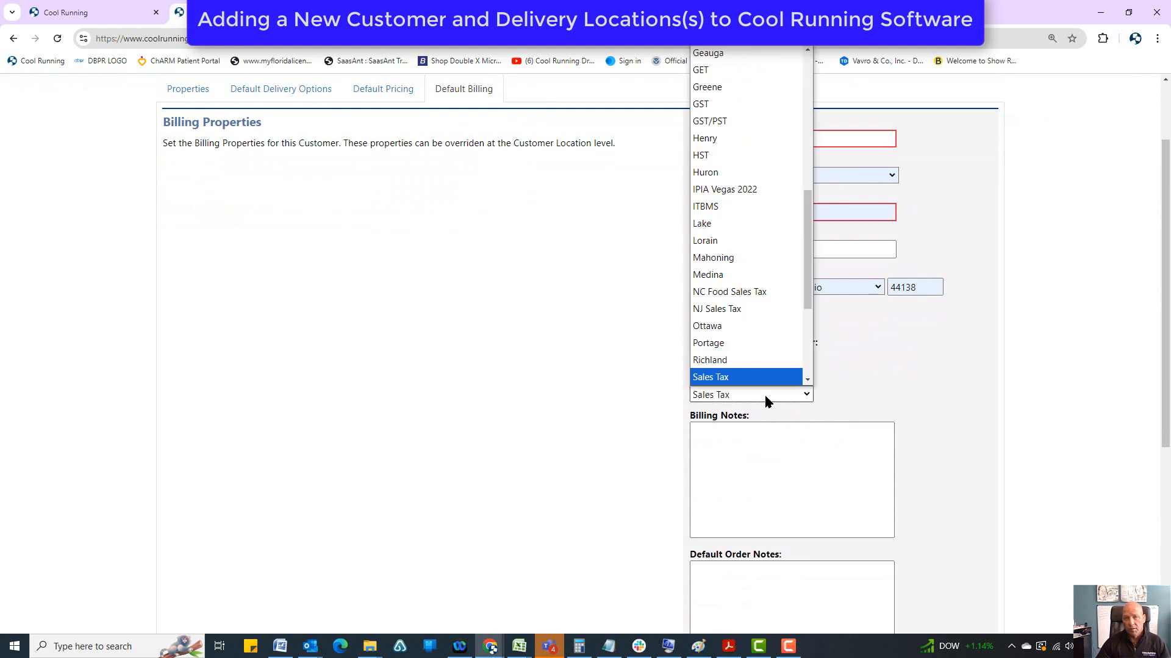
pyautogui.scroll(-3)
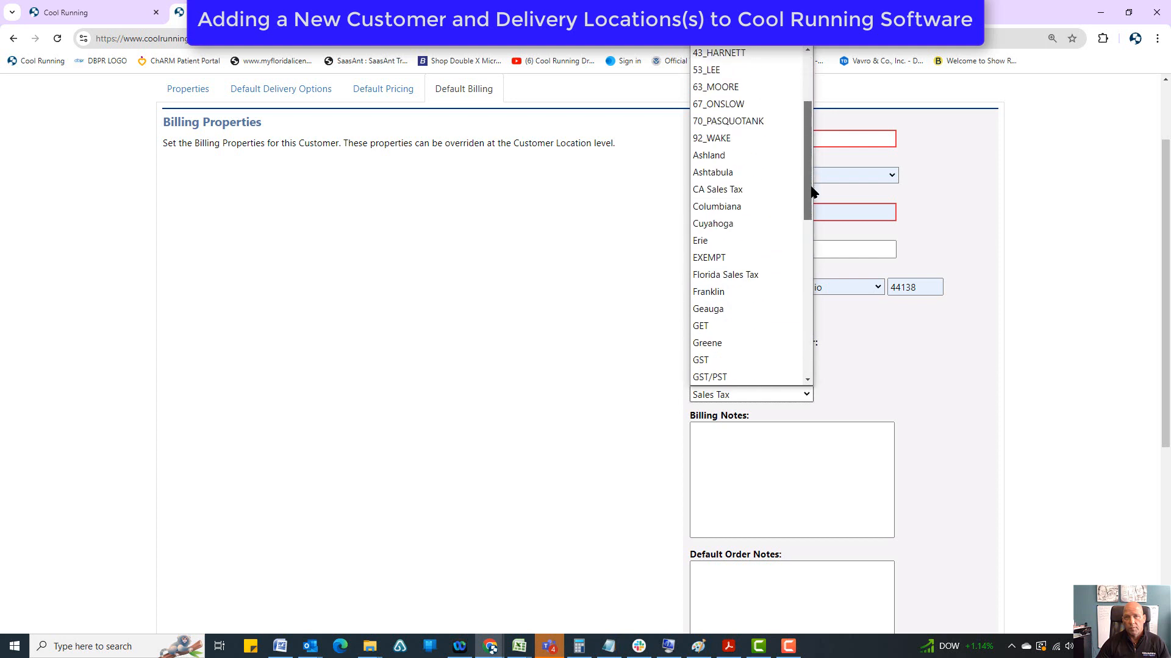
pyautogui.click(712, 223)
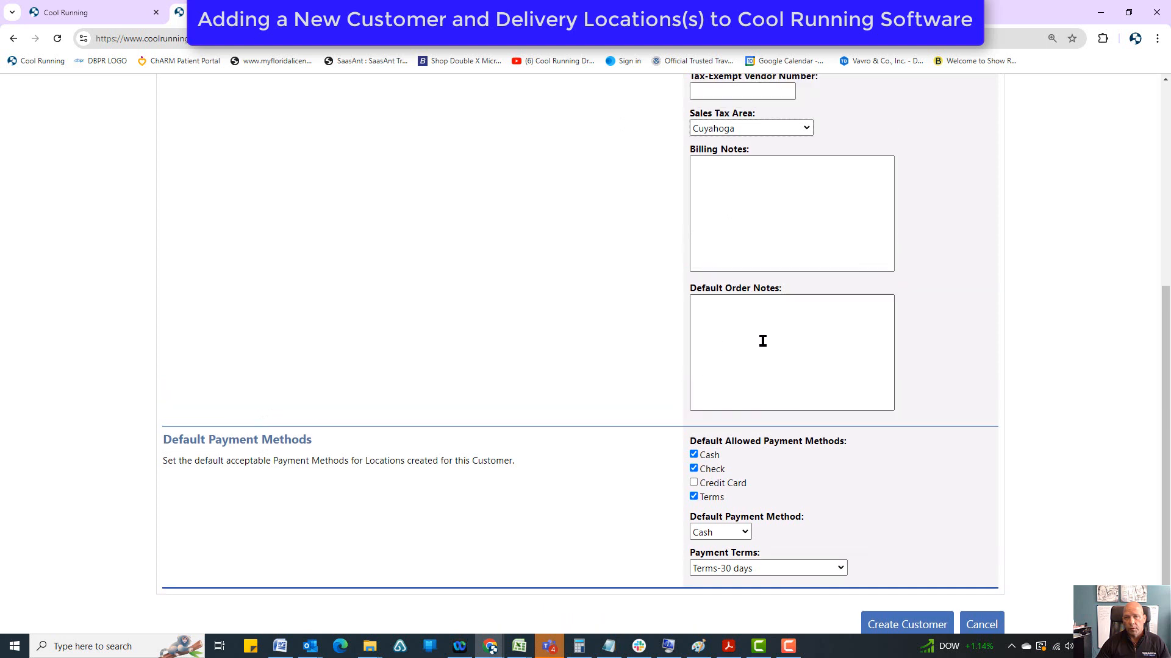
# Step: Make Terms the customer's default payment method
pyautogui.scroll(-3)
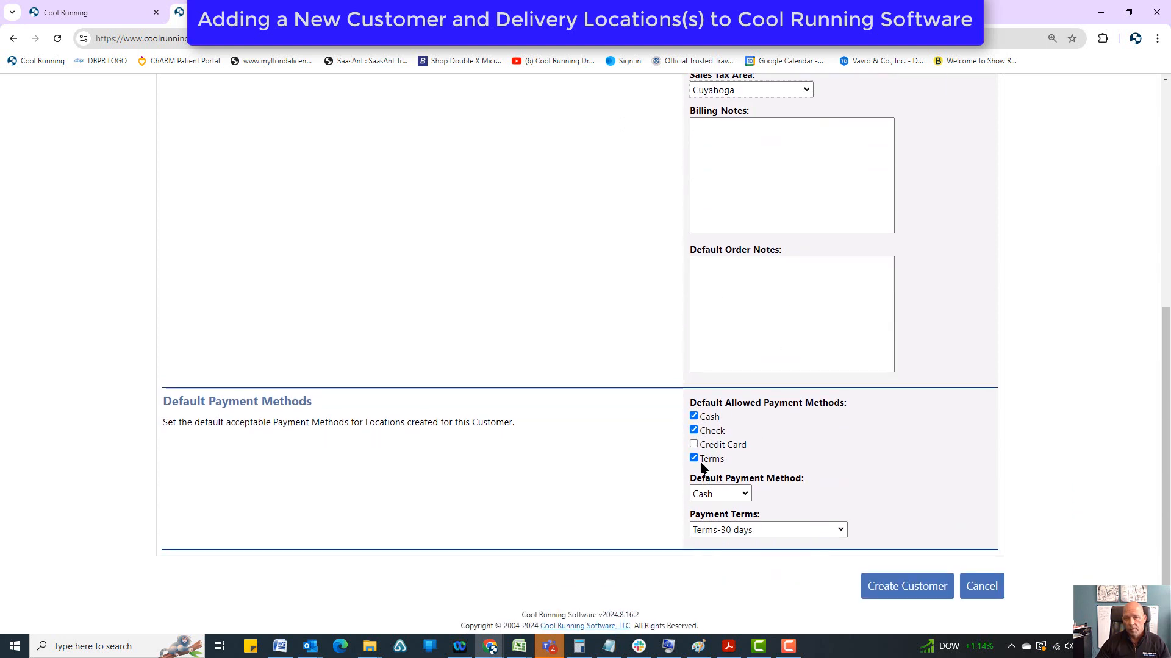
pyautogui.moveTo(732, 539)
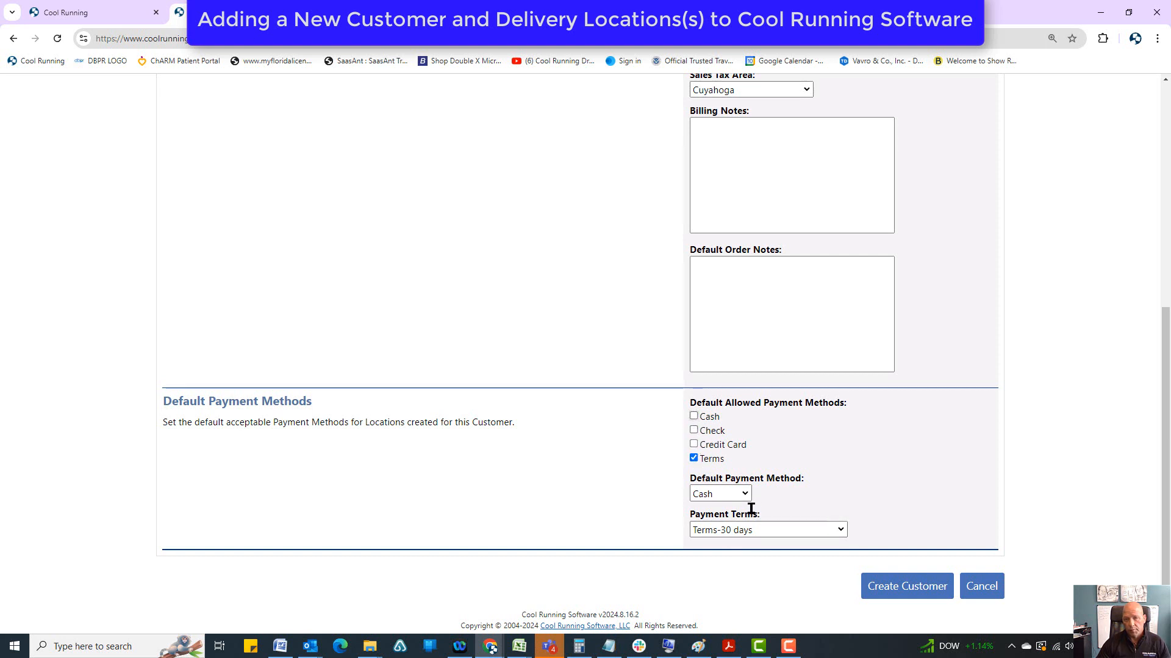
pyautogui.click(719, 494)
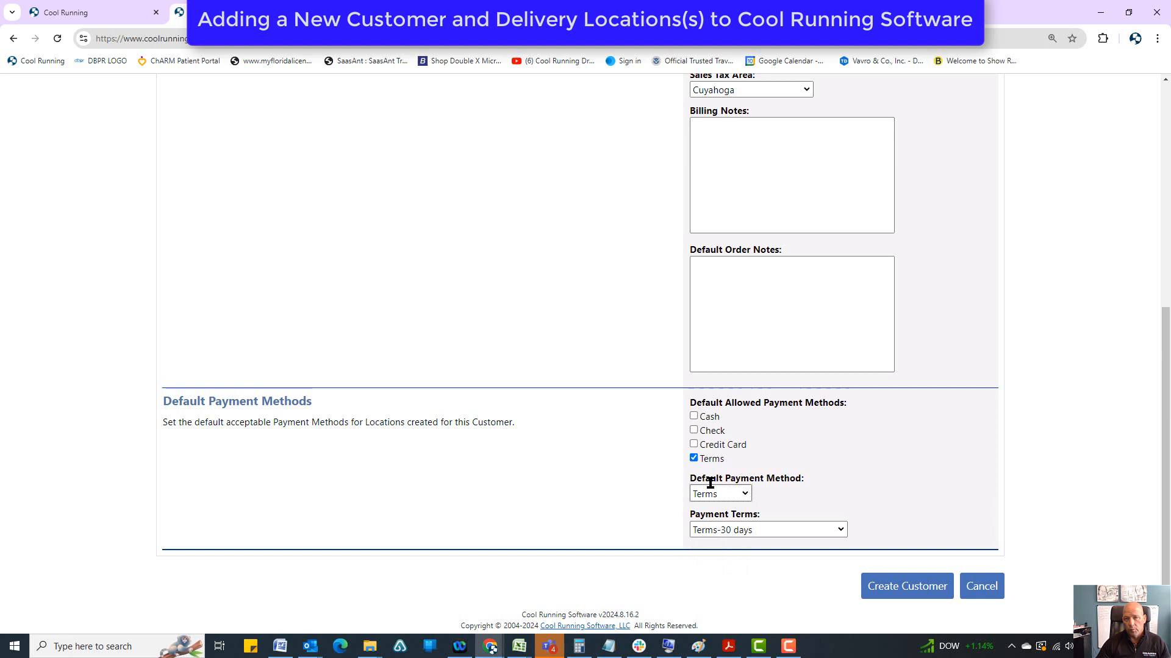
pyautogui.moveTo(672, 490)
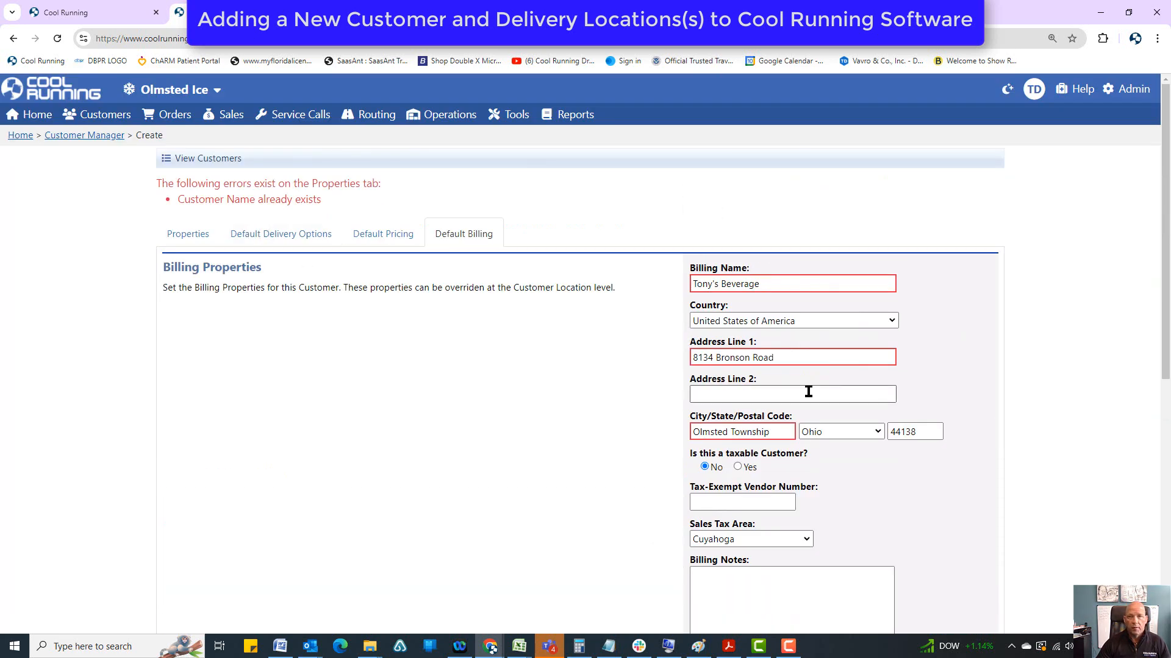
# Step: Complete the name as Tony's Beverage Mart and create the customer record
pyautogui.write('Ma')
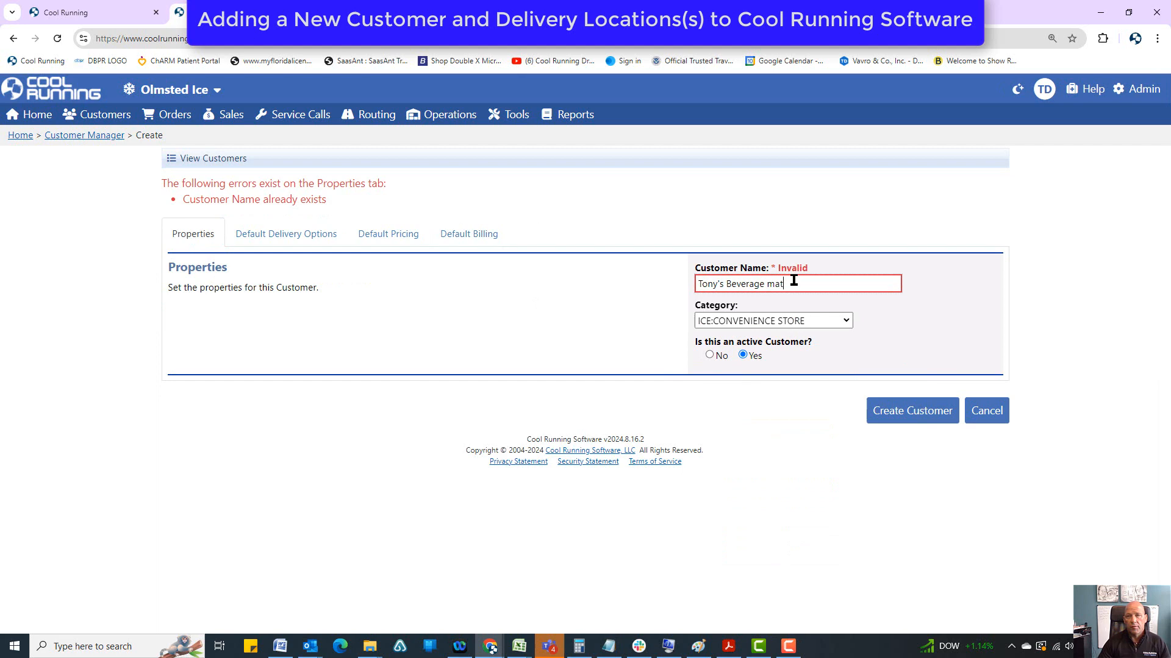
pyautogui.write('Mart')
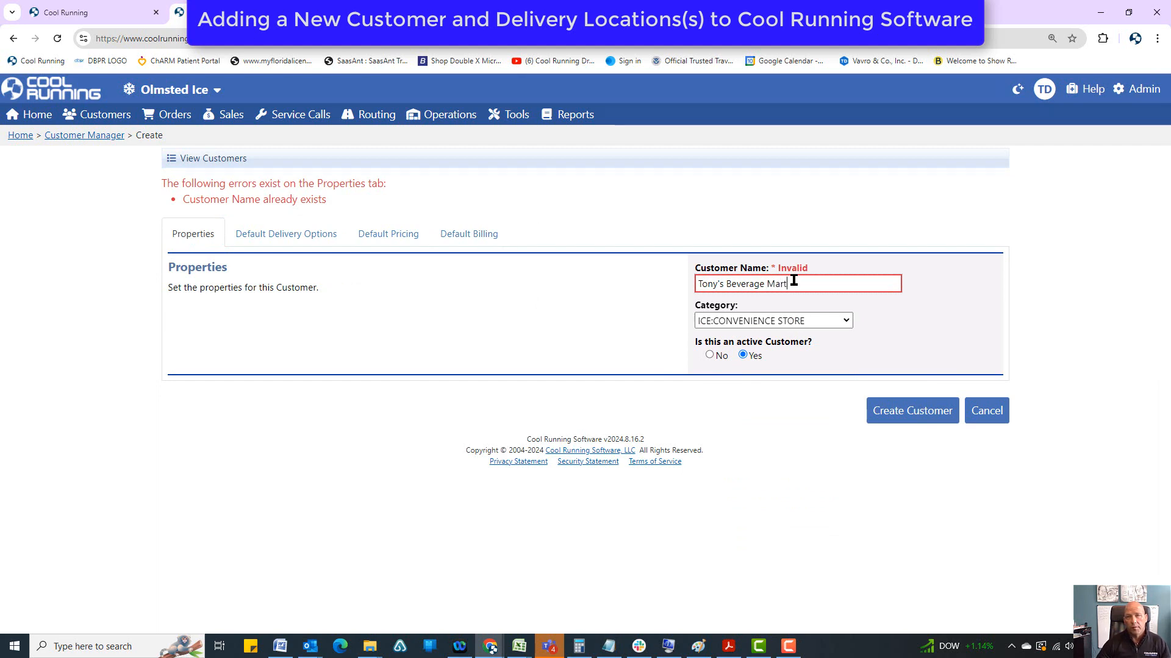
pyautogui.click(911, 411)
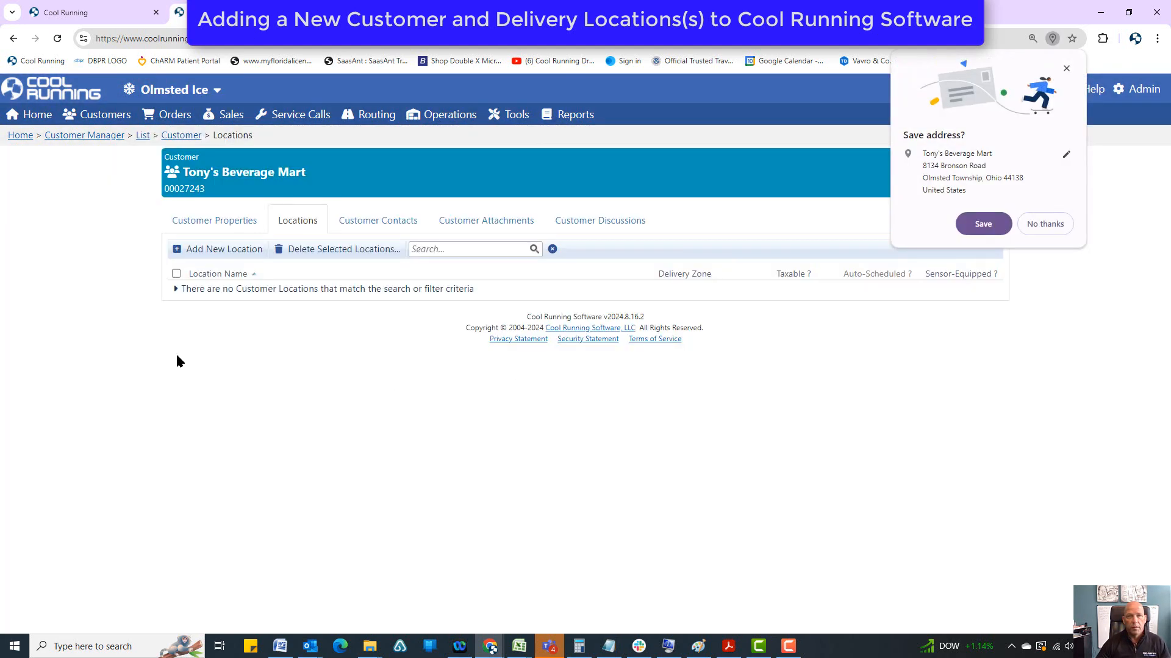
pyautogui.moveTo(366, 415)
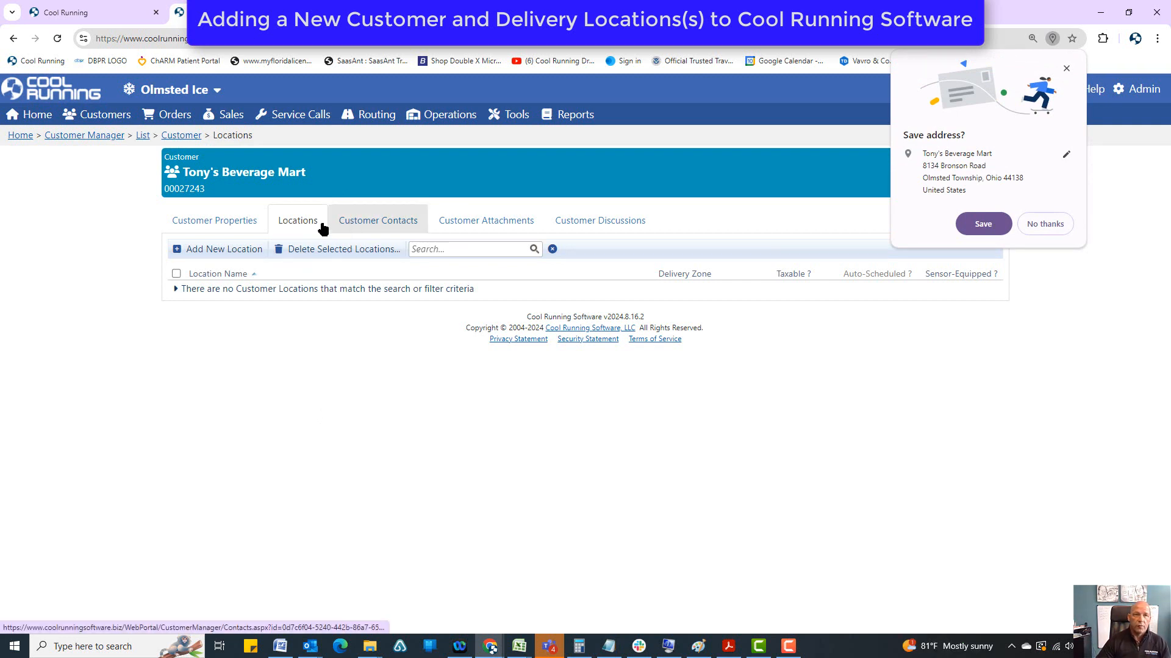
# Step: Start a new contact with the suggested name, an email address and phone 440-3..
pyautogui.click(378, 221)
pyautogui.write('Janine')
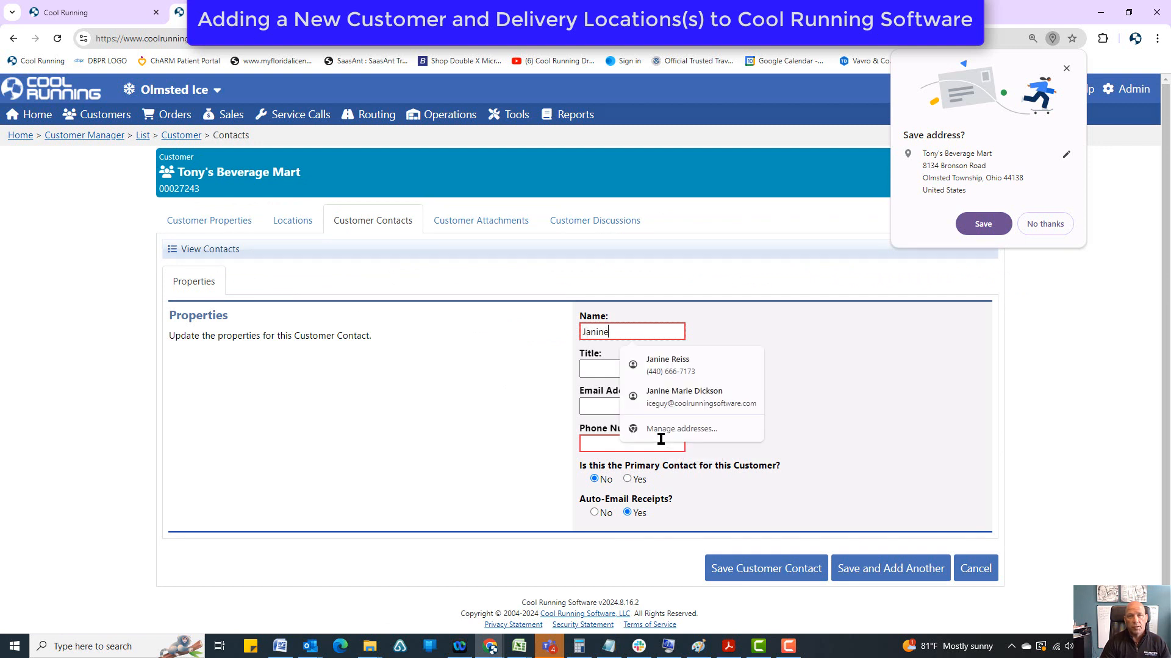
pyautogui.click(667, 364)
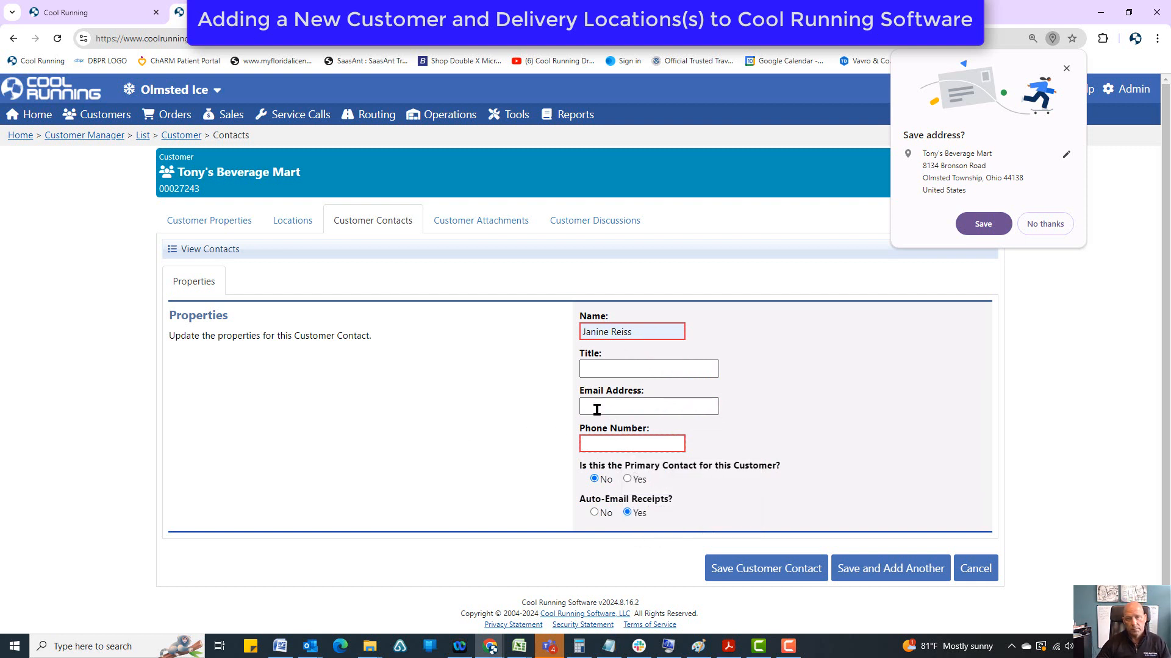
pyautogui.click(648, 406)
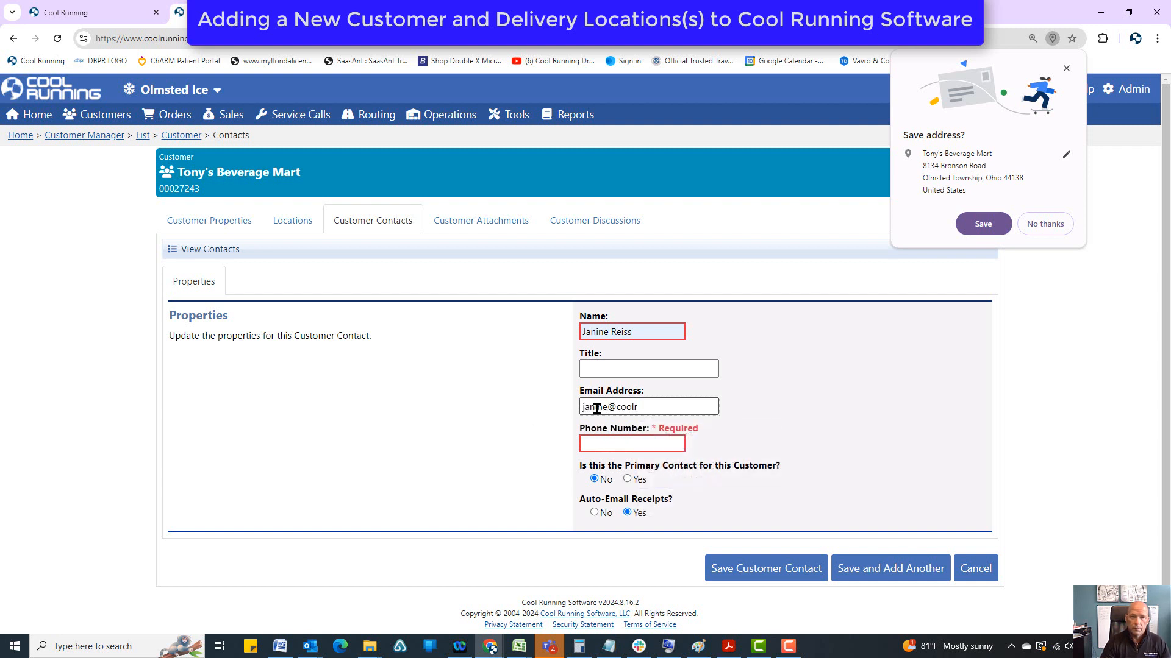
pyautogui.write('unningsoftware.cor')
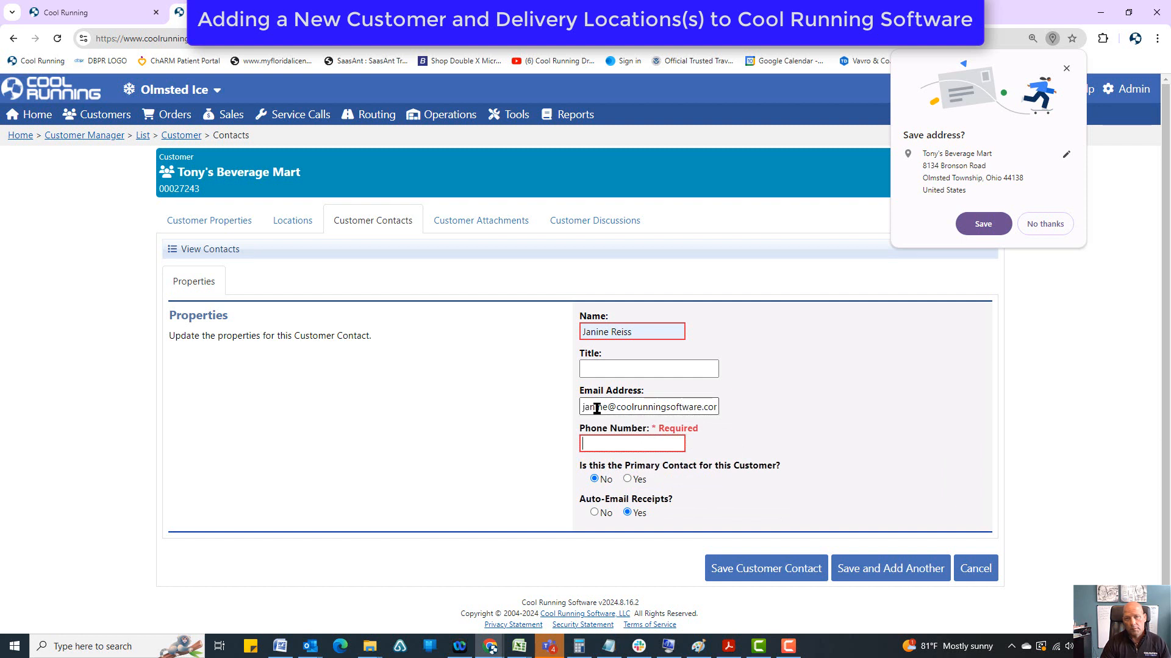
pyautogui.write('440-343-')
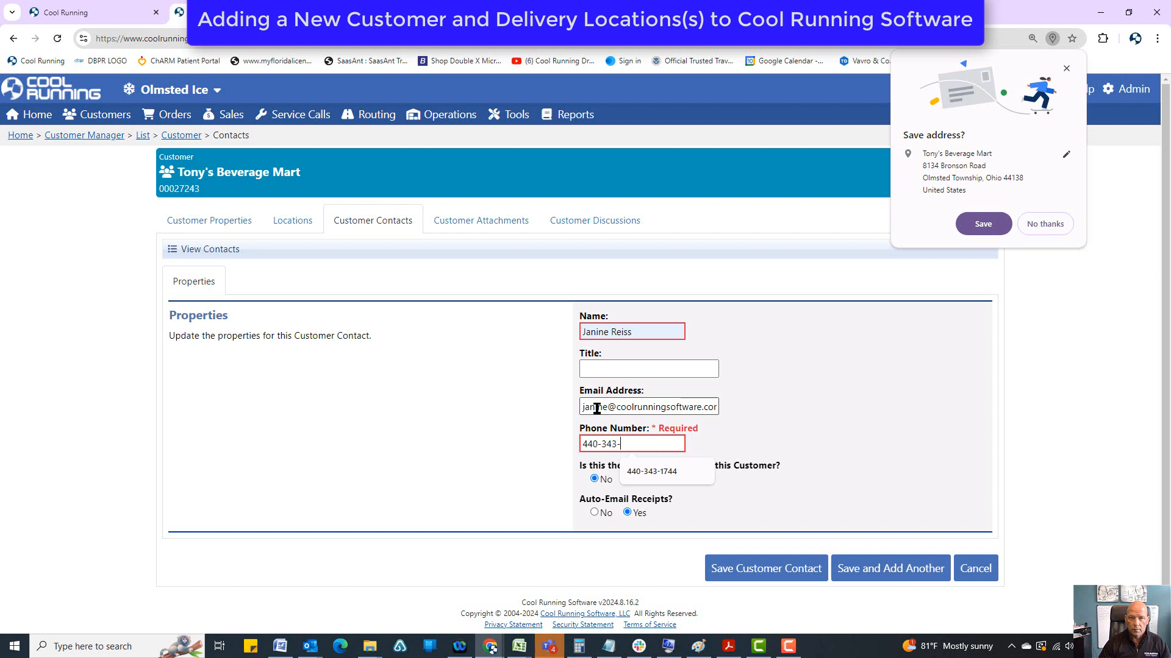
# Step: Title the contact Boss, make it the primary contact, and save it
pyautogui.click(647, 368)
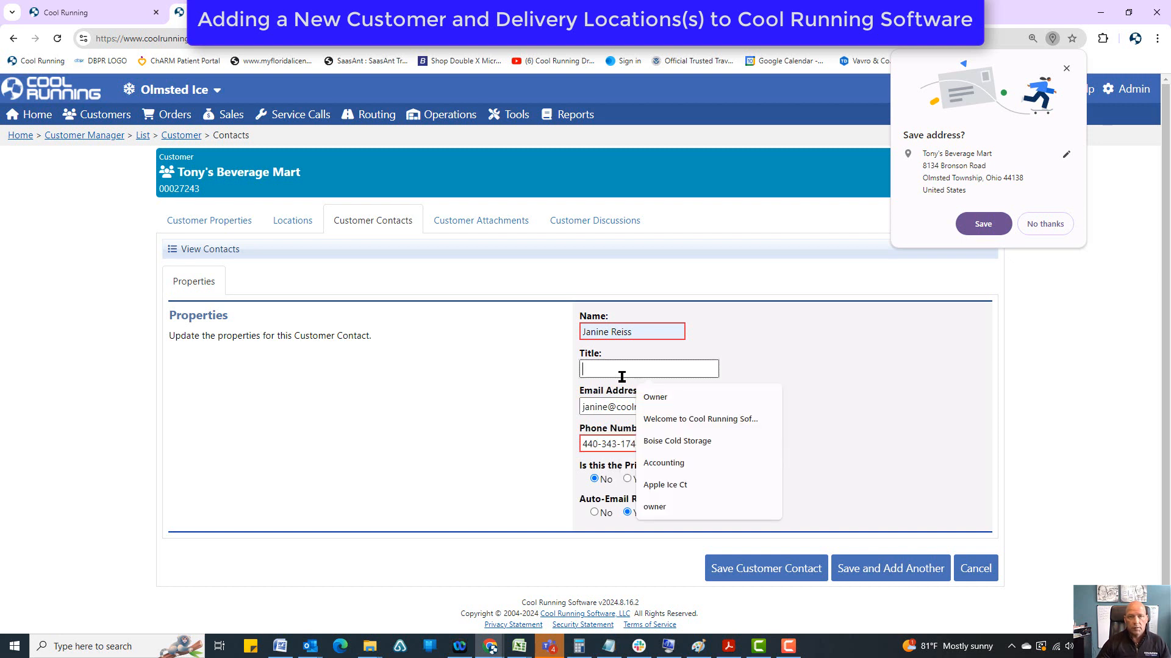
pyautogui.write('Boss')
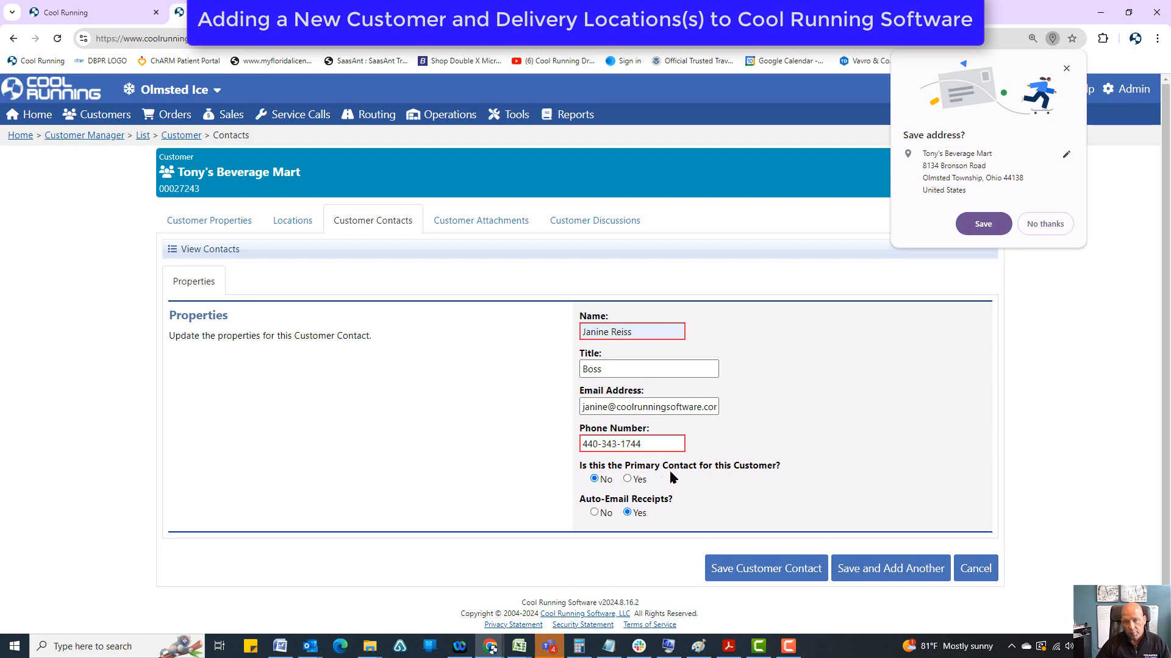
pyautogui.click(627, 478)
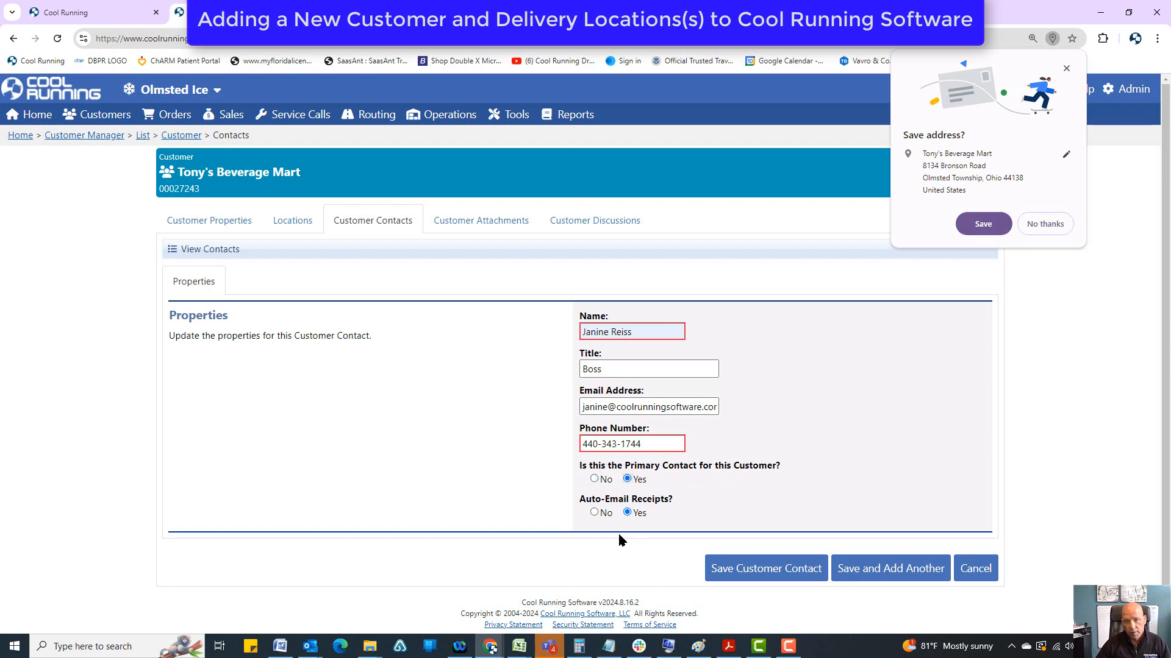
pyautogui.moveTo(766, 569)
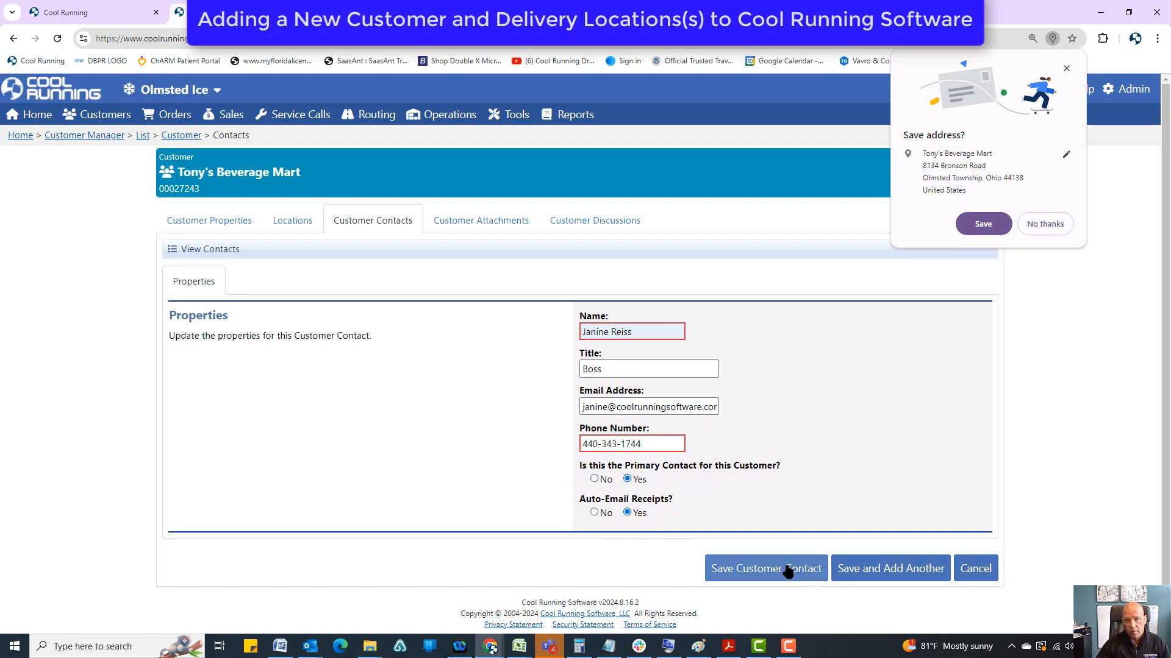
pyautogui.click(764, 568)
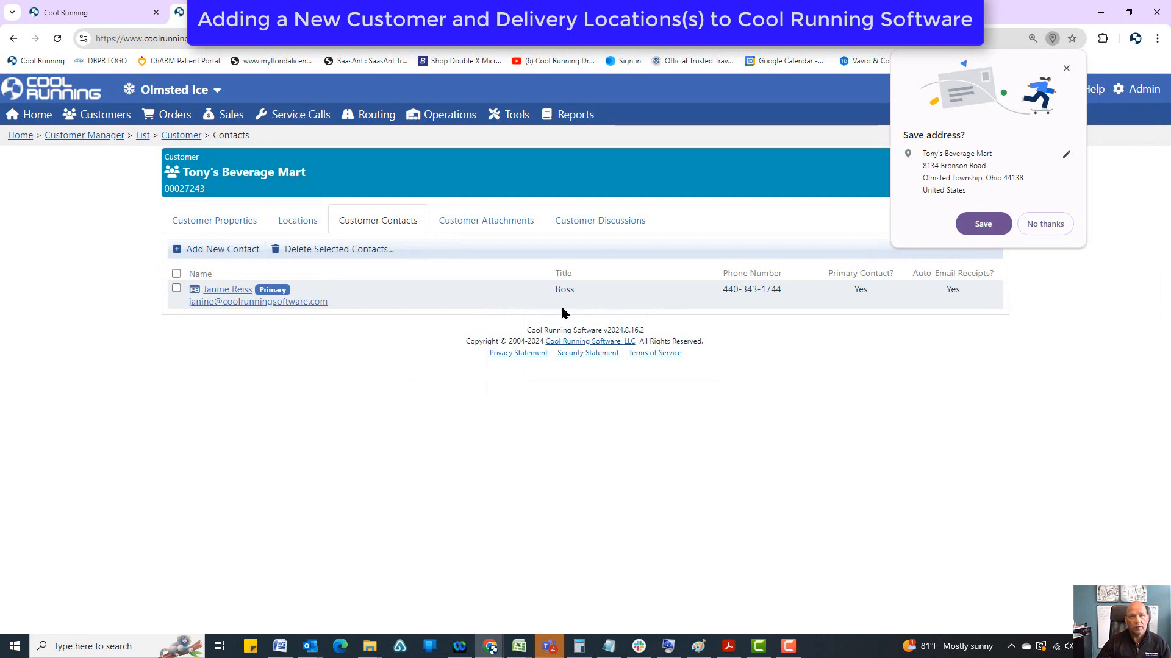
# Step: Return to the Locations tab and start adding a new location
pyautogui.click(486, 221)
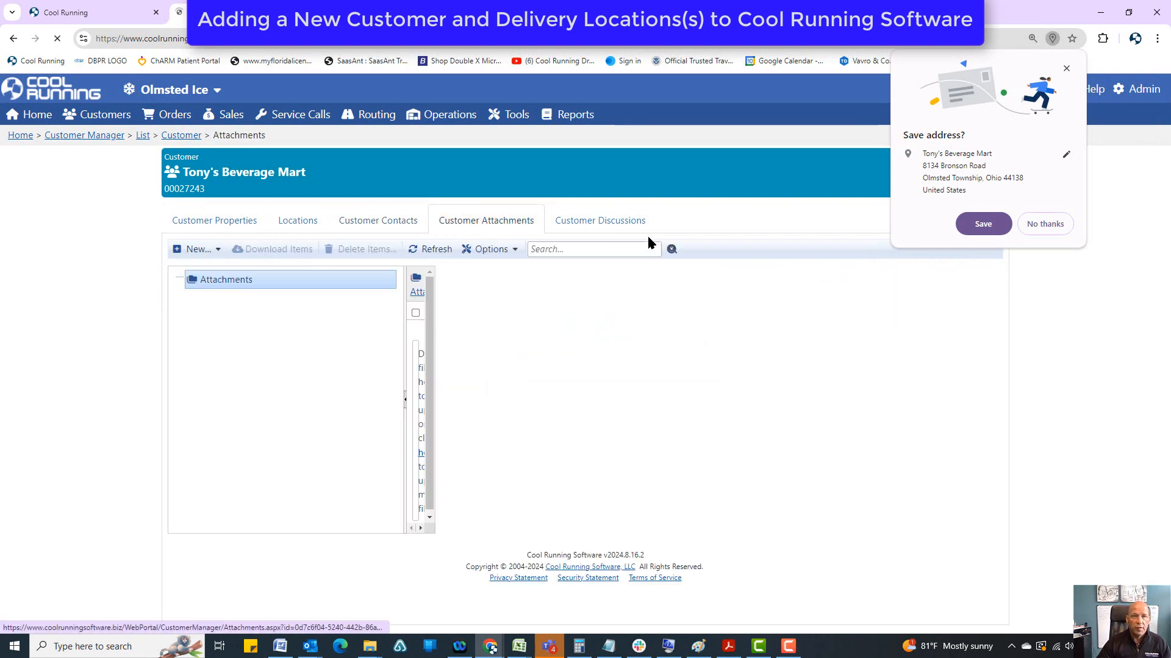
pyautogui.click(298, 221)
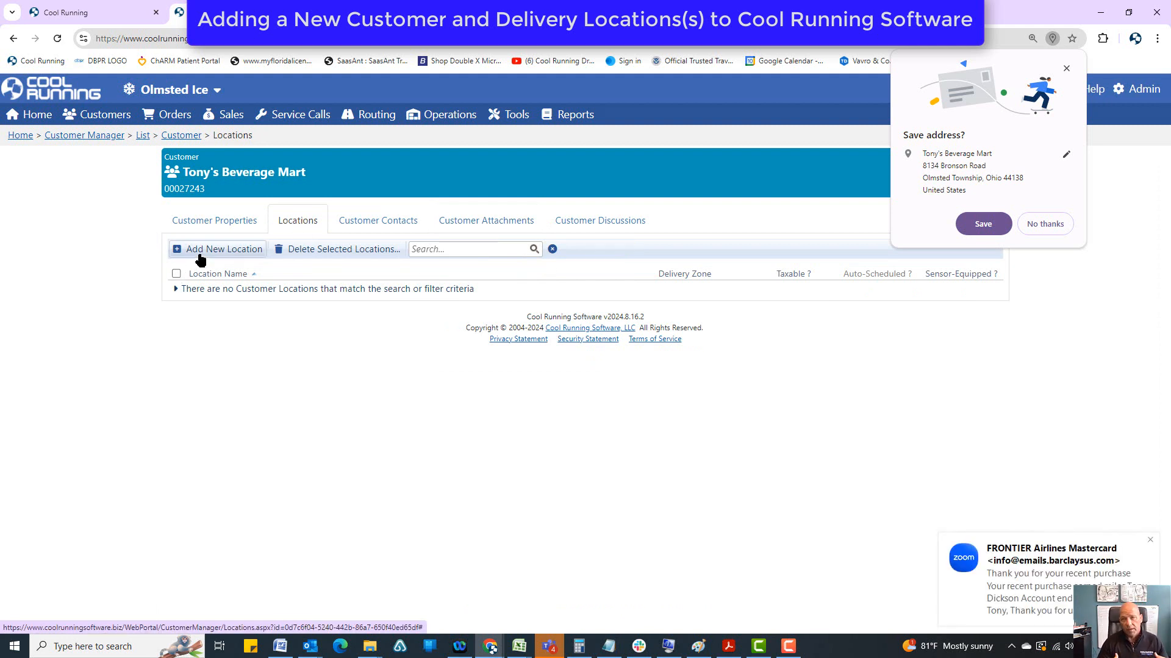
pyautogui.click(222, 248)
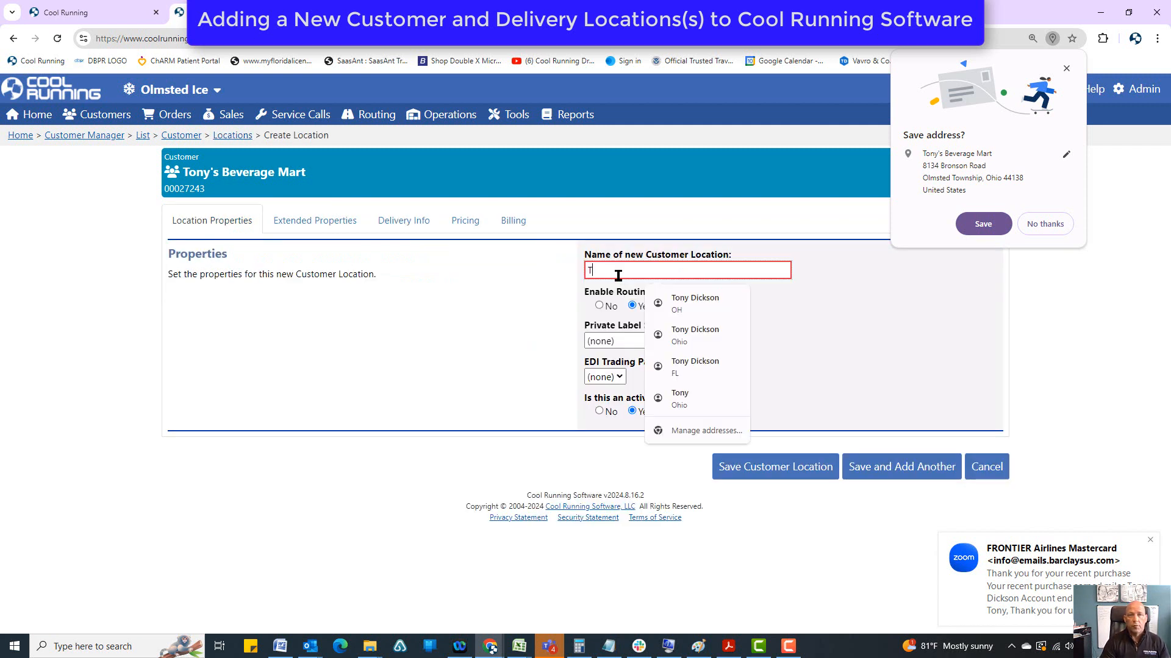
# Step: Name the location Tony's Beverage #1
pyautogui.write("Tony's Beverage Marr")
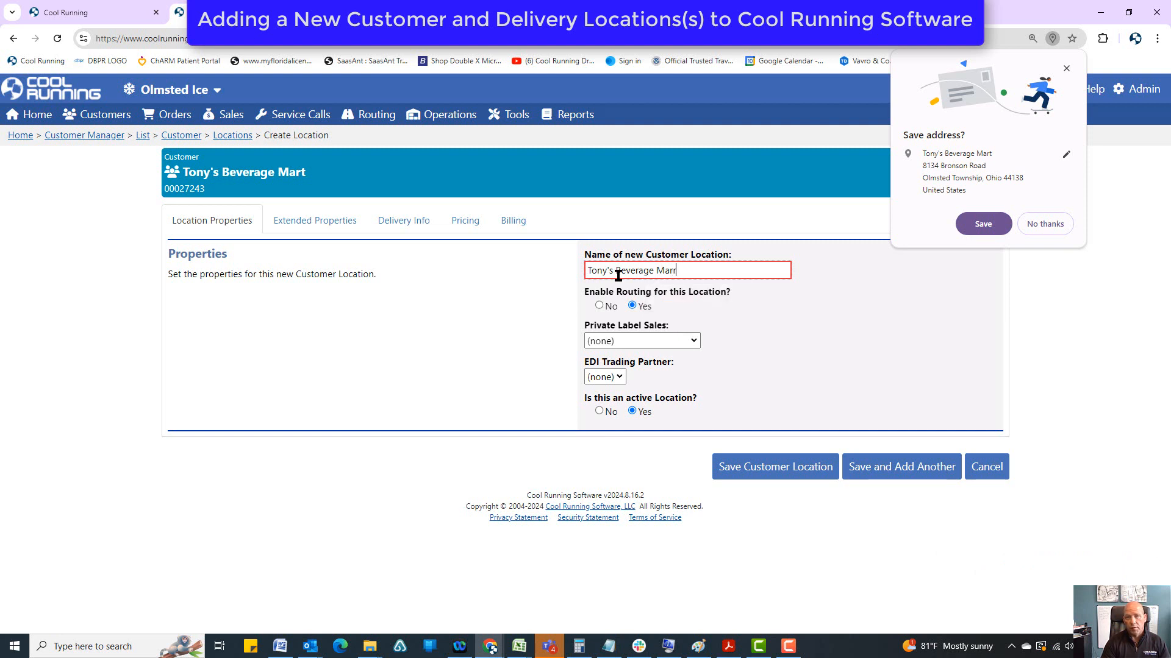
pyautogui.write('#1')
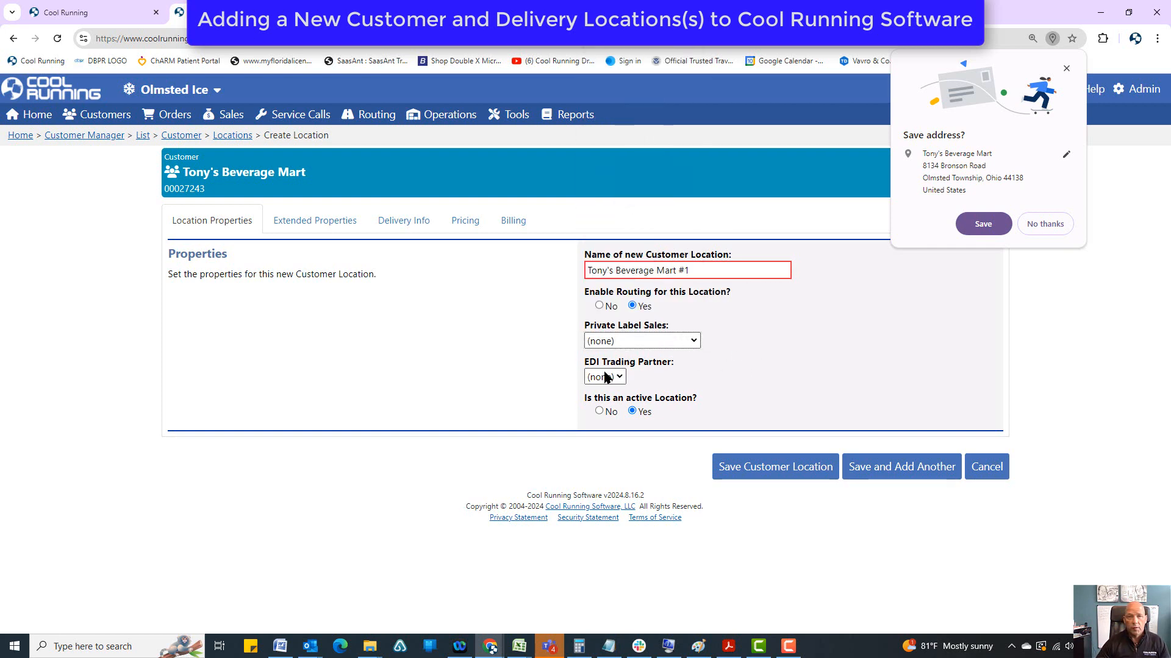
pyautogui.click(308, 221)
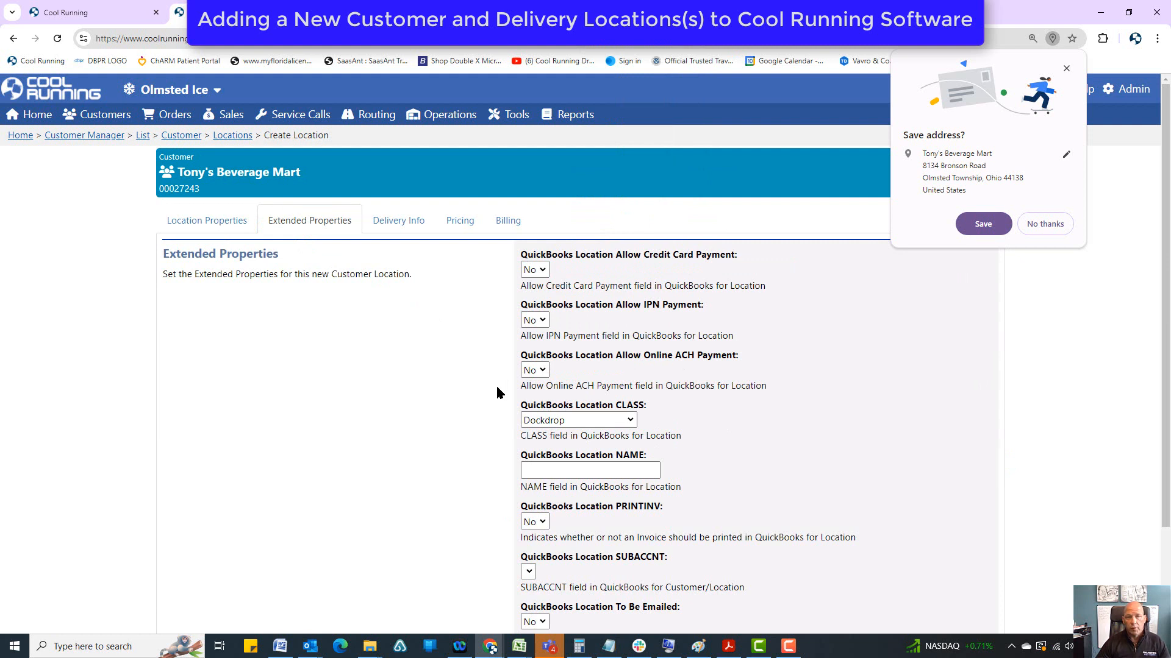
# Step: Enter Tony #1 as the location's QuickBooks location name
pyautogui.scroll(-3)
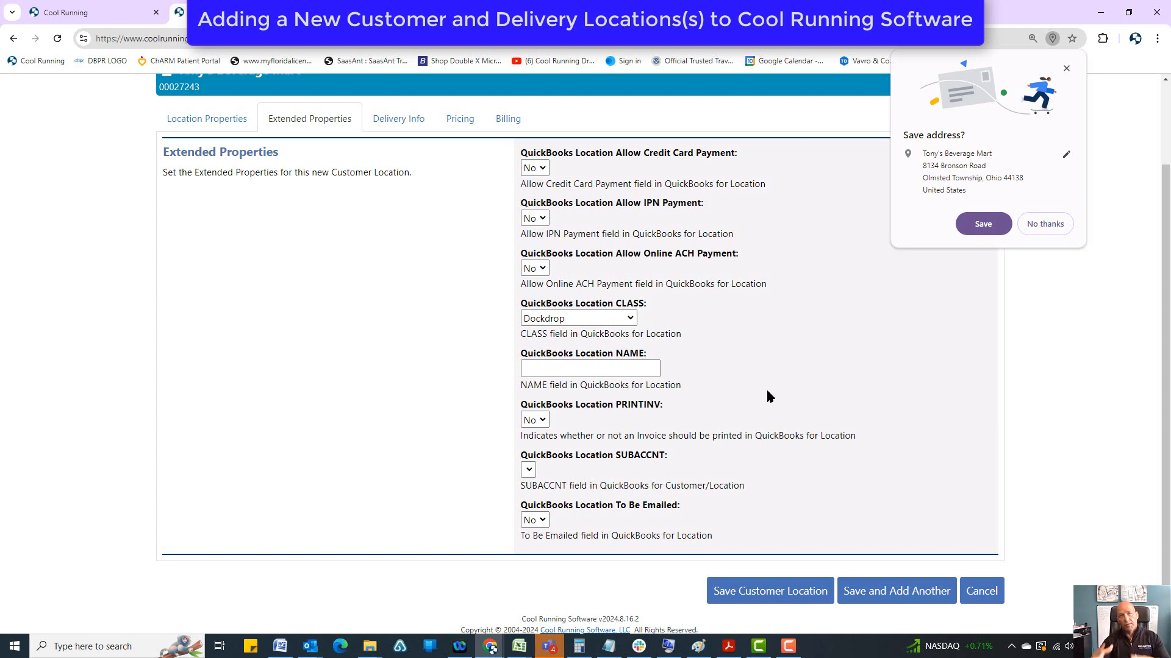
pyautogui.click(589, 368)
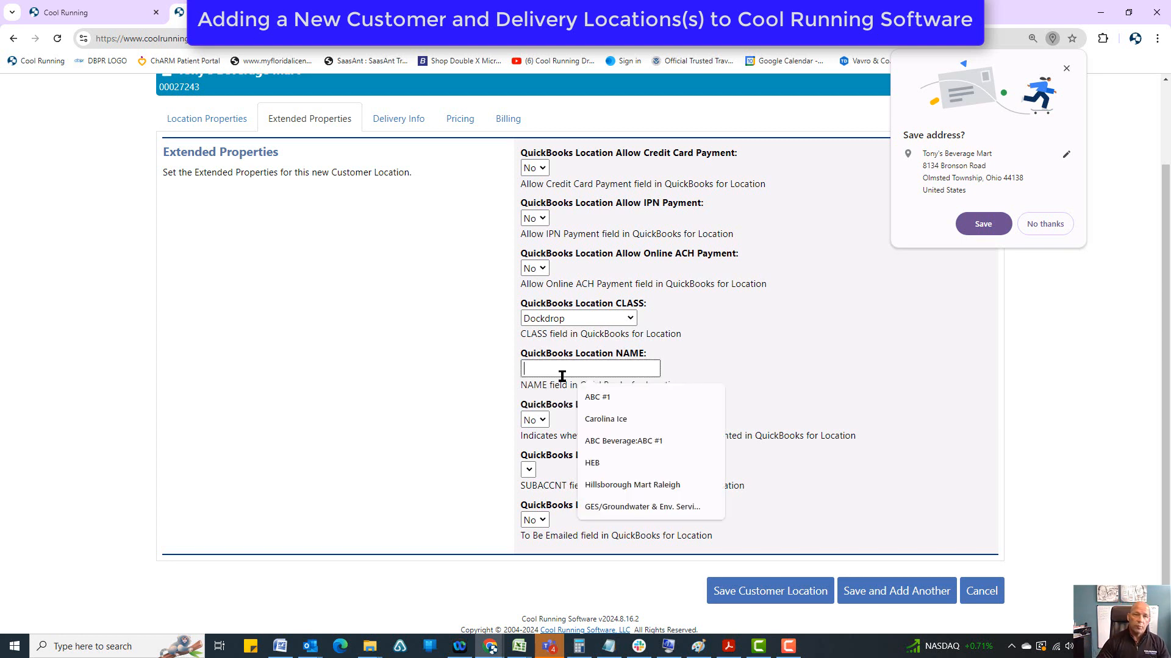
pyautogui.write("Tony's Beverage Mart")
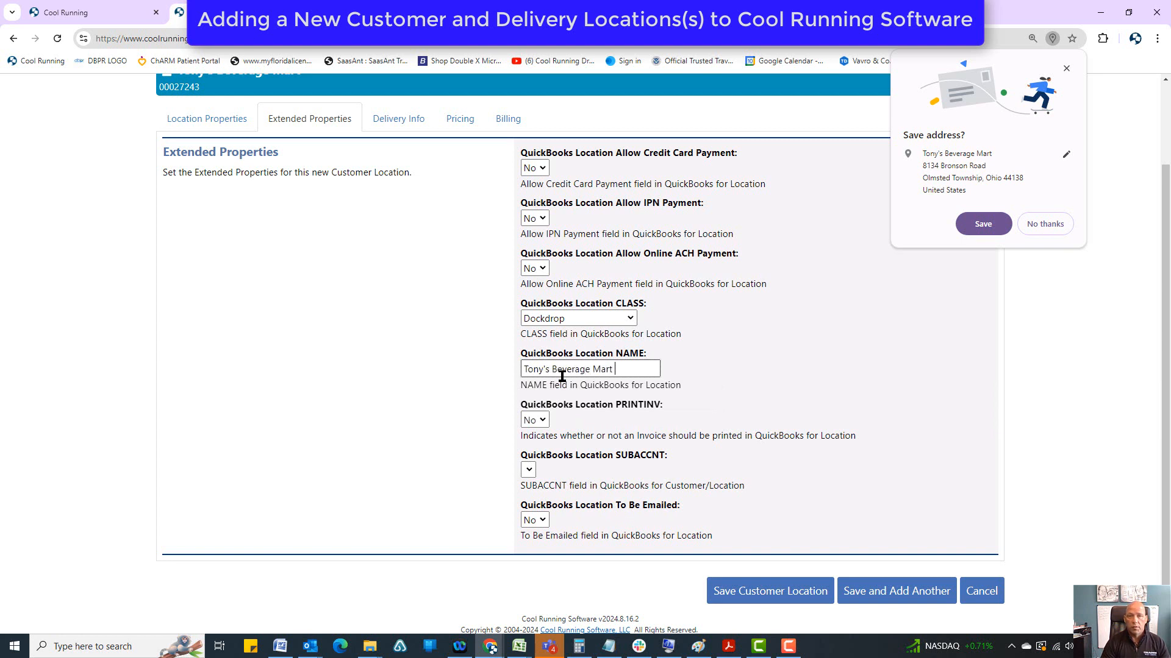
pyautogui.write('#1')
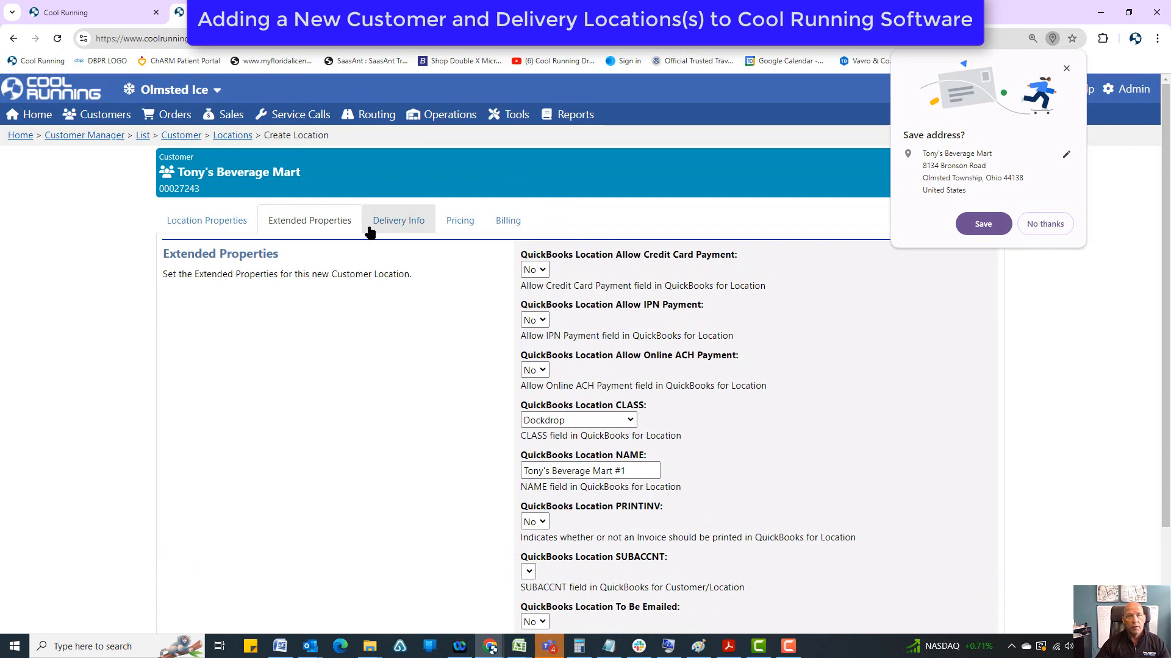
# Step: Set the delivery zone to Olmsted Falls /Berea and stop Sunday deliveries
pyautogui.click(398, 220)
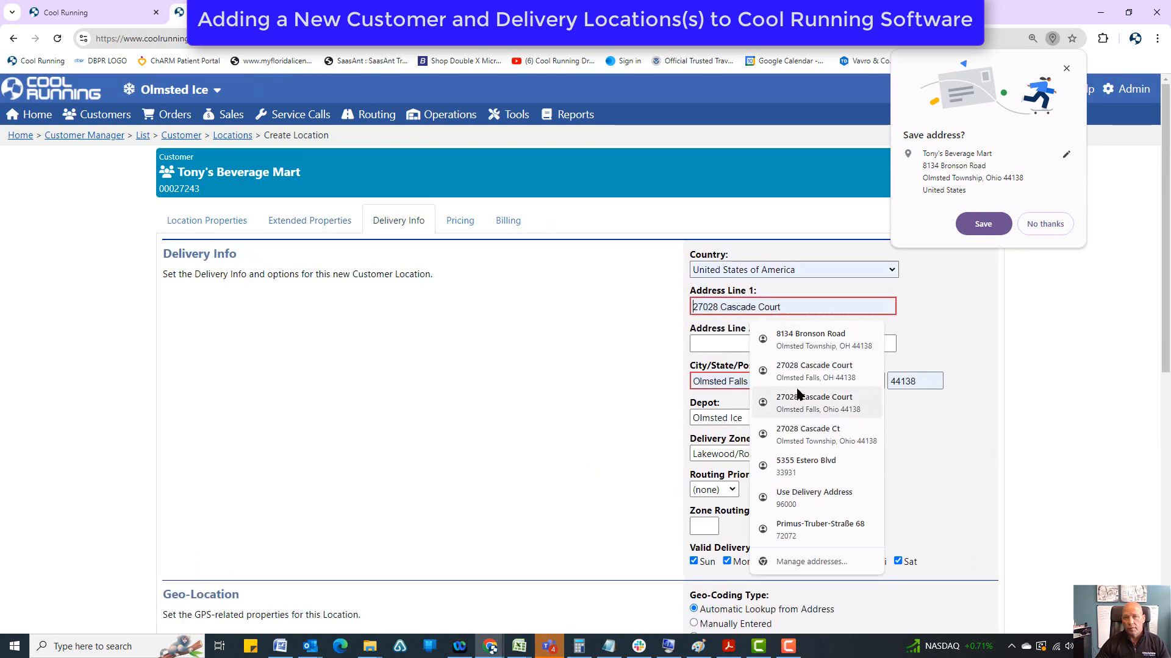
pyautogui.click(813, 370)
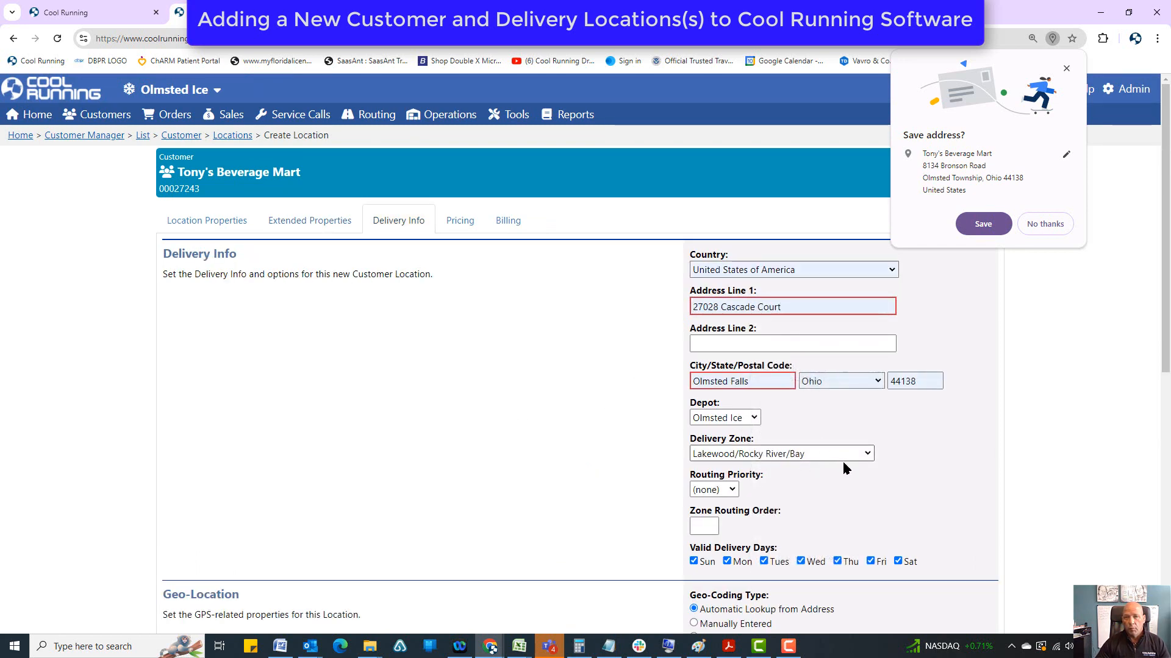
pyautogui.click(781, 453)
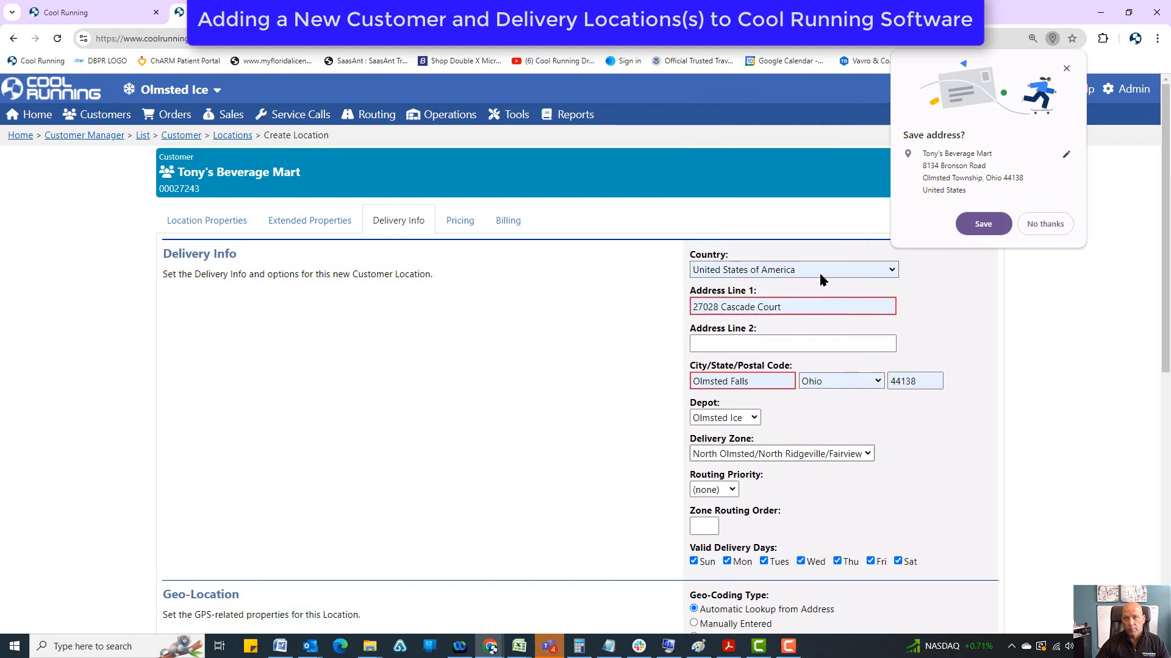
pyautogui.click(781, 453)
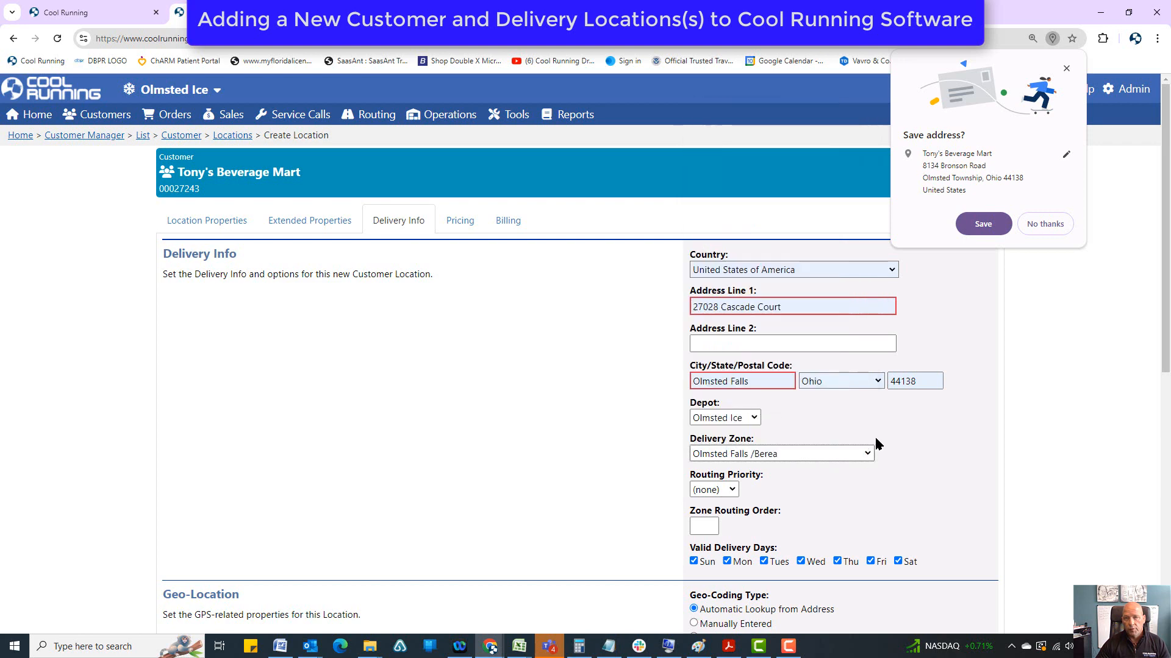
pyautogui.scroll(-3)
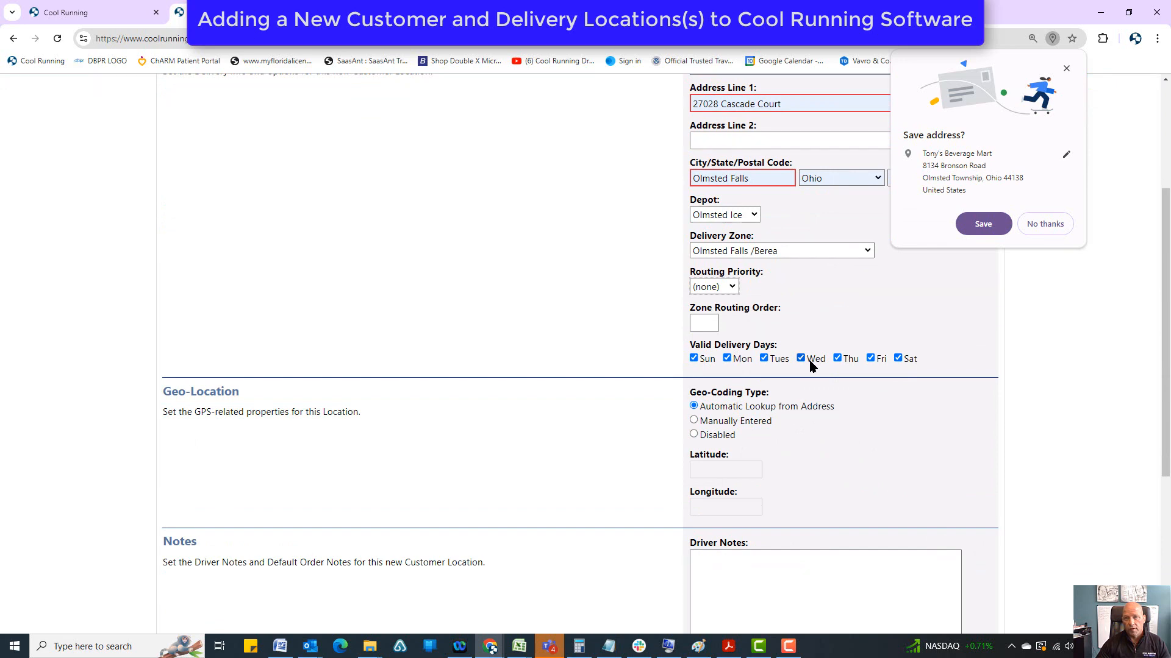
pyautogui.click(693, 358)
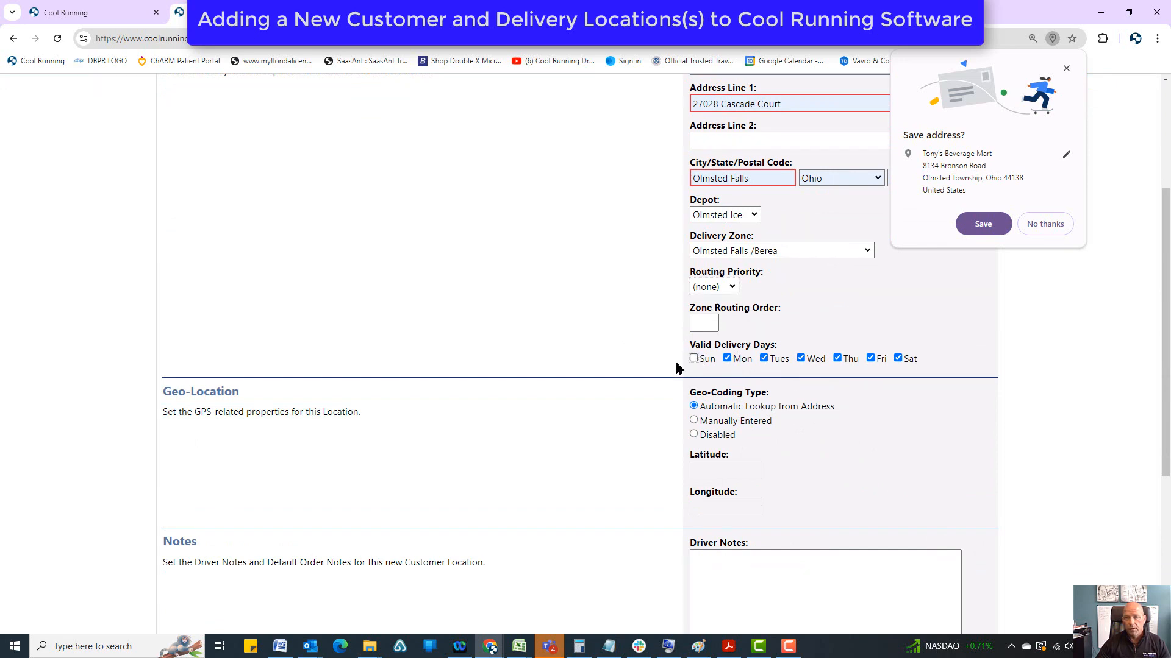
# Step: Add 'Deliver in back door' driver notes and default order notes
pyautogui.scroll(-3)
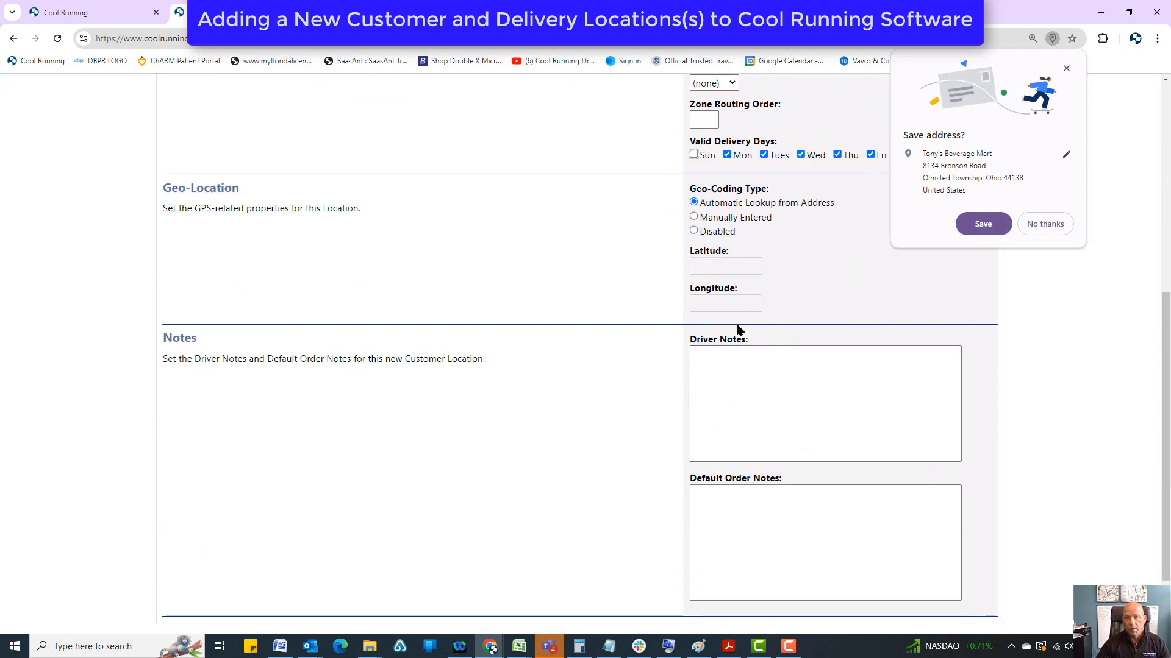
pyautogui.write('Deliver')
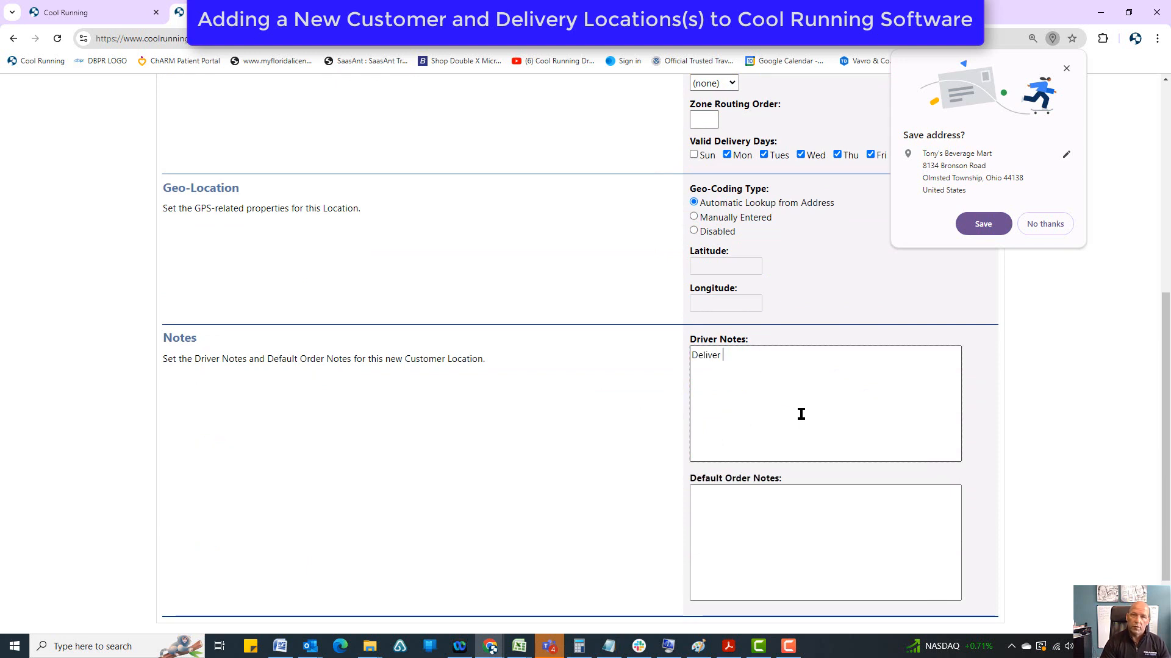
pyautogui.write('in back door.')
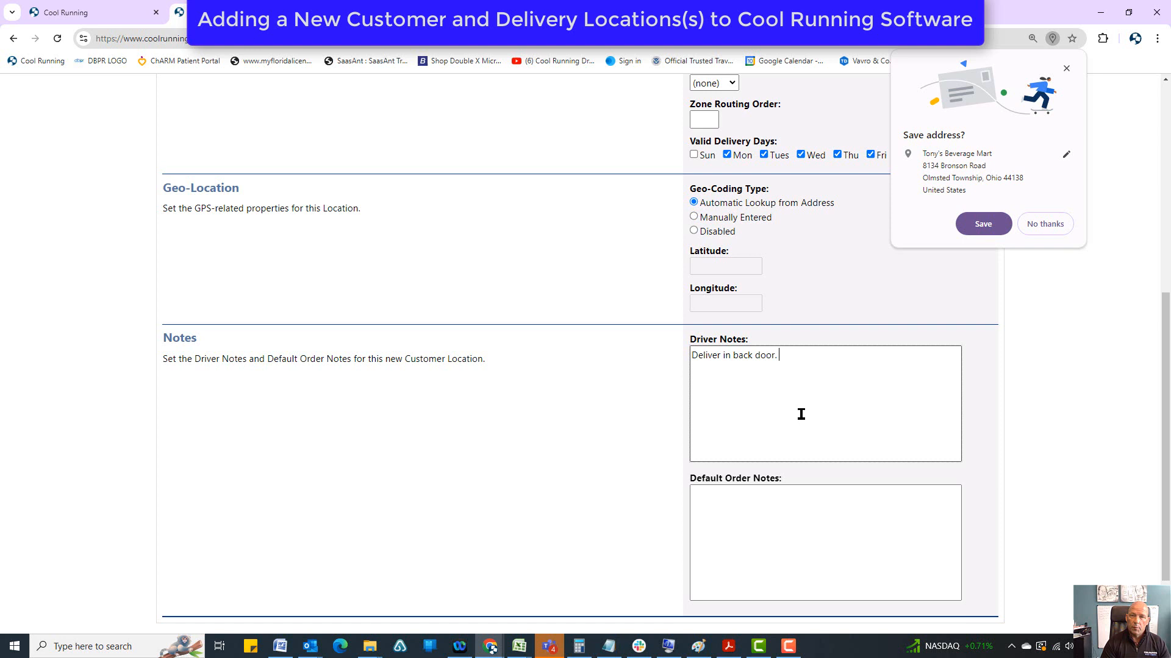
pyautogui.write('Delivery')
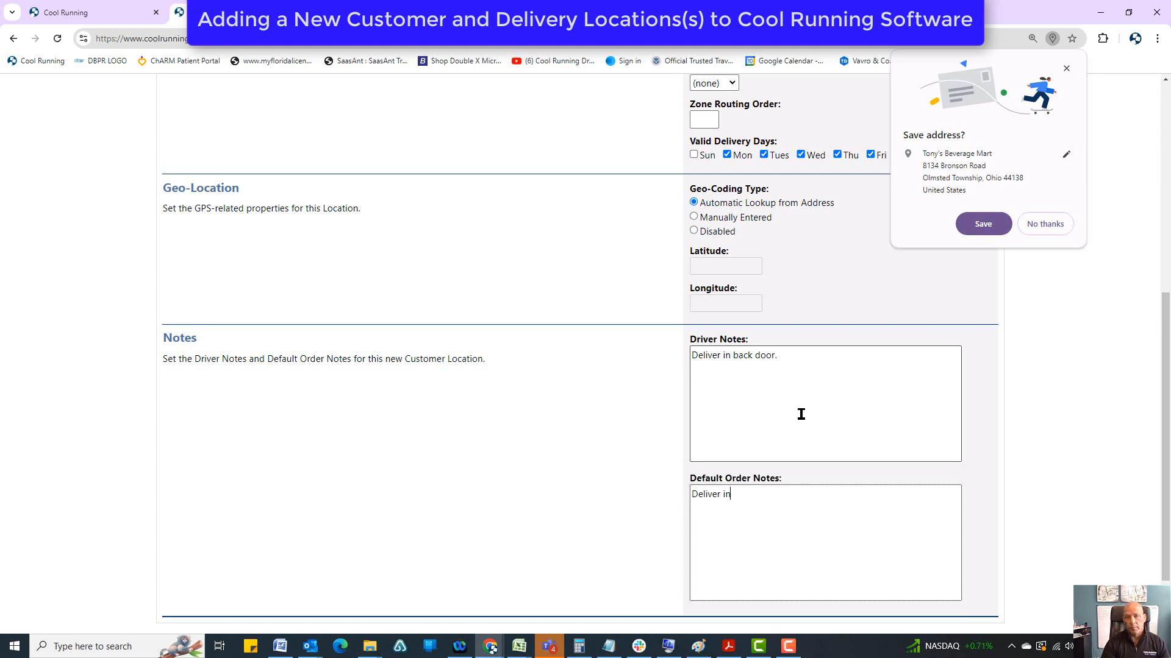
pyautogui.write('back door')
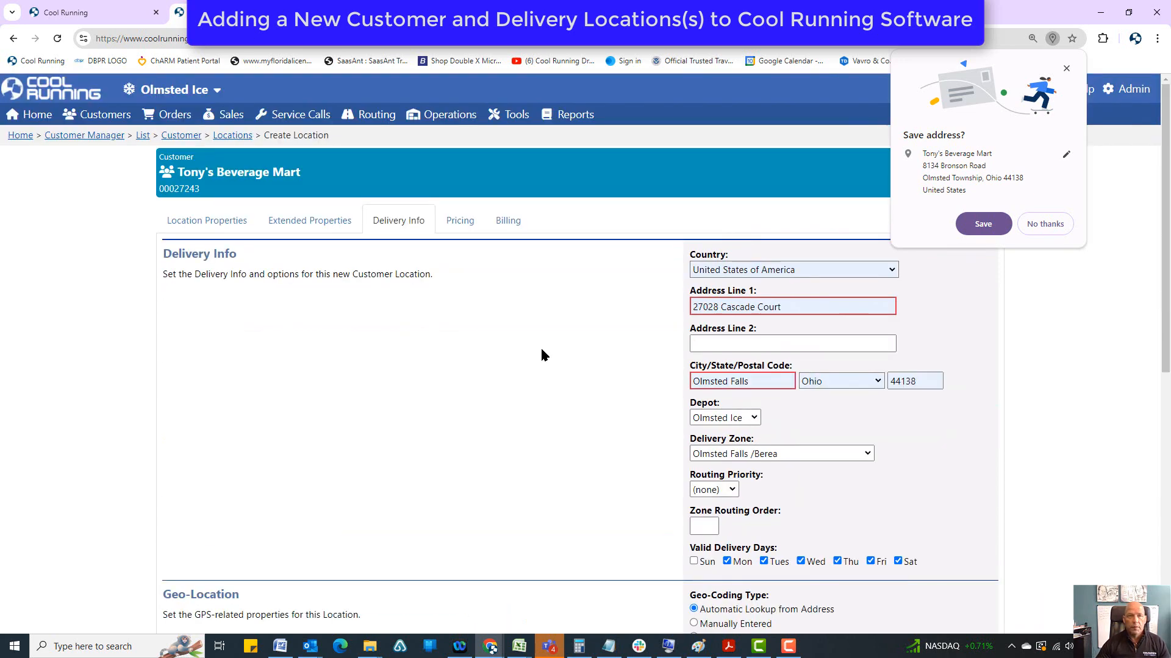
pyautogui.click(459, 220)
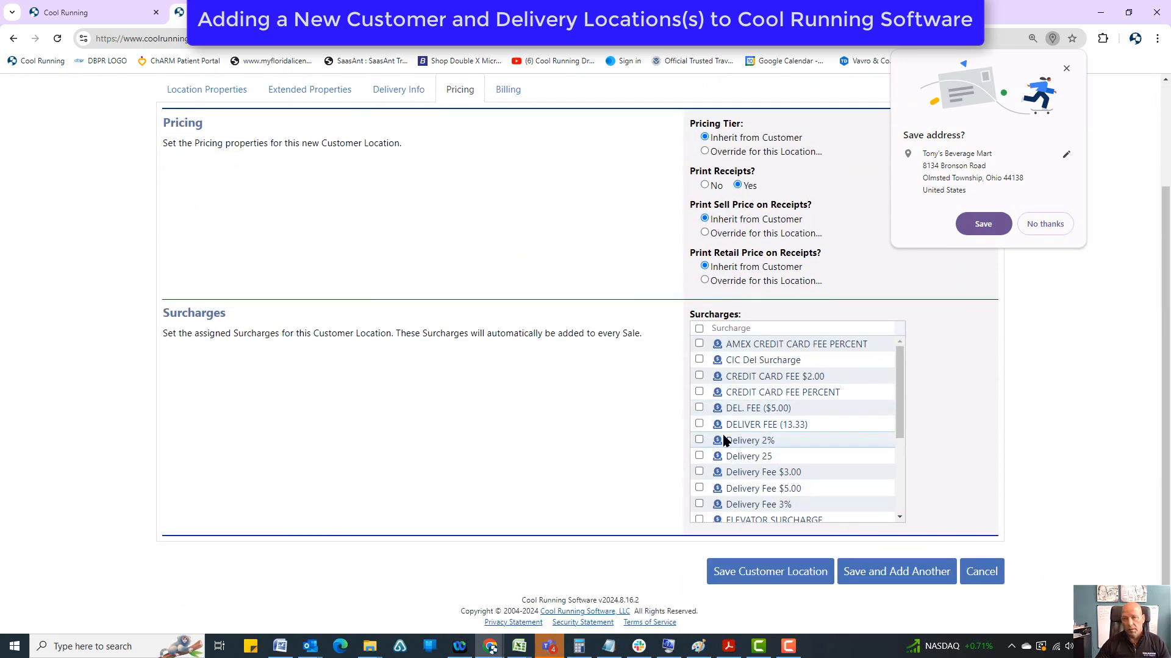
# Step: Assign the DEL. FEE ($5.00) surcharge to the location
pyautogui.click(698, 407)
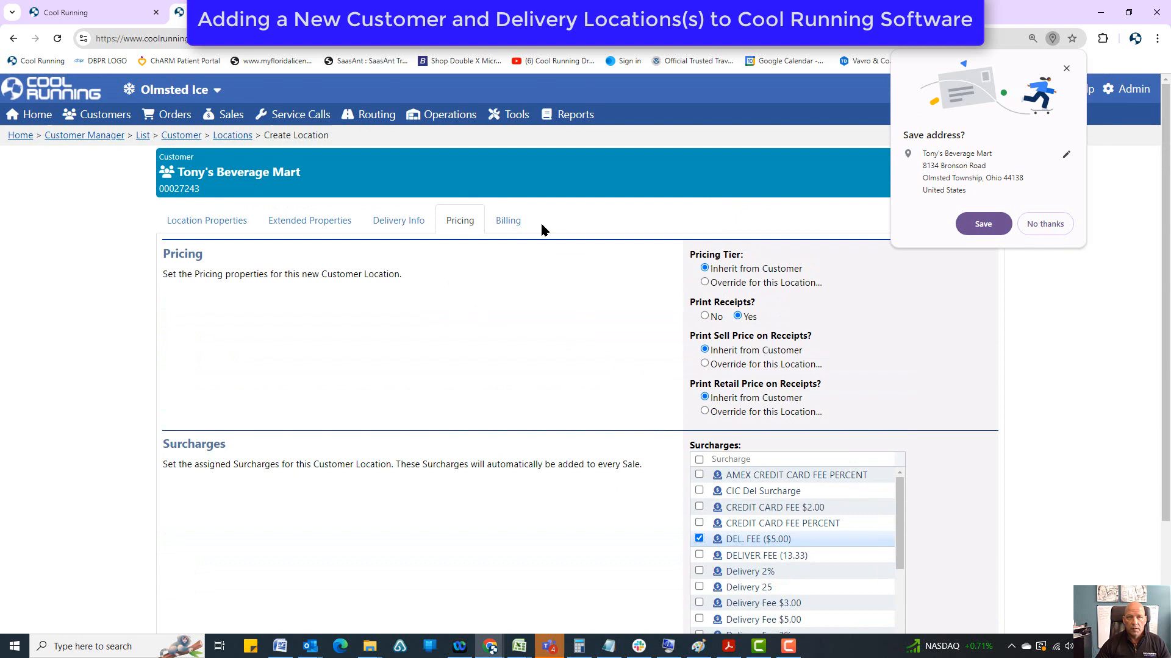
pyautogui.click(508, 221)
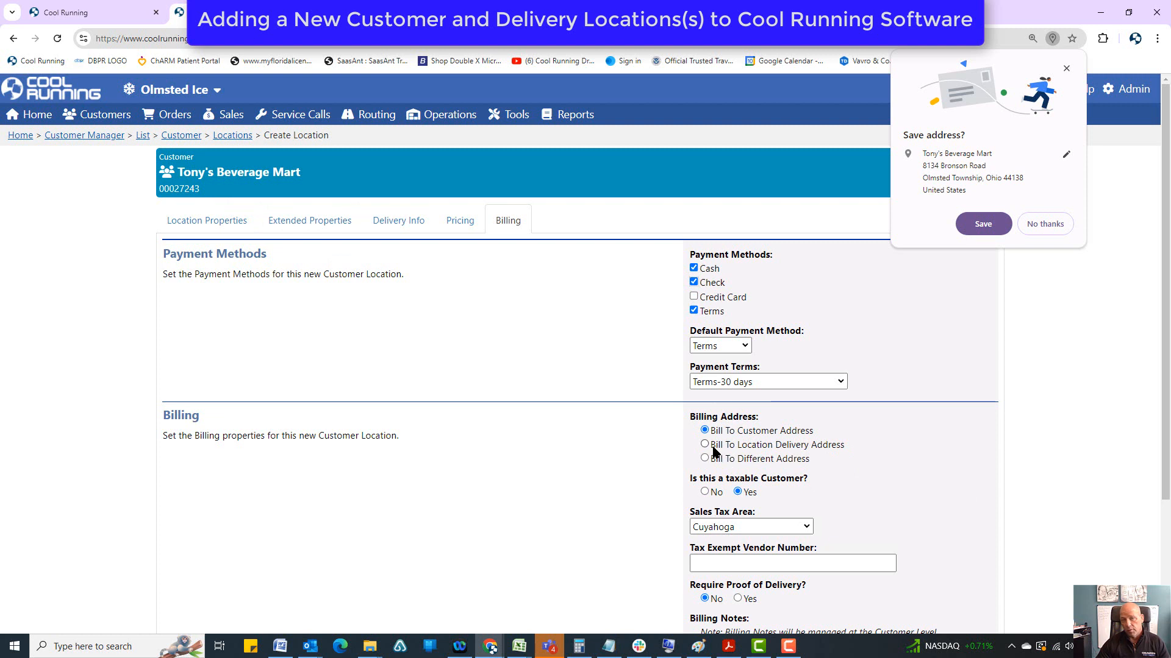
# Step: Set 'Is this a taxable Customer?' to No and review the Accounting dropdown options
pyautogui.scroll(-3)
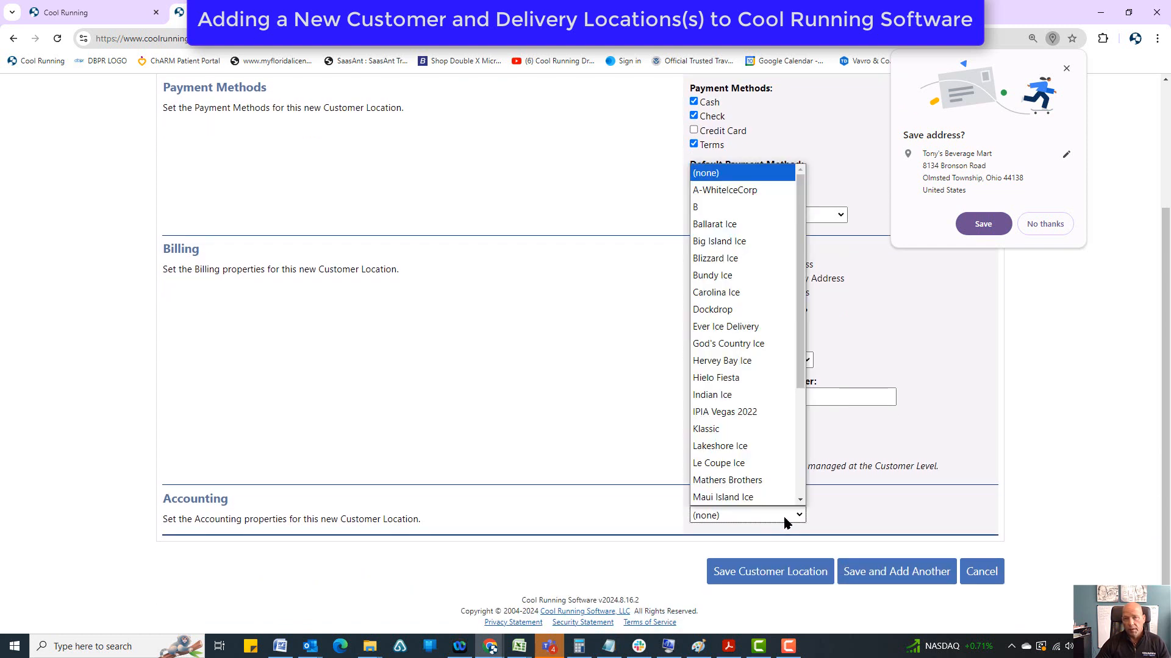
pyautogui.moveTo(711, 275)
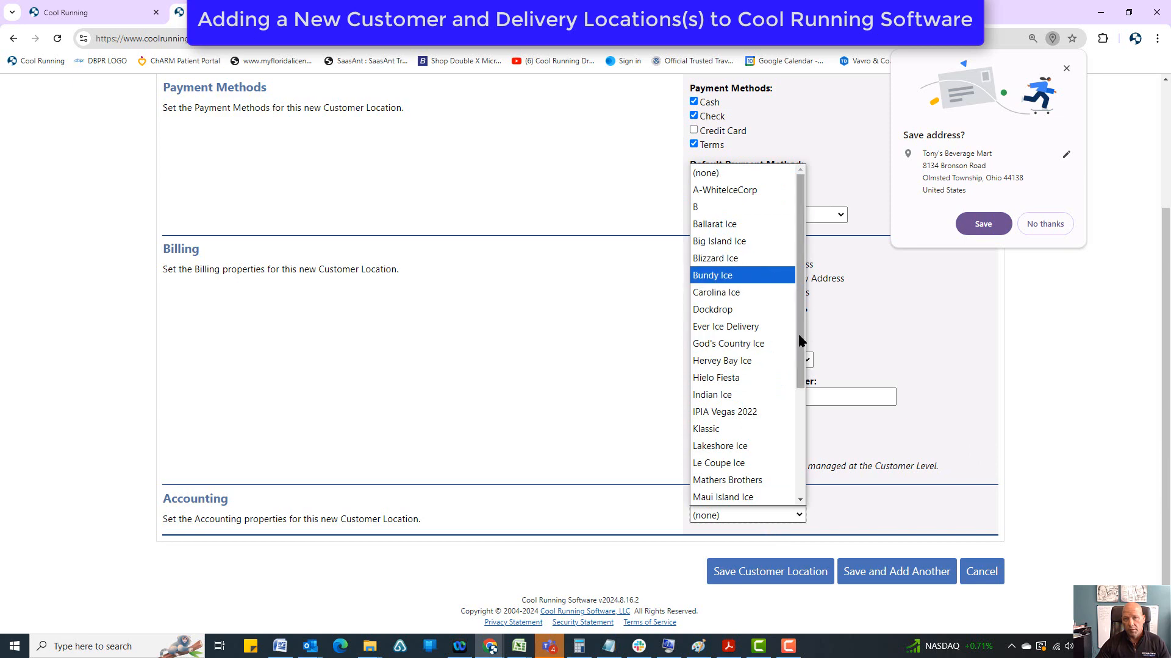
pyautogui.scroll(-3)
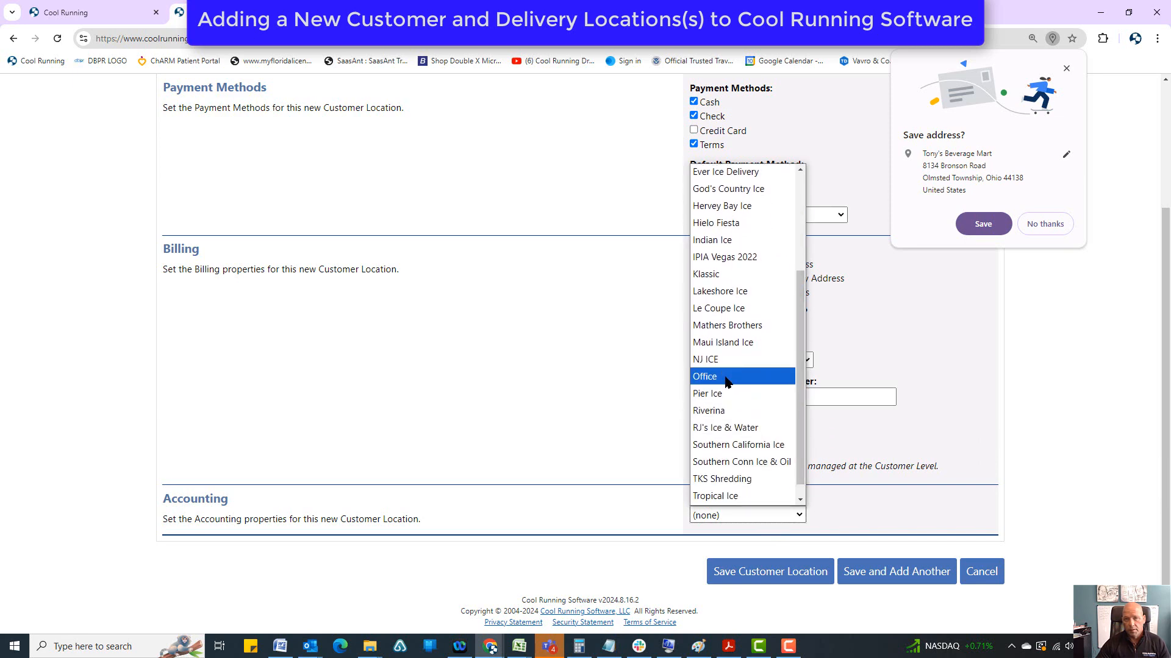
pyautogui.click(704, 377)
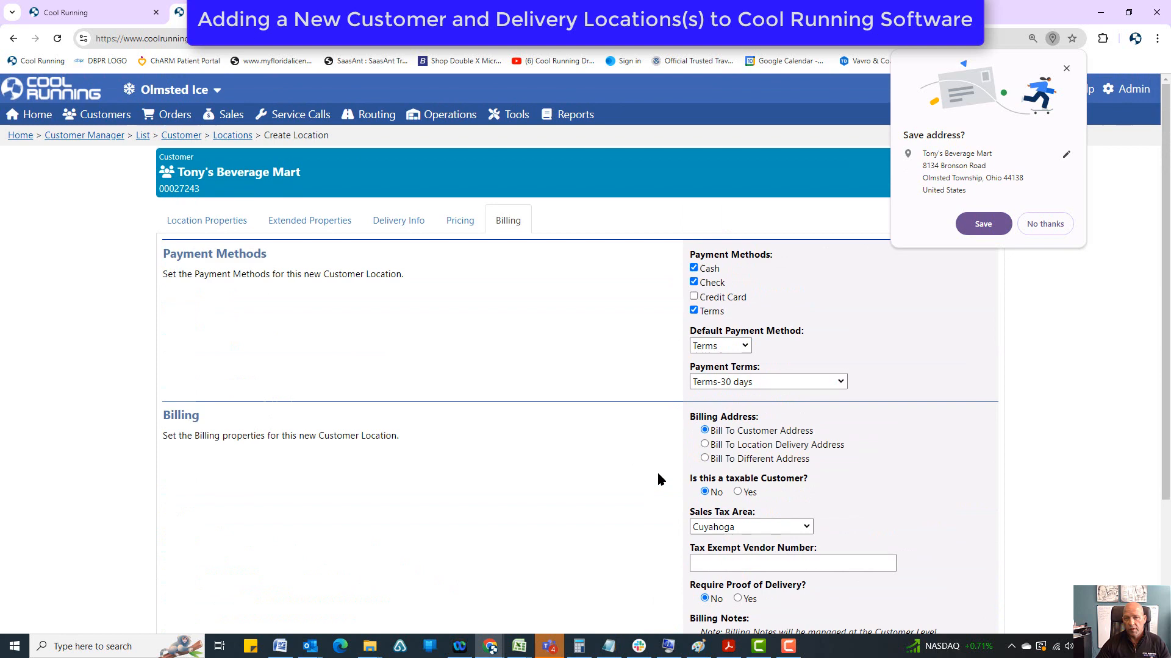
pyautogui.scroll(-3)
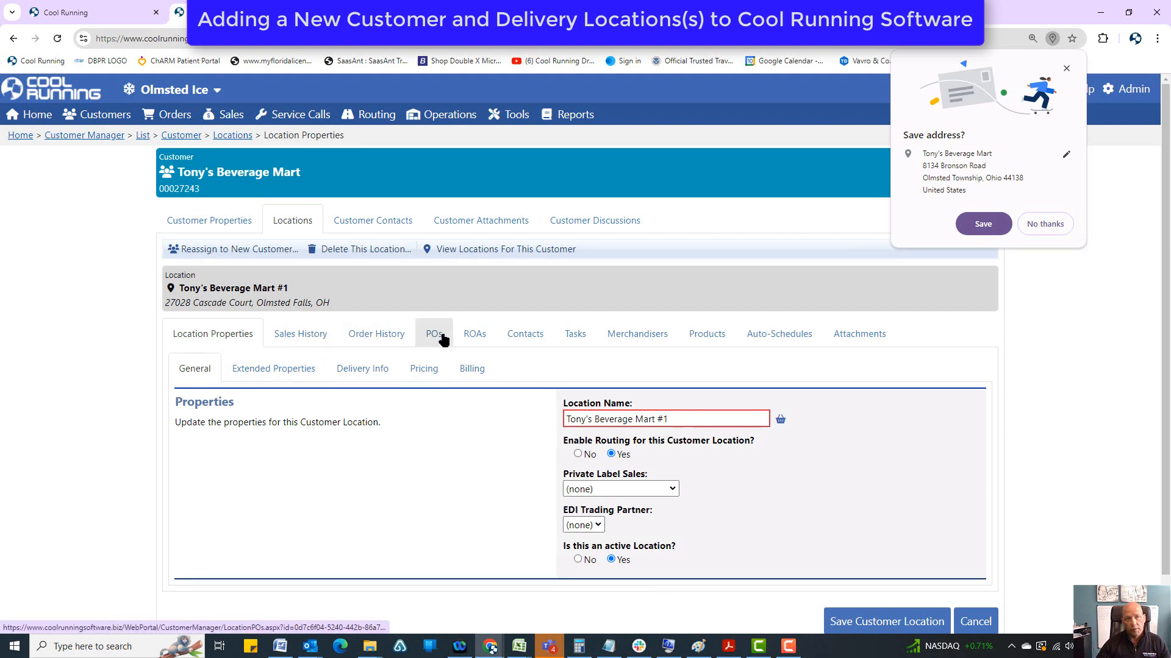
# Step: Add purchase order 123456 with total value 100000 to the location and save it
pyautogui.click(435, 334)
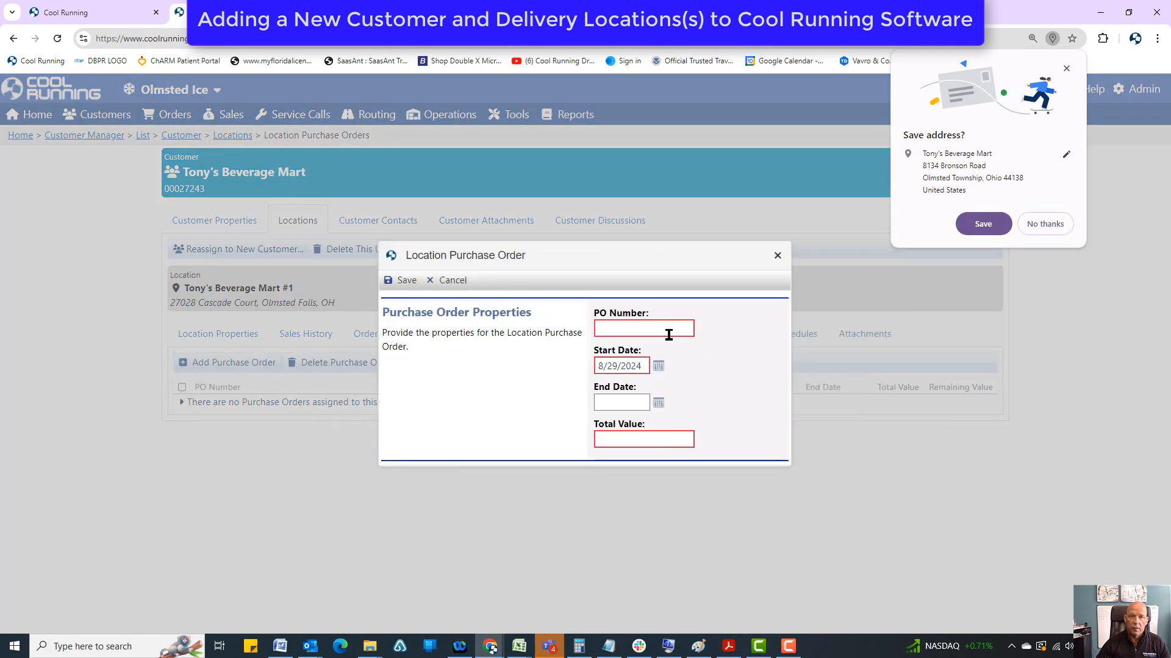
pyautogui.write('123456')
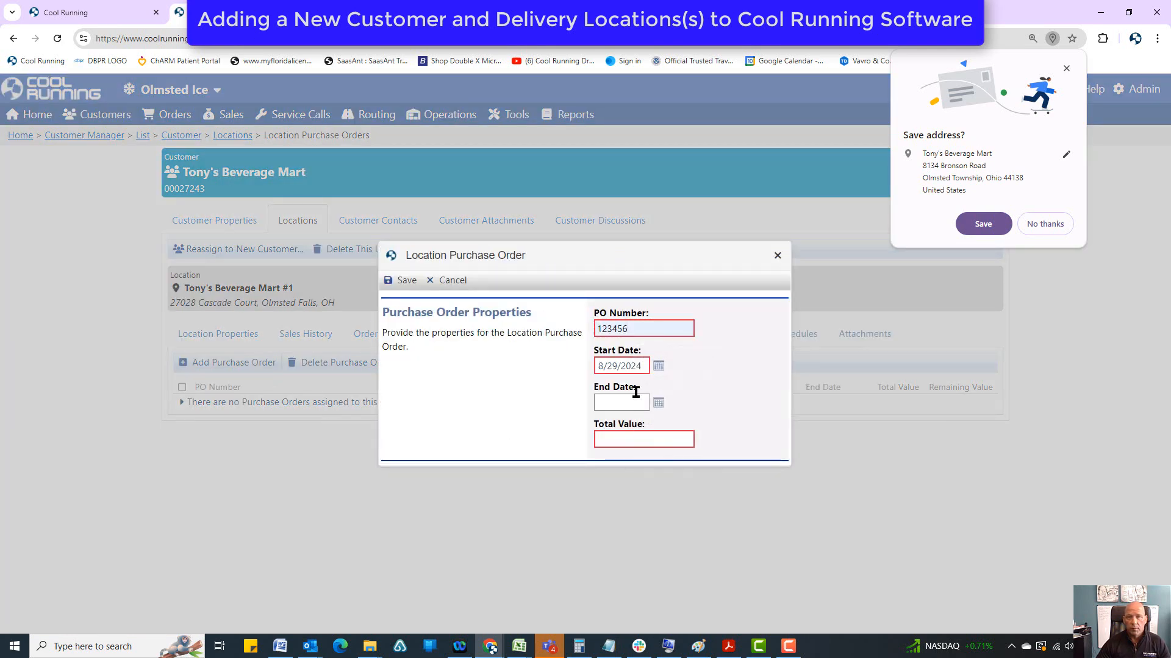
pyautogui.click(644, 439)
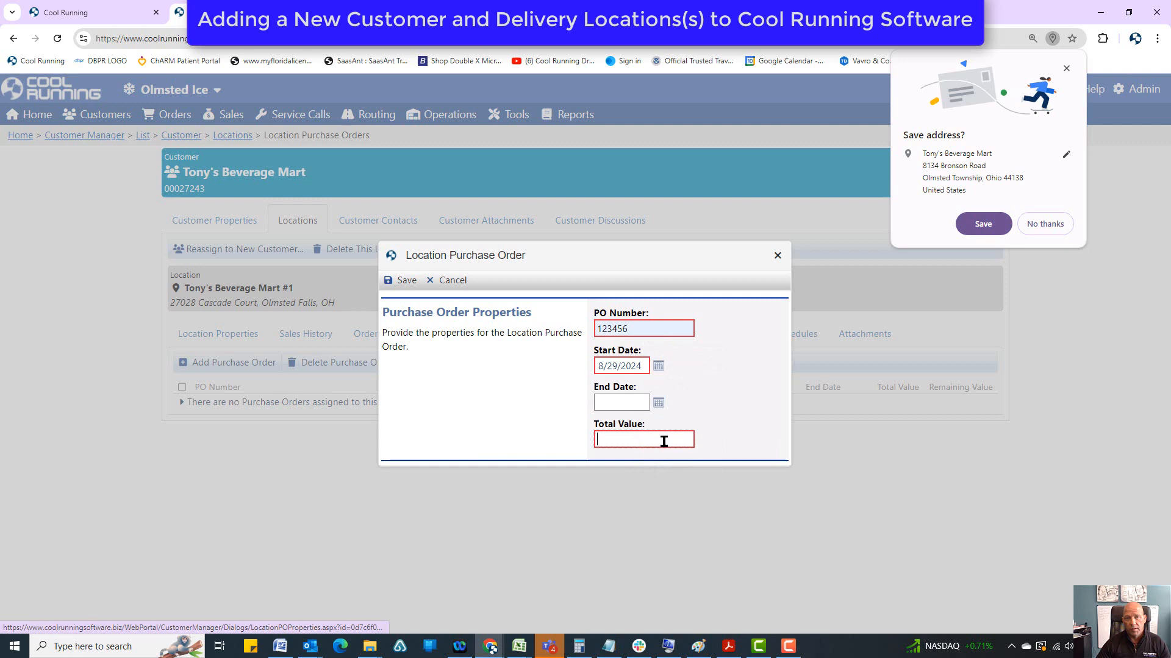
pyautogui.write('100000')
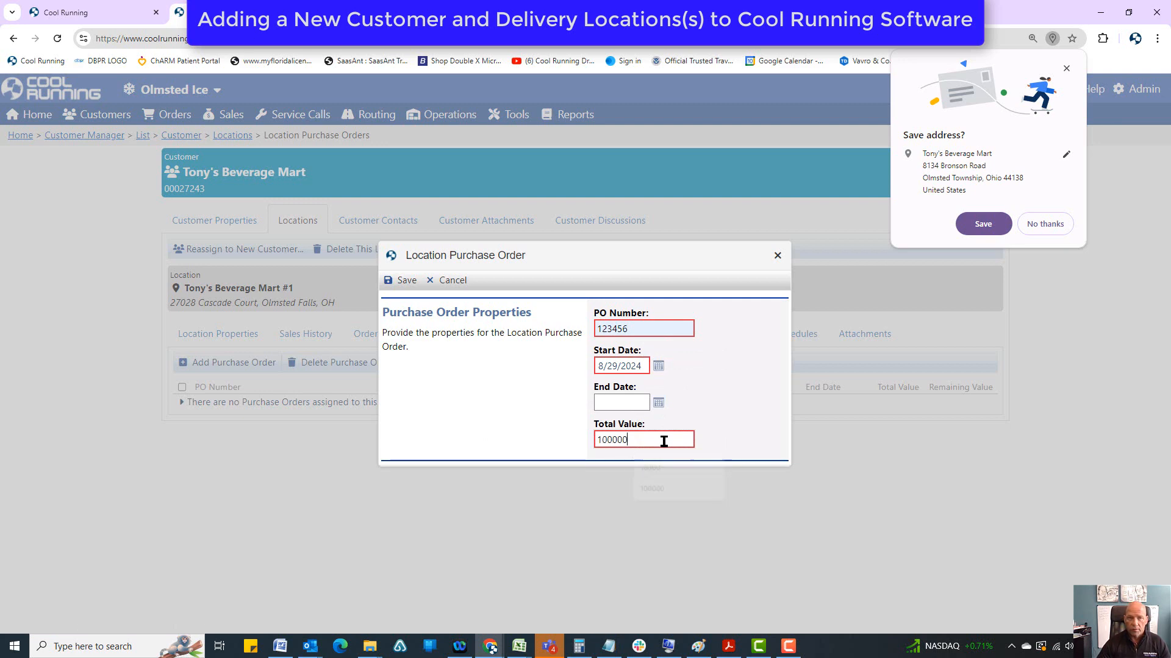
pyautogui.click(402, 281)
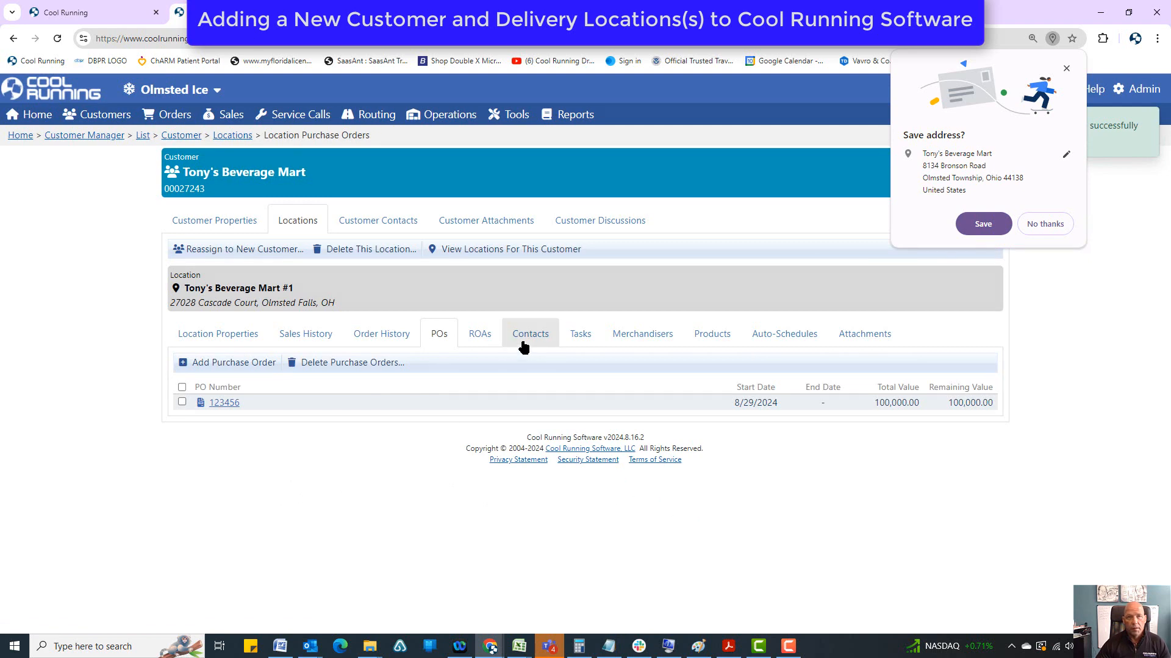
pyautogui.click(530, 335)
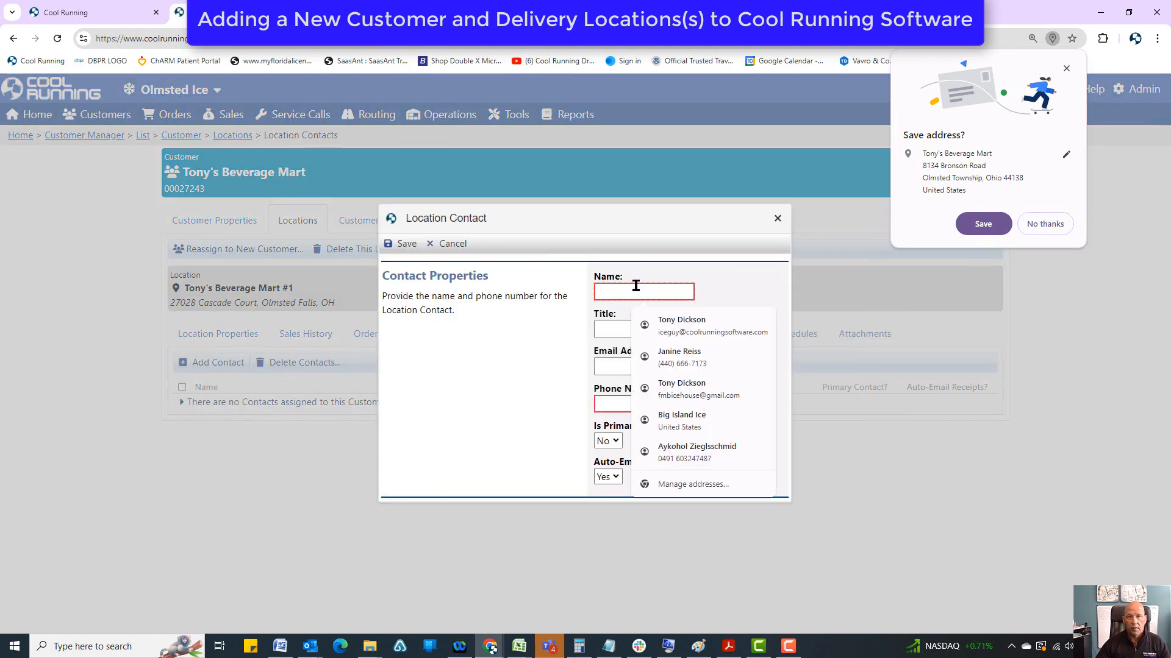
pyautogui.click(680, 325)
pyautogui.write('Owner')
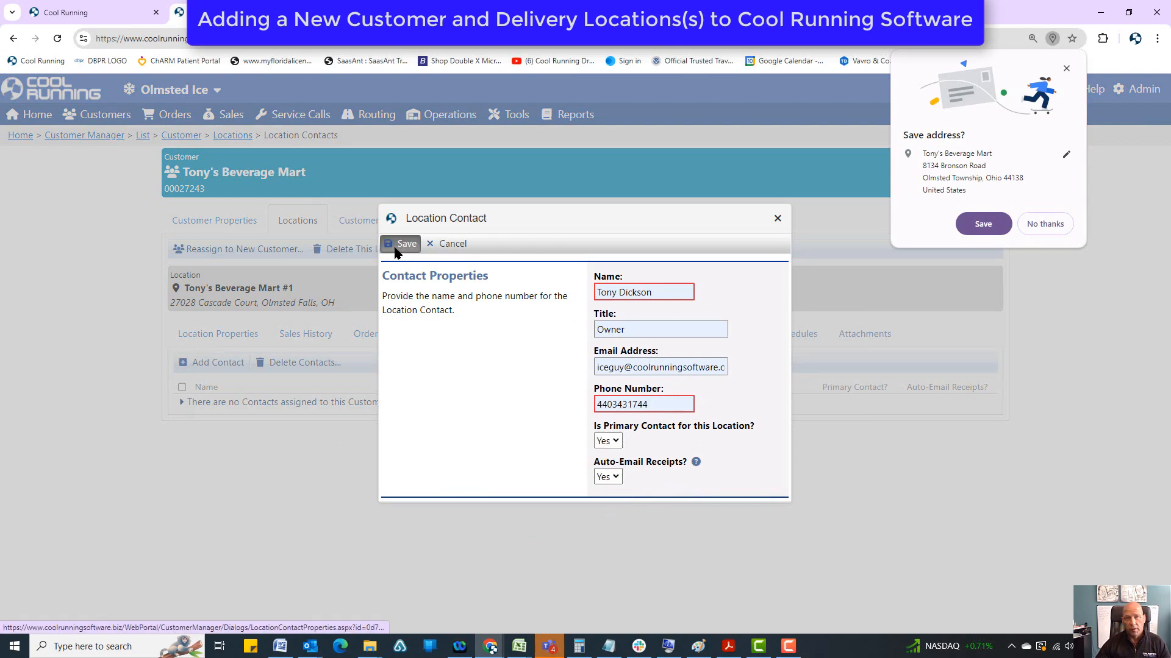
pyautogui.click(407, 244)
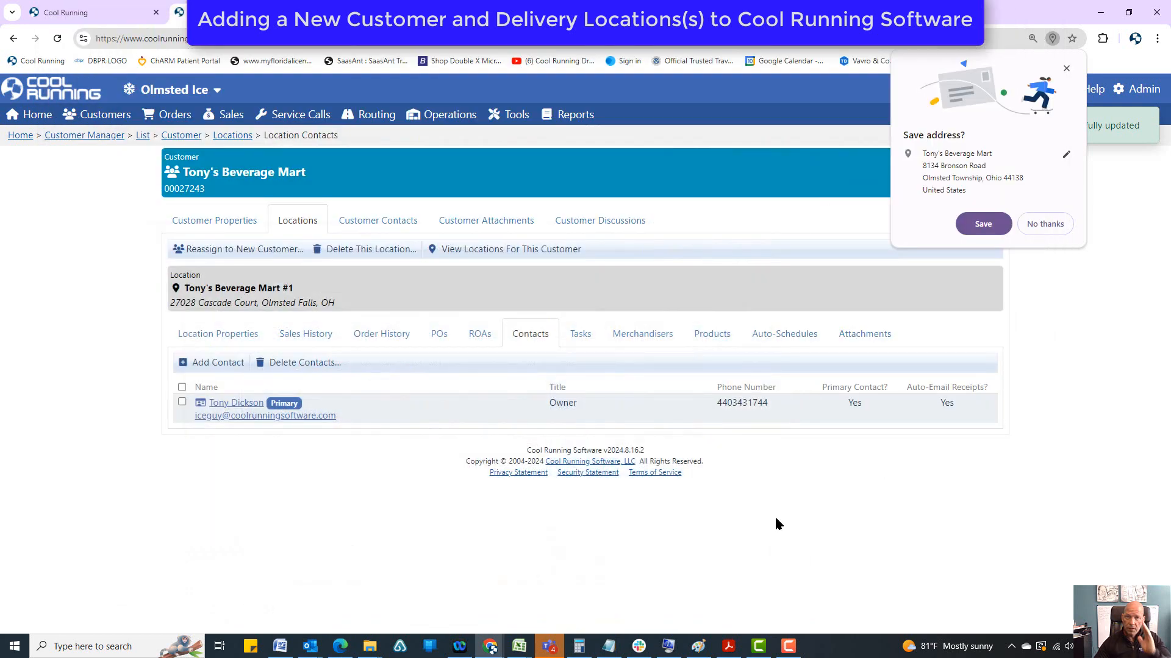
# Step: Review the location's Tasks and Merchandisers, then view its empty product assignments
pyautogui.click(580, 334)
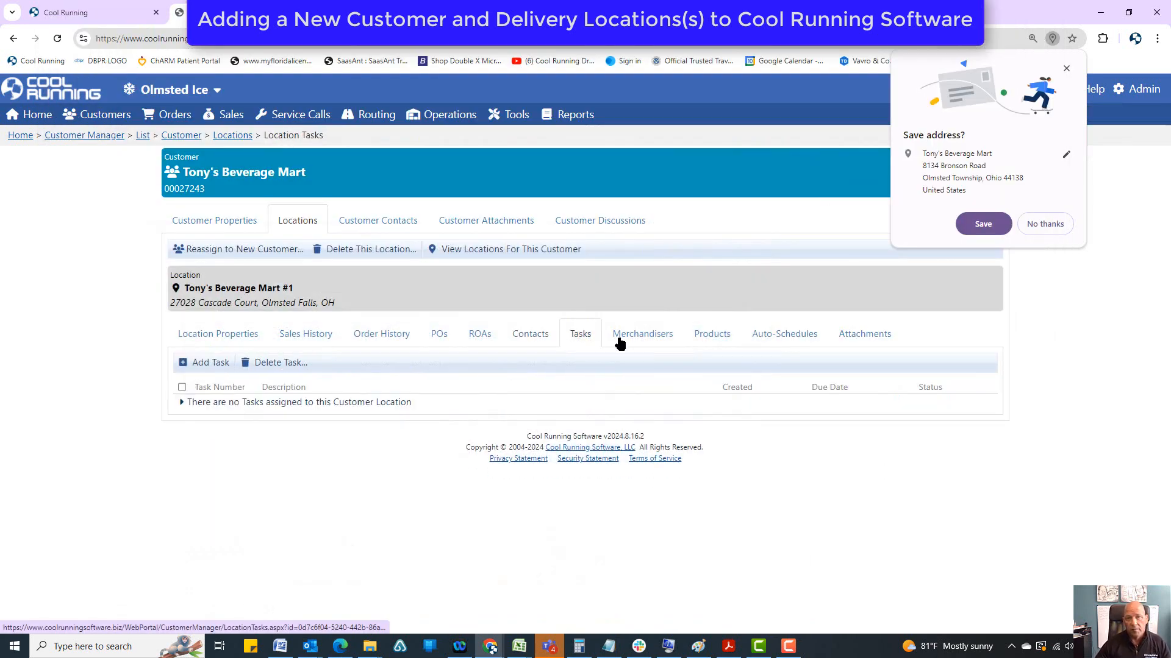
pyautogui.click(642, 334)
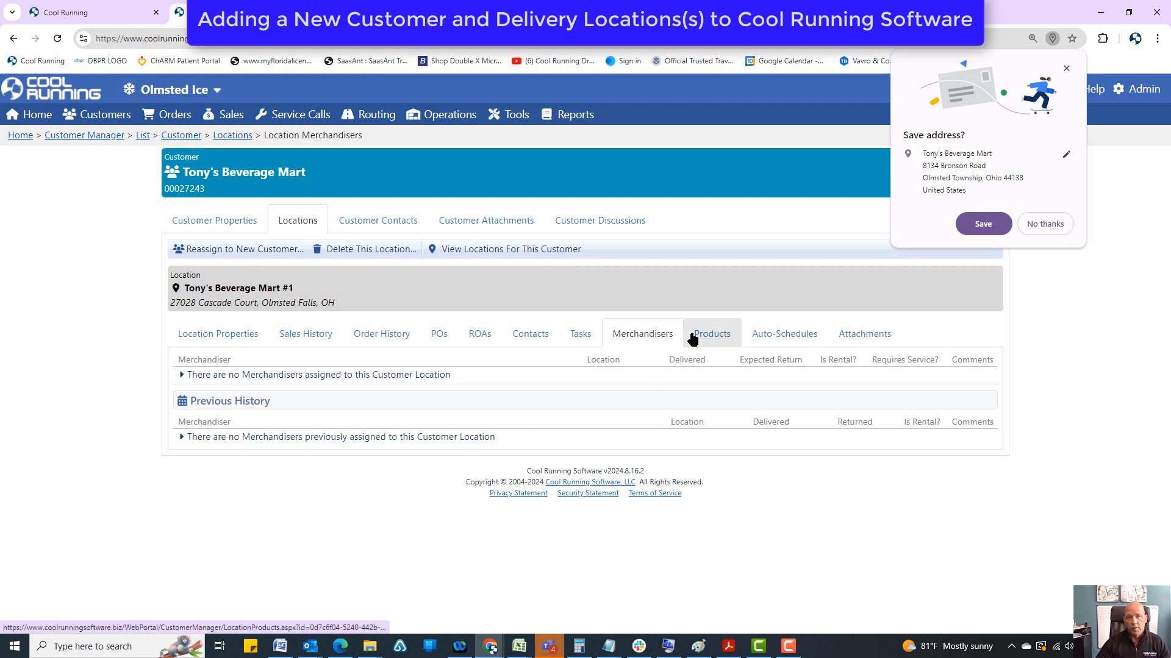
pyautogui.click(711, 334)
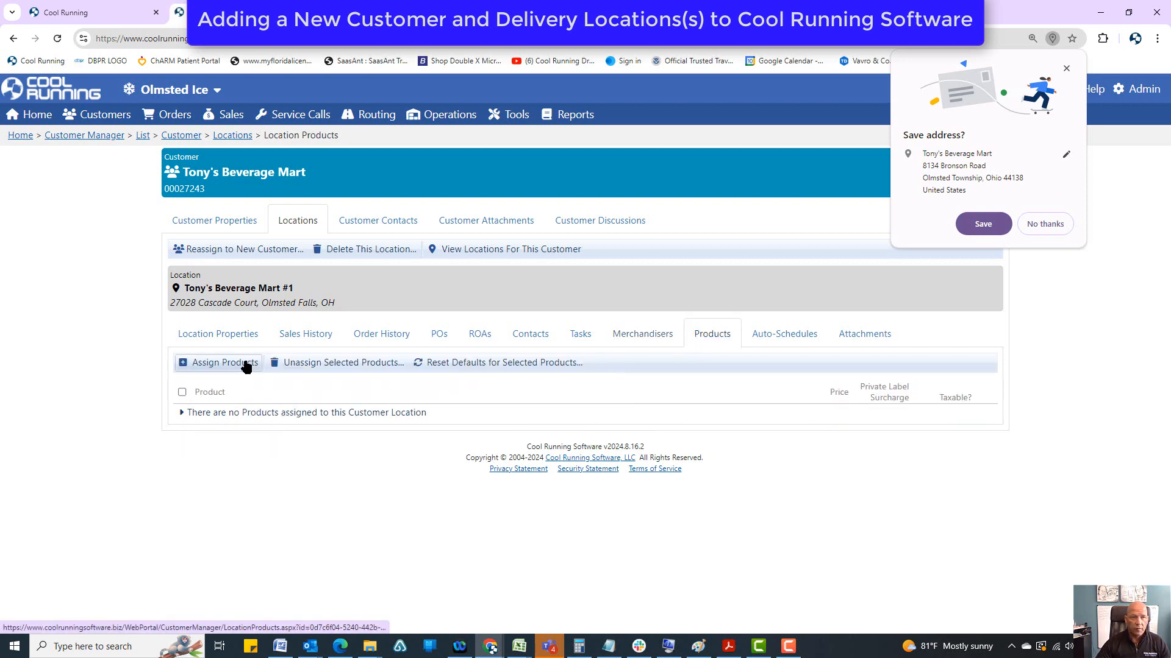
# Step: Assign the 7 Pound Bag and 20 Pound Bag products to the location
pyautogui.click(225, 363)
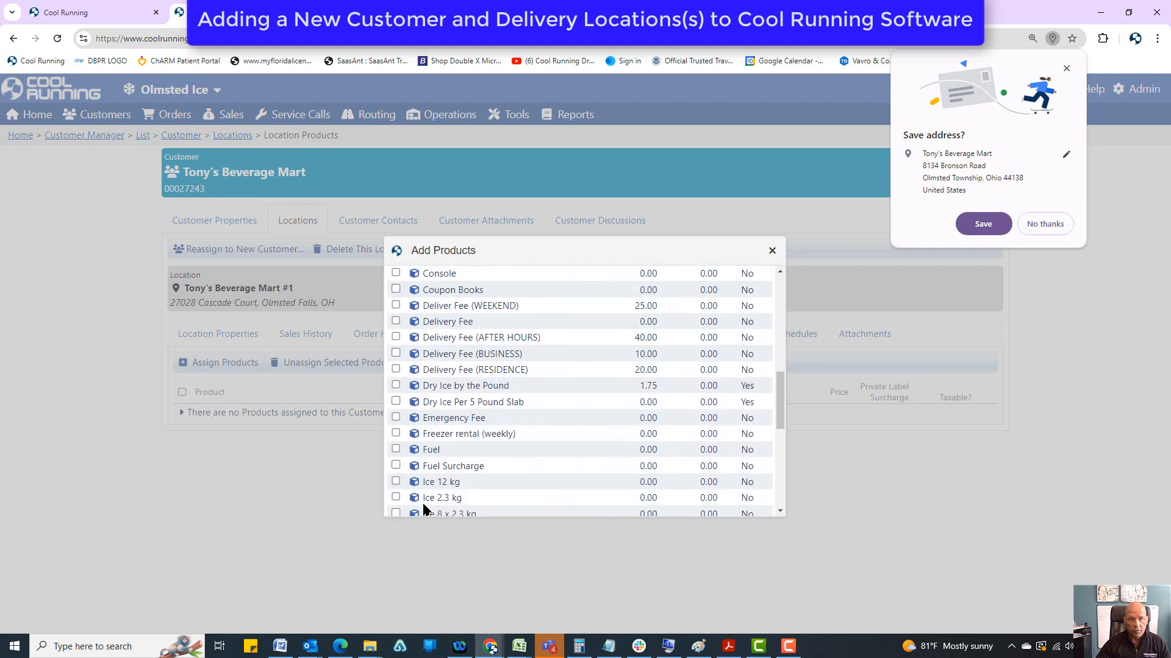
pyautogui.scroll(-3)
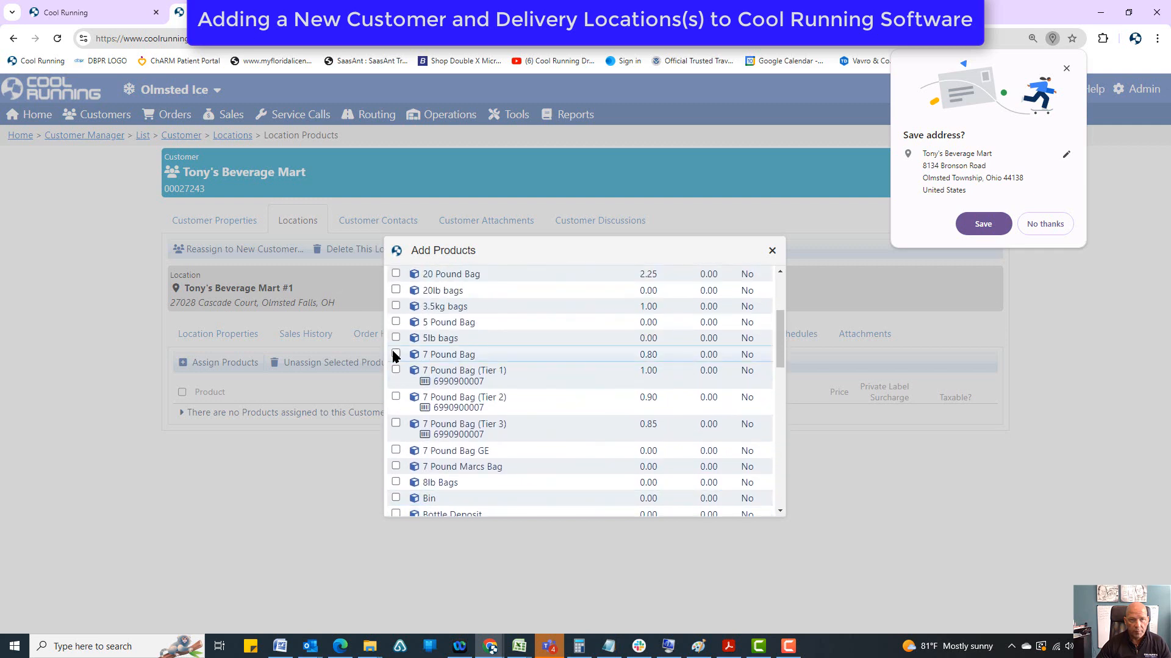
pyautogui.click(395, 354)
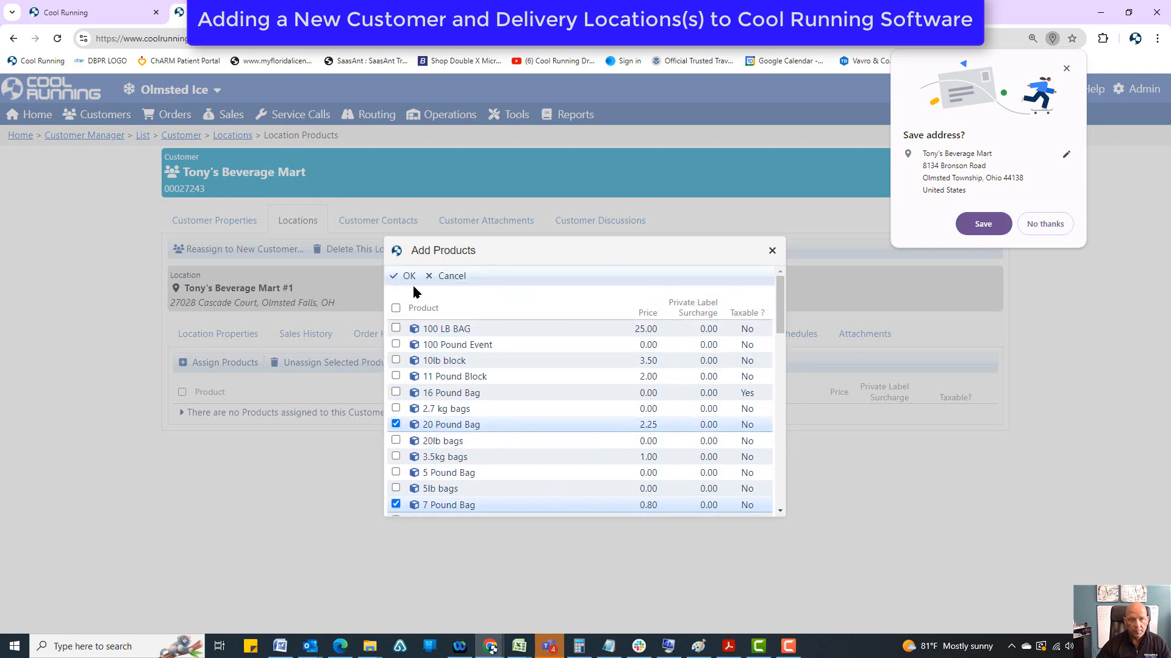
pyautogui.click(408, 275)
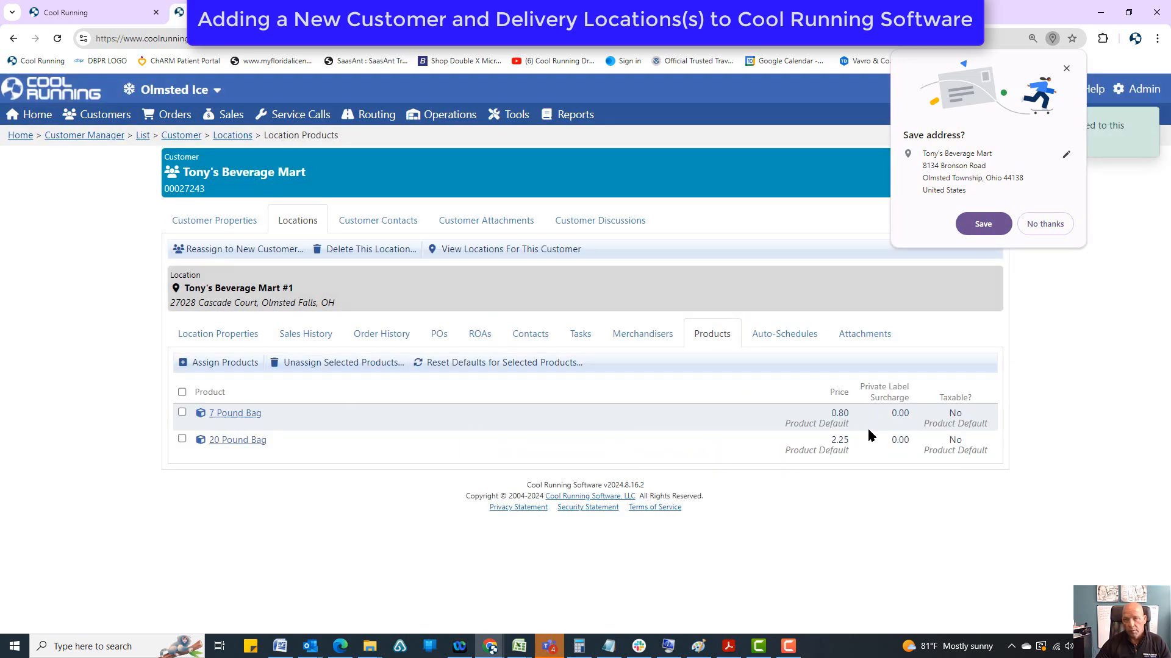
pyautogui.moveTo(825, 415)
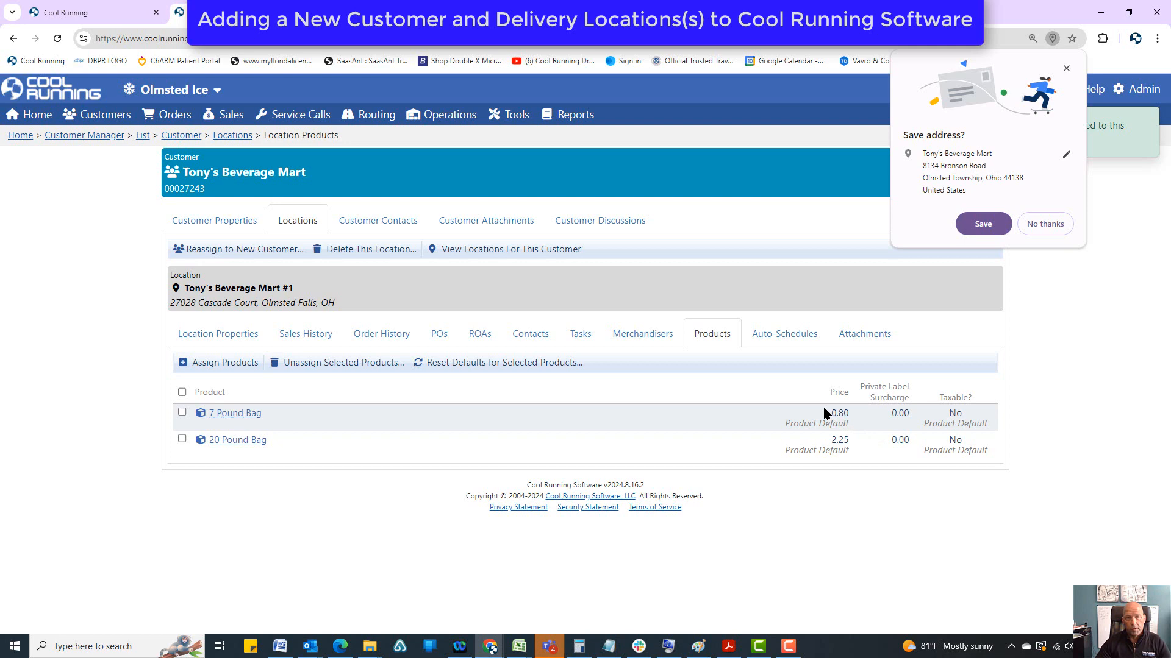
# Step: Override the 7 Pound Bag price to .90 for this location
pyautogui.doubleClick(839, 440)
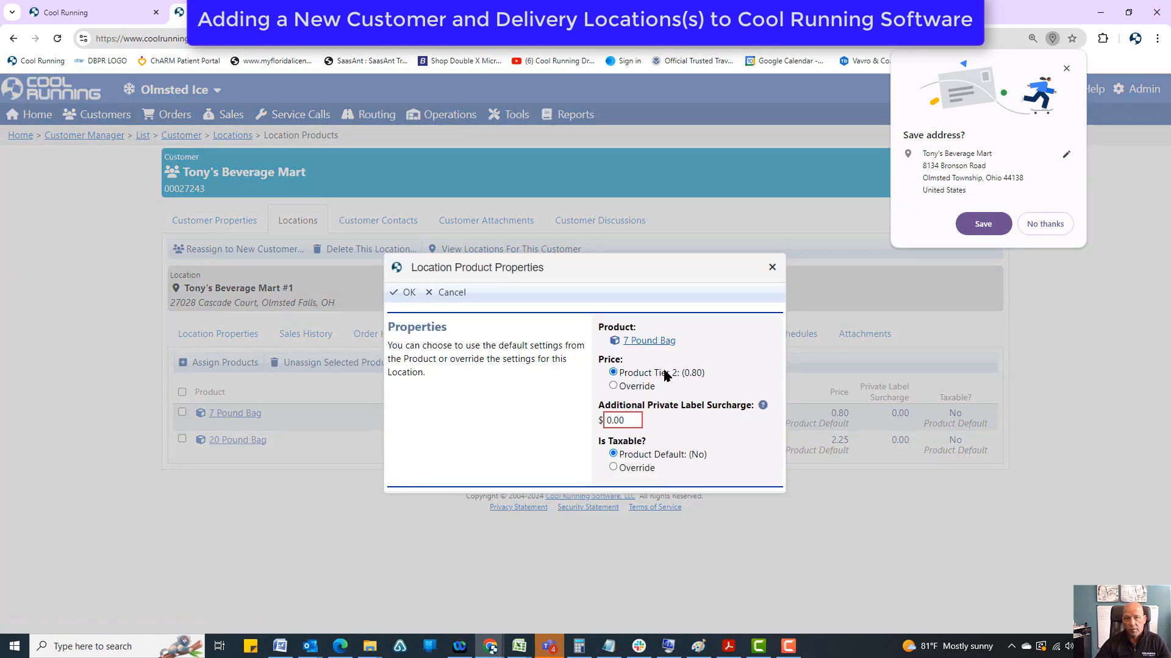
pyautogui.click(613, 386)
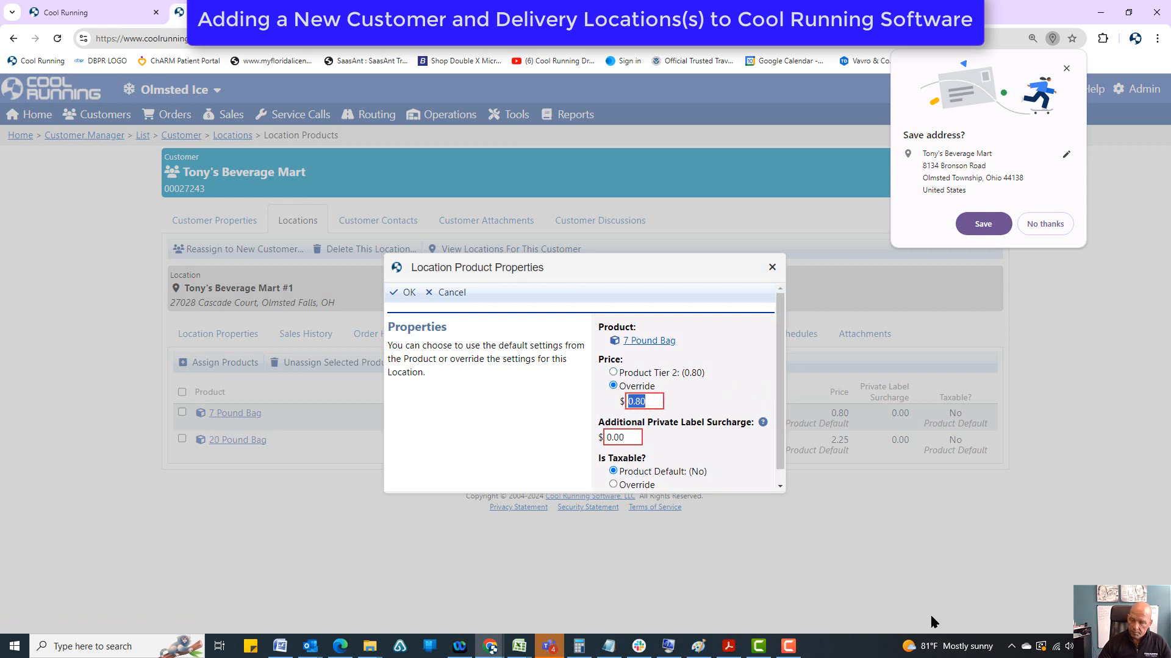
pyautogui.write('.90')
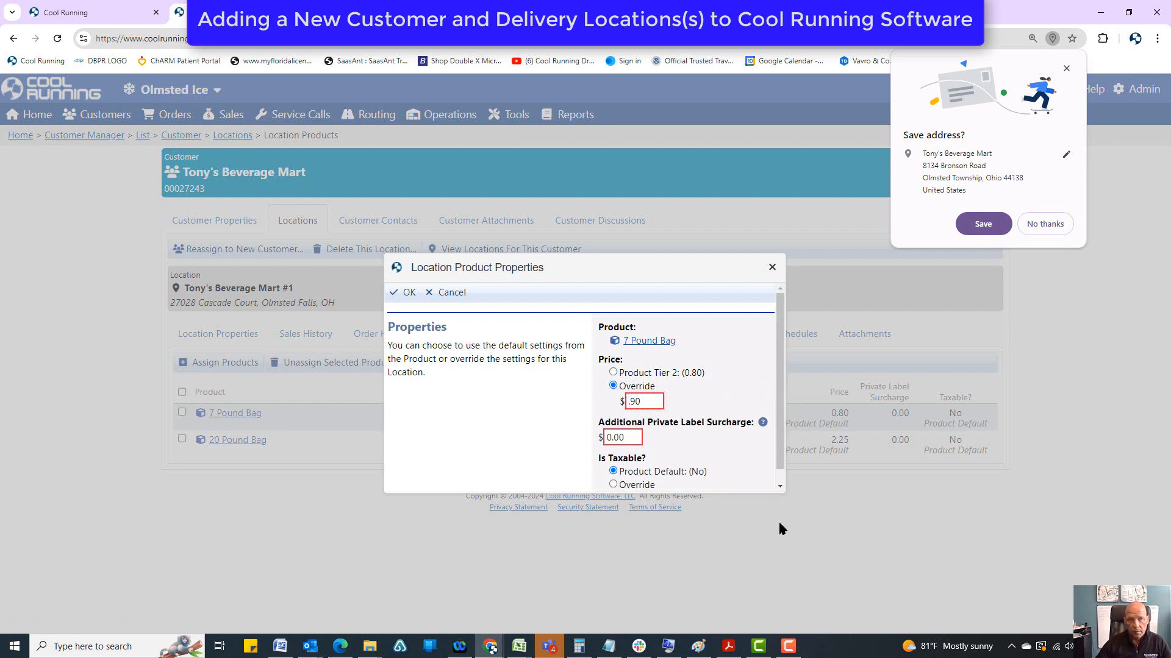
pyautogui.click(408, 291)
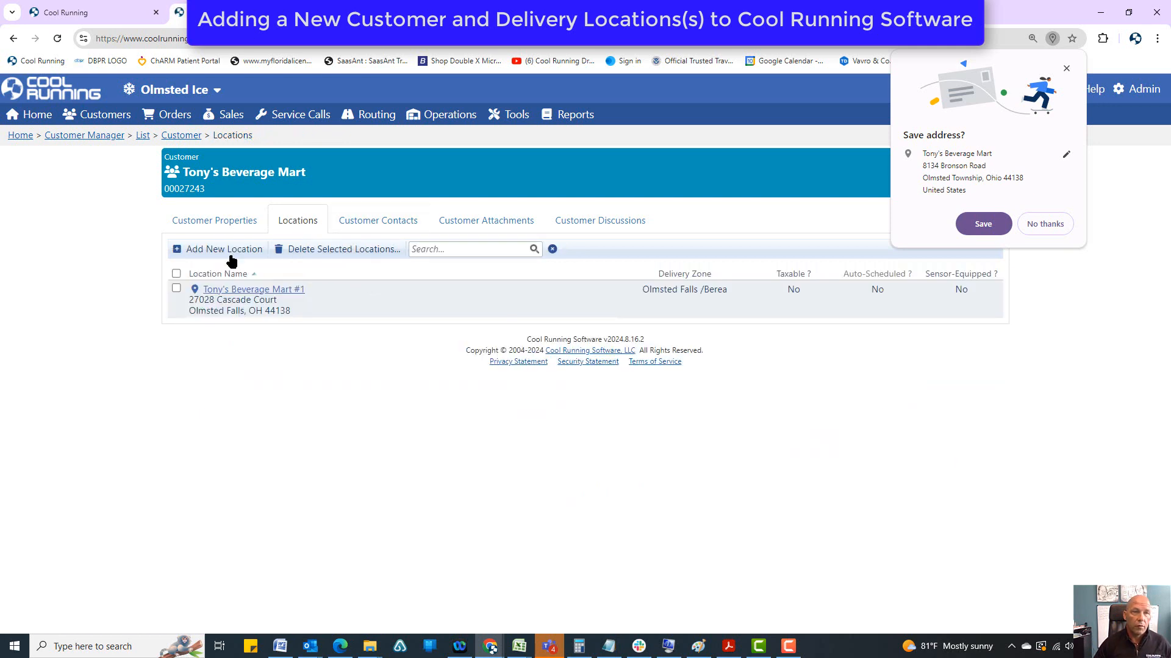
pyautogui.click(214, 221)
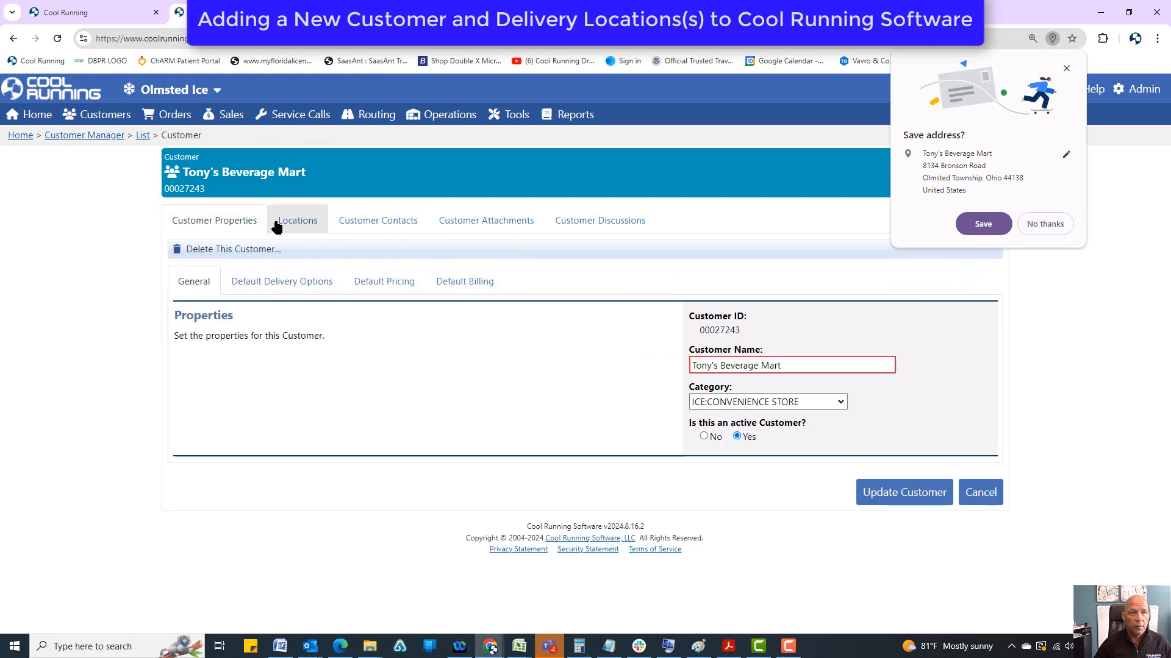
pyautogui.click(297, 220)
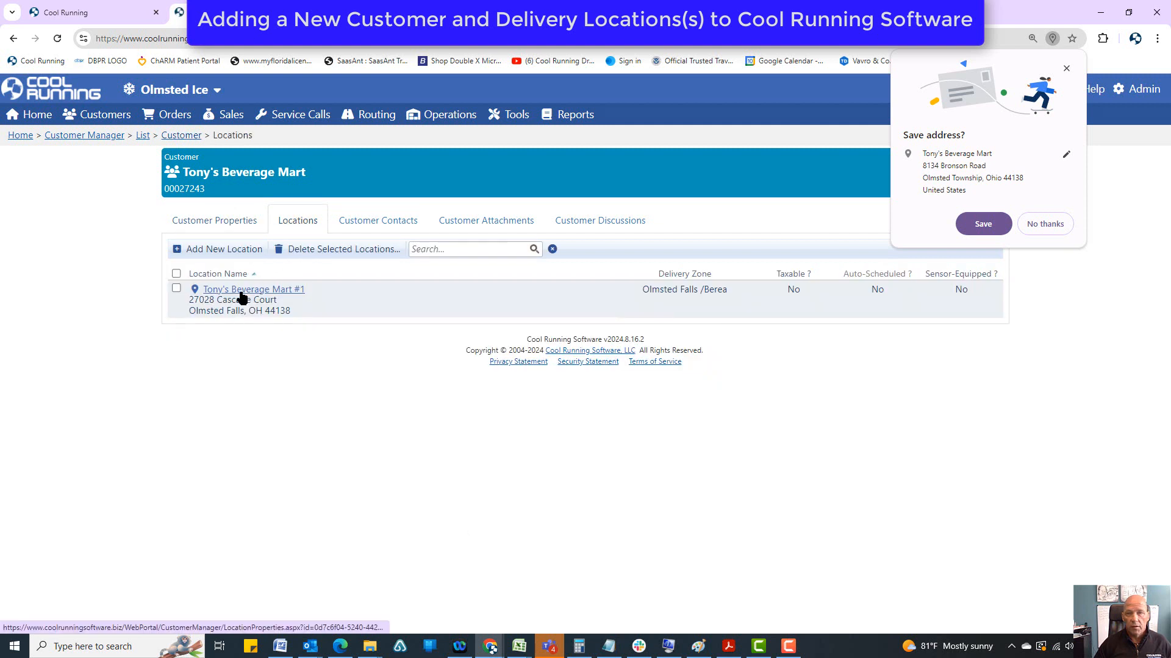
pyautogui.moveTo(268, 298)
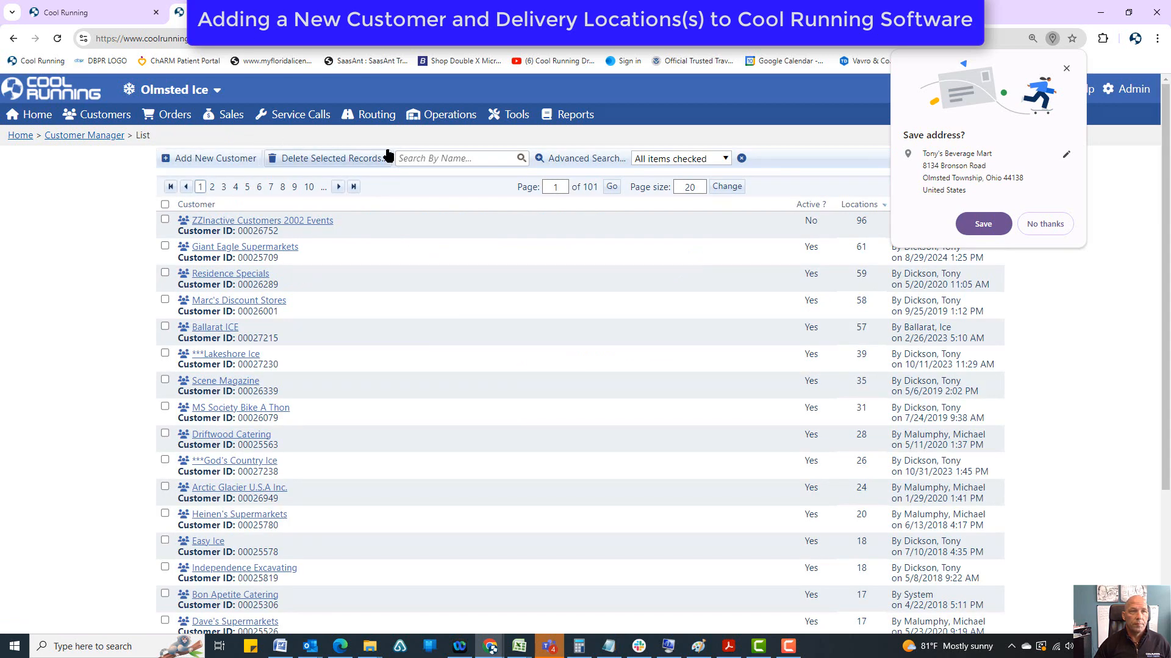
pyautogui.write('toy')
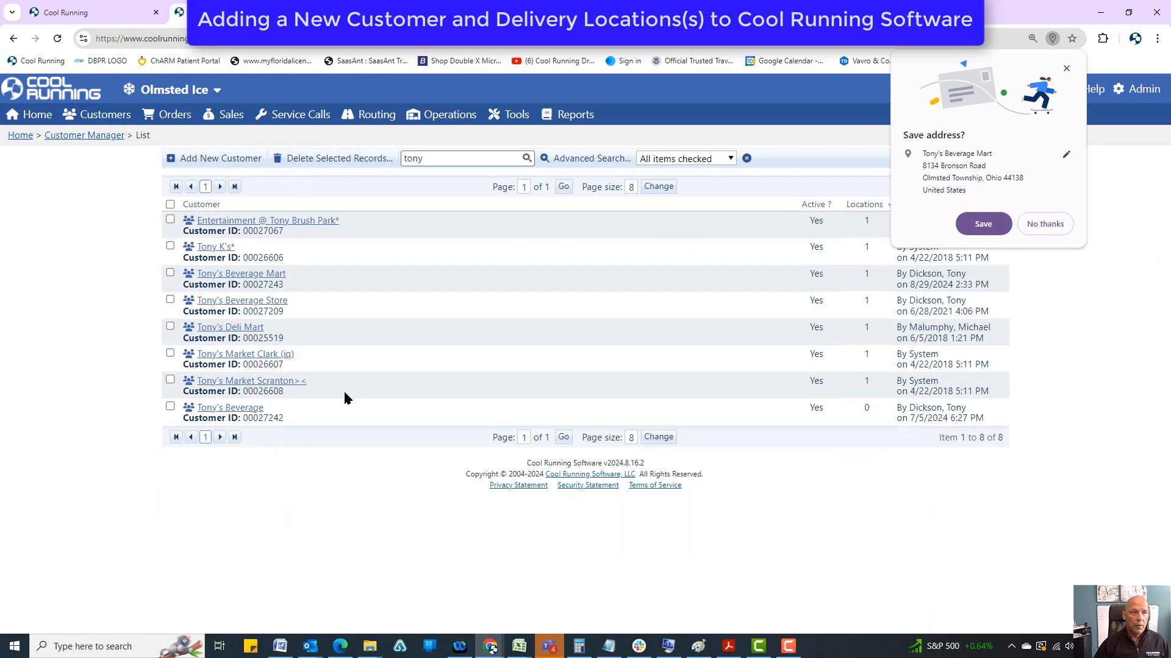
pyautogui.moveTo(241, 273)
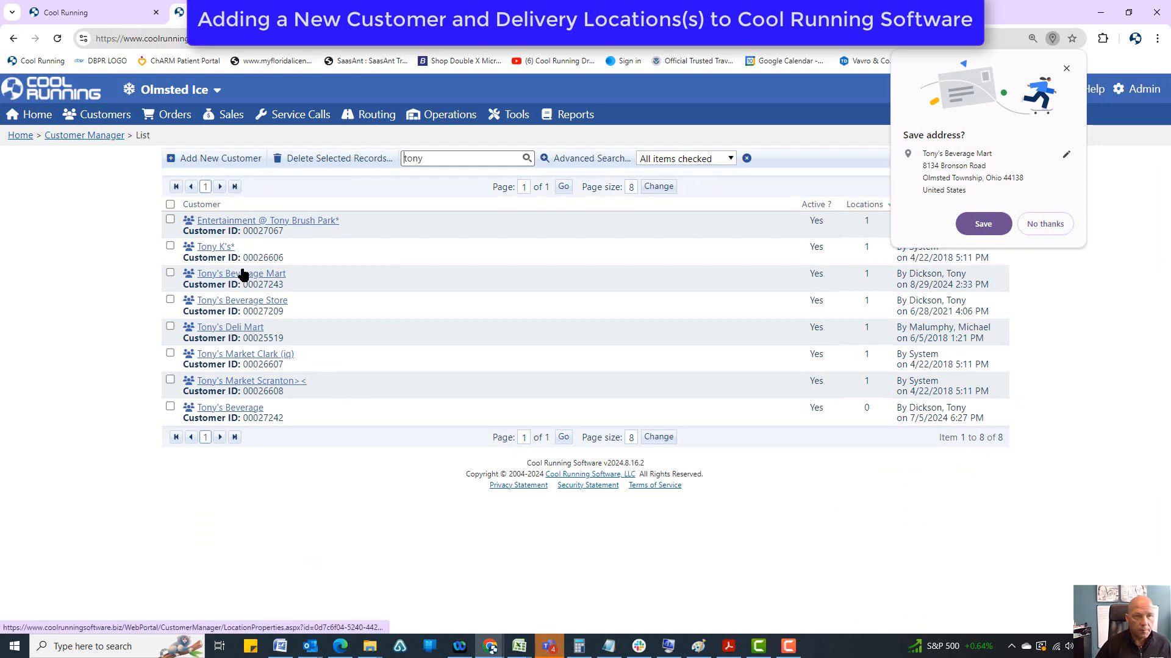
pyautogui.click(240, 273)
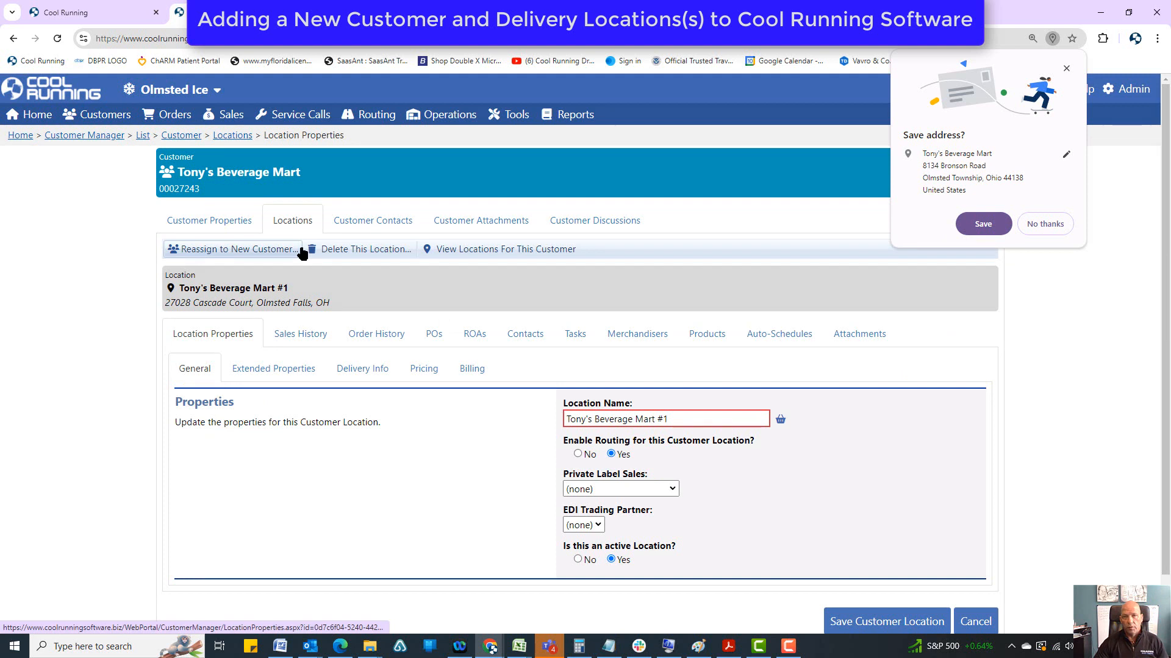
pyautogui.moveTo(749, 531)
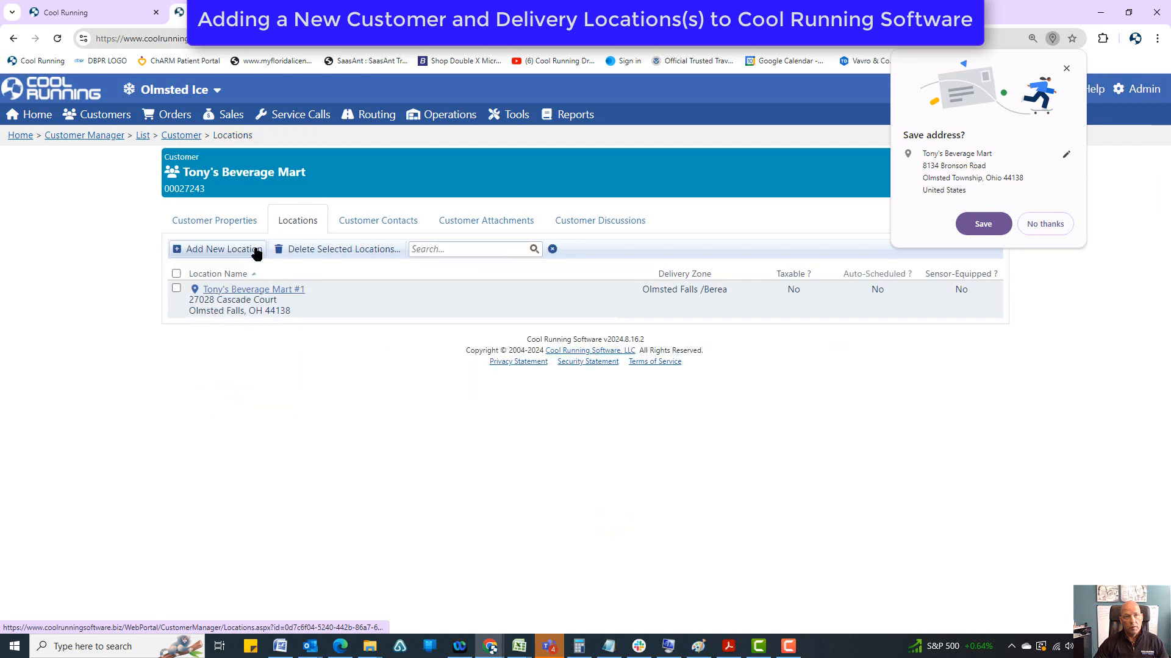
# Step: Start a new location named Tony's Beverage Mart #2
pyautogui.click(218, 249)
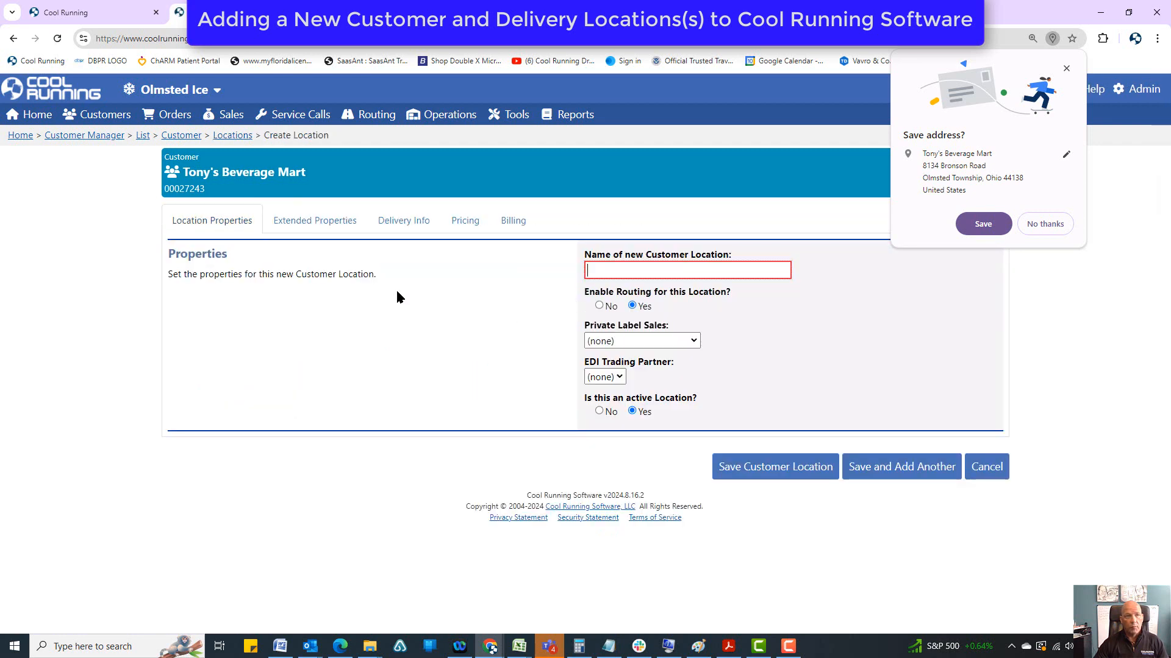
pyautogui.click(686, 270)
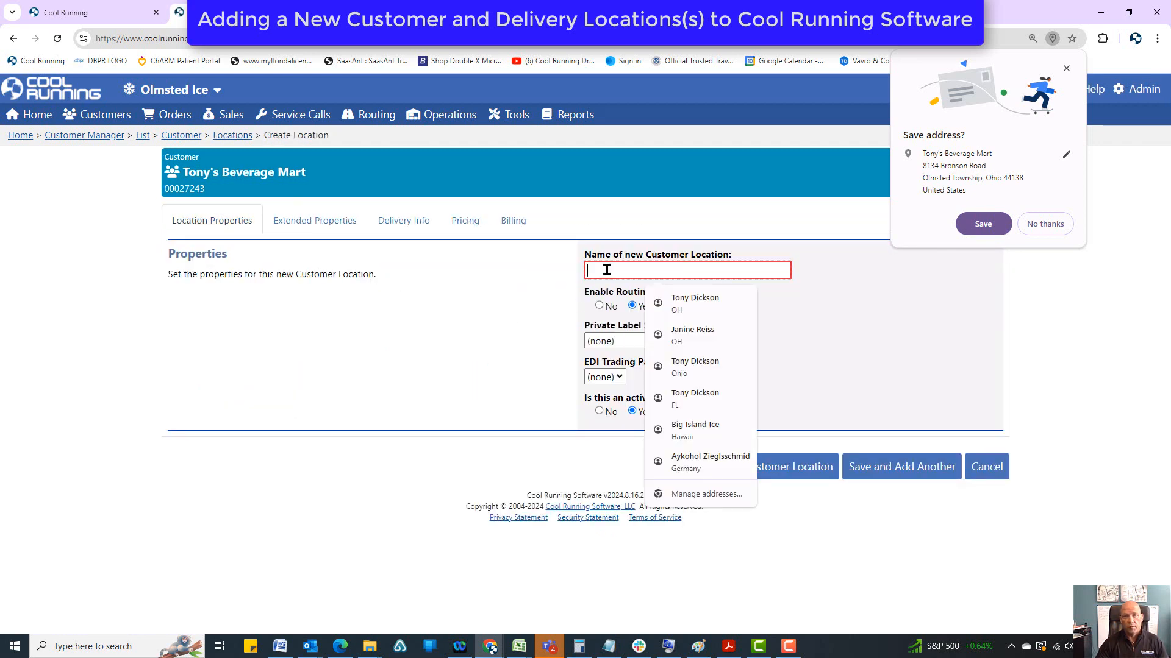
pyautogui.write('ton')
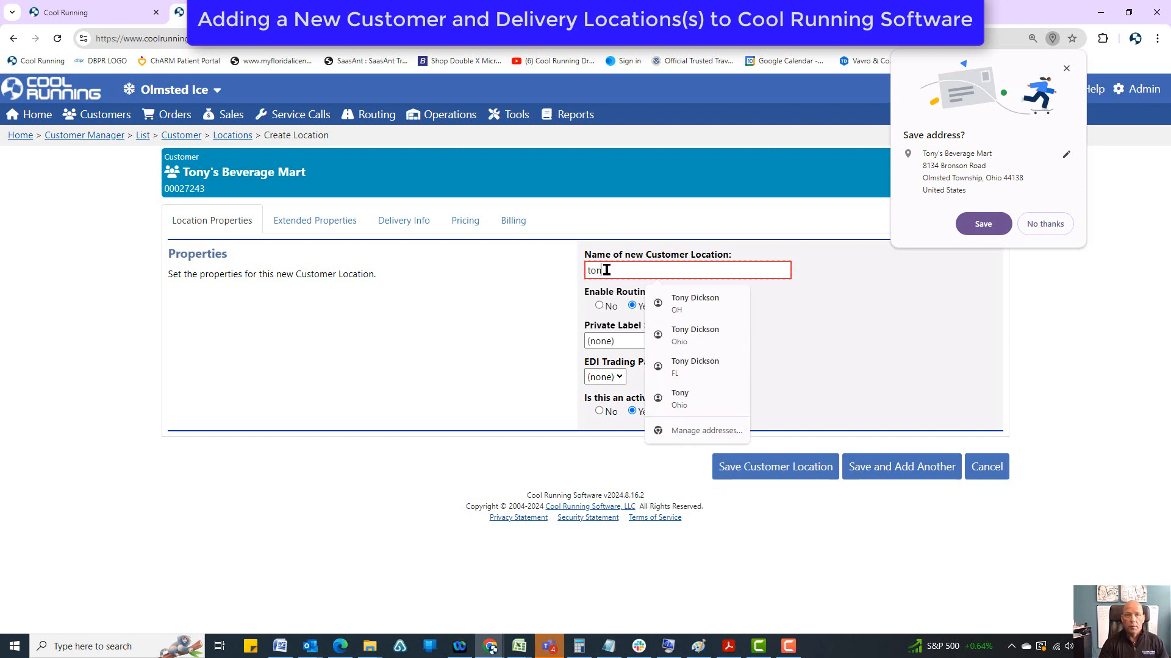
pyautogui.write("Tony's Bewverage Mart #")
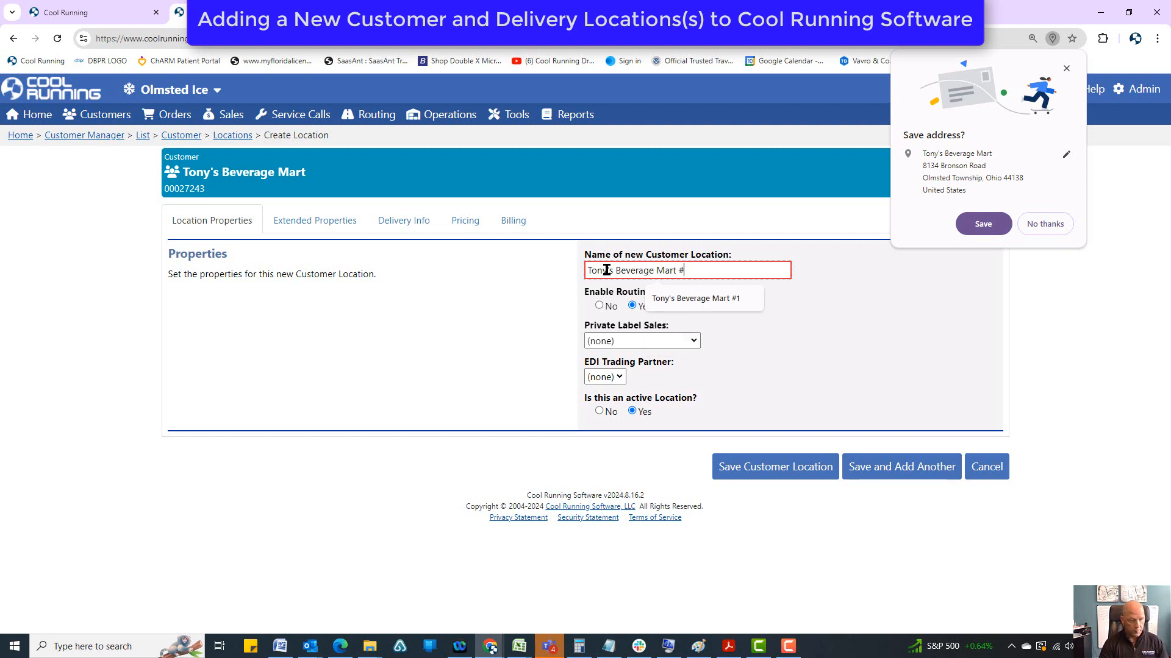
pyautogui.write('2')
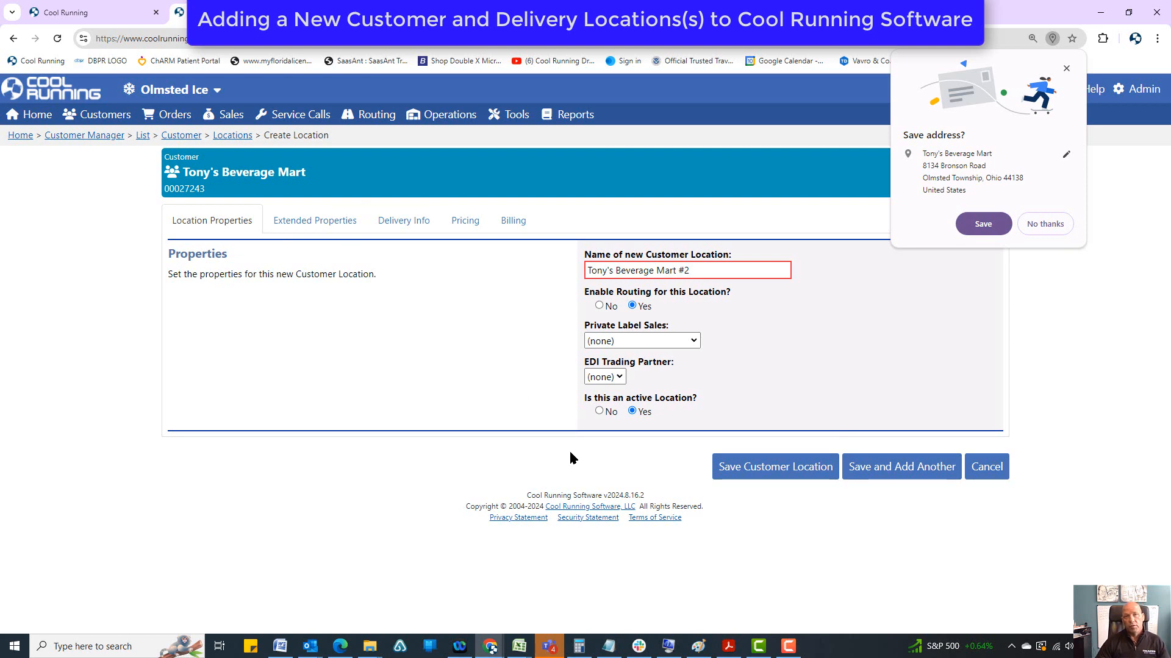
pyautogui.moveTo(710, 321)
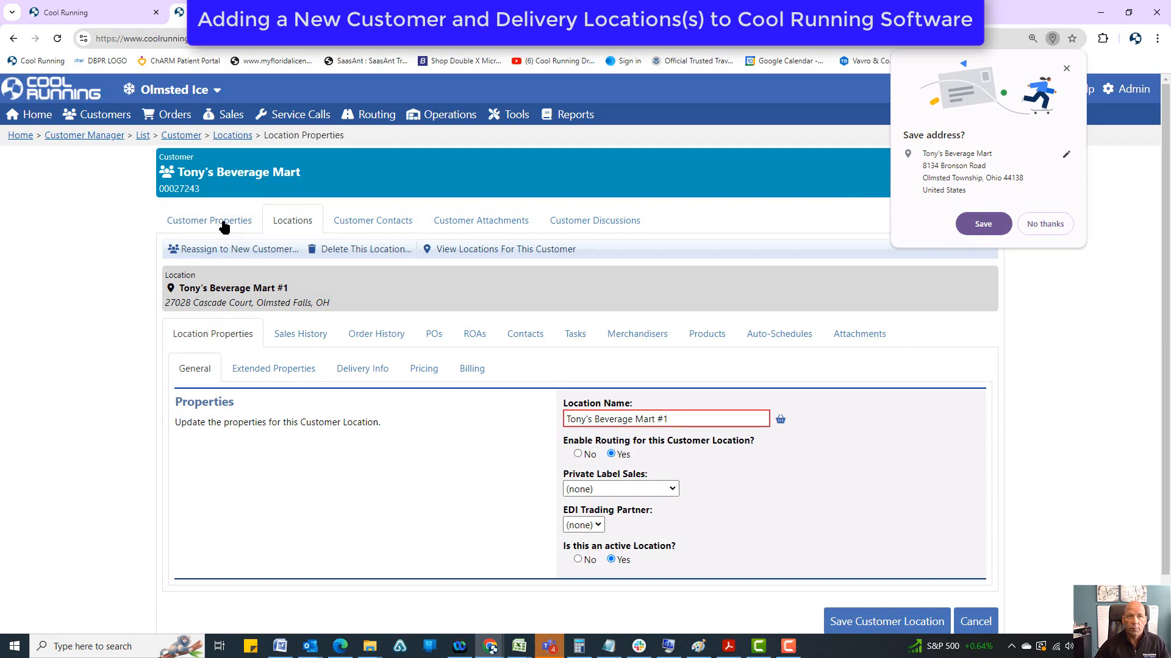
# Step: Reassign location #1 to the customer Tony's Beverage
pyautogui.click(237, 249)
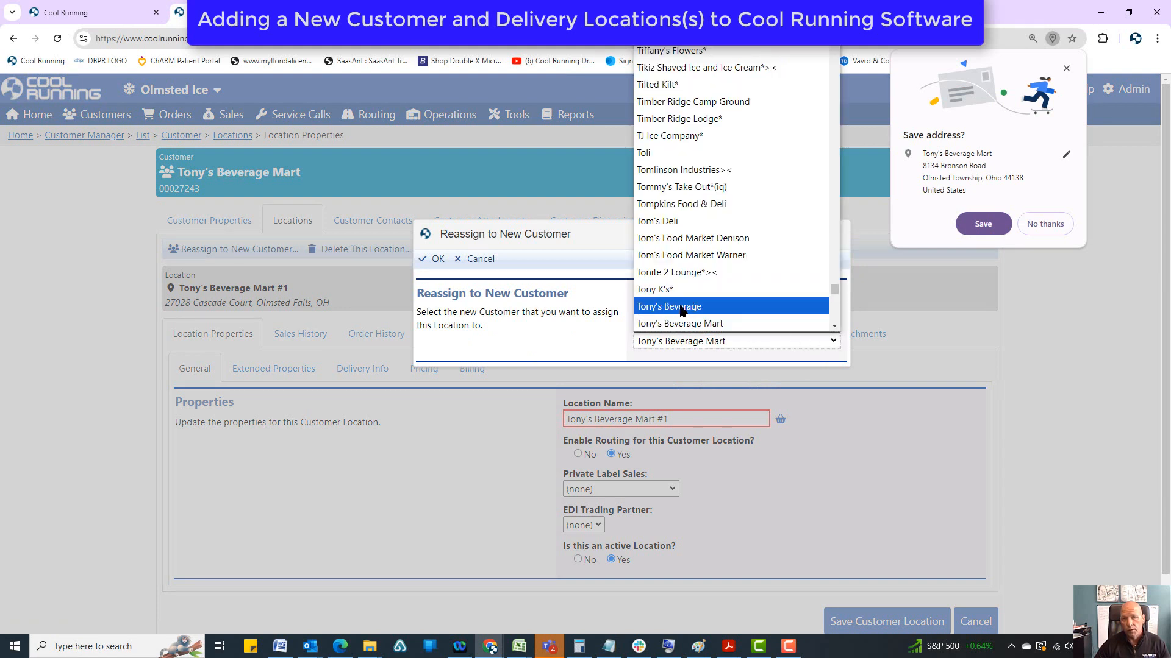
pyautogui.click(667, 306)
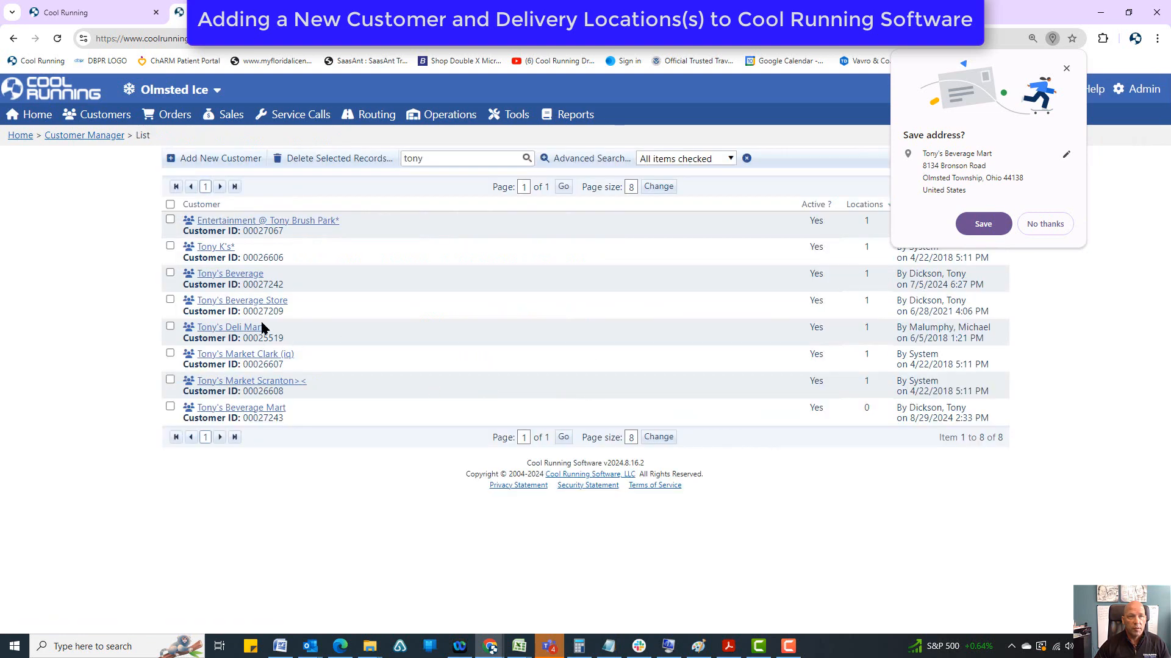
pyautogui.moveTo(239, 421)
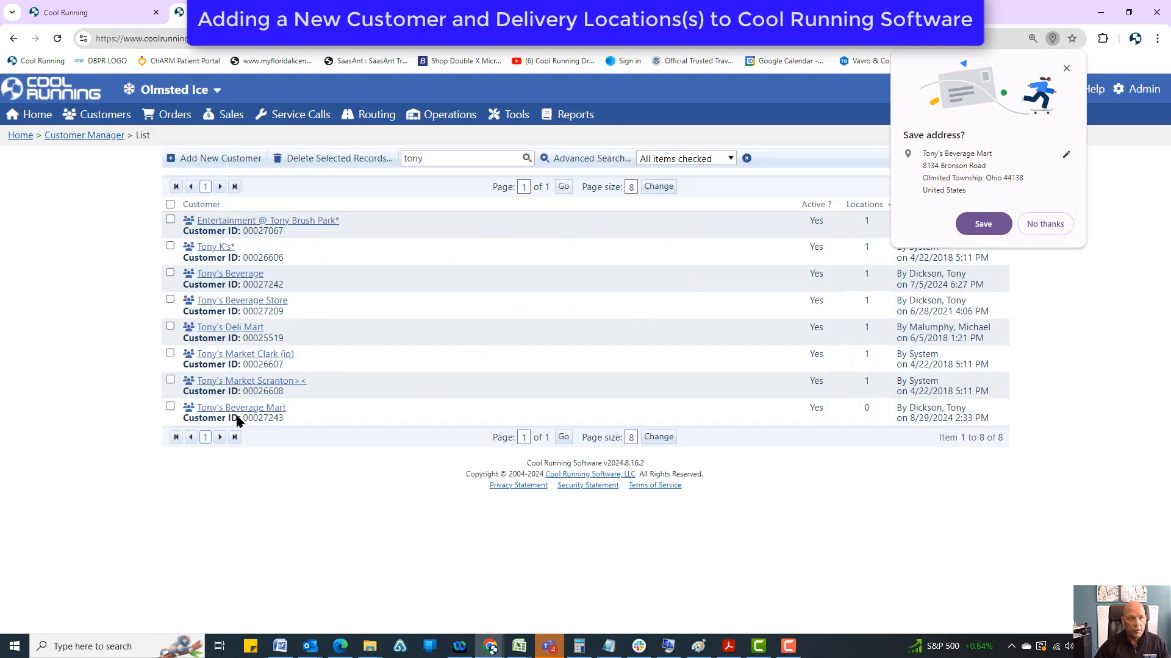